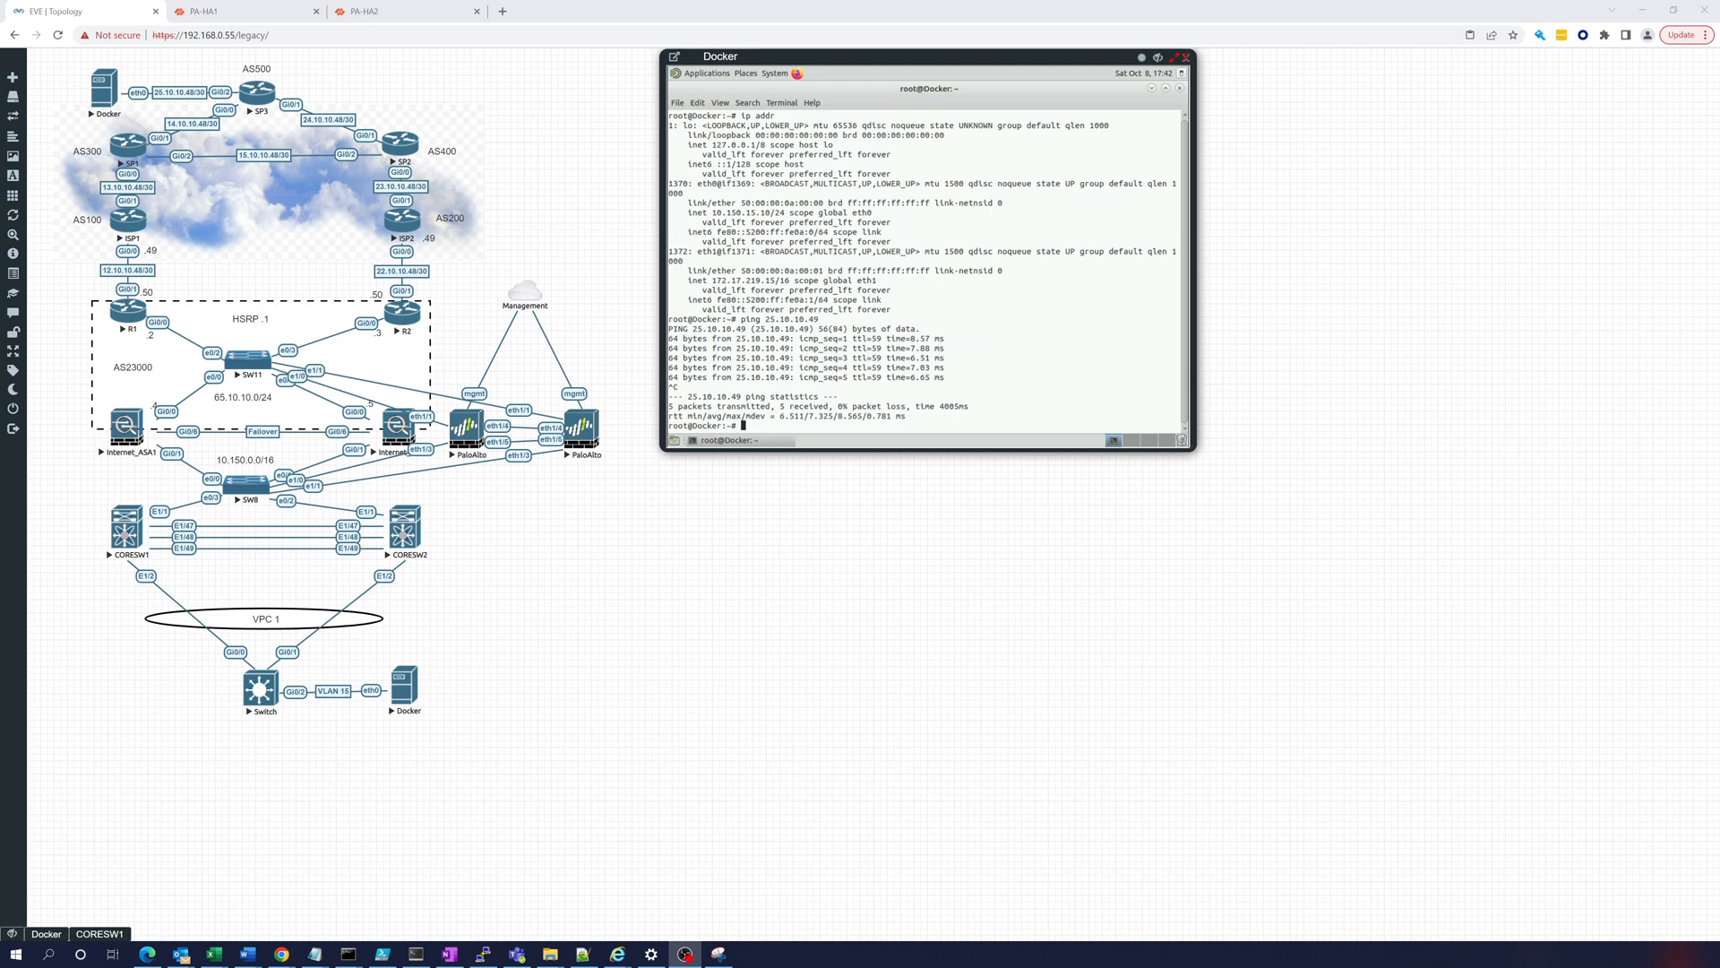
{"action": "mouse_move", "coordinate": [1589, 632]}
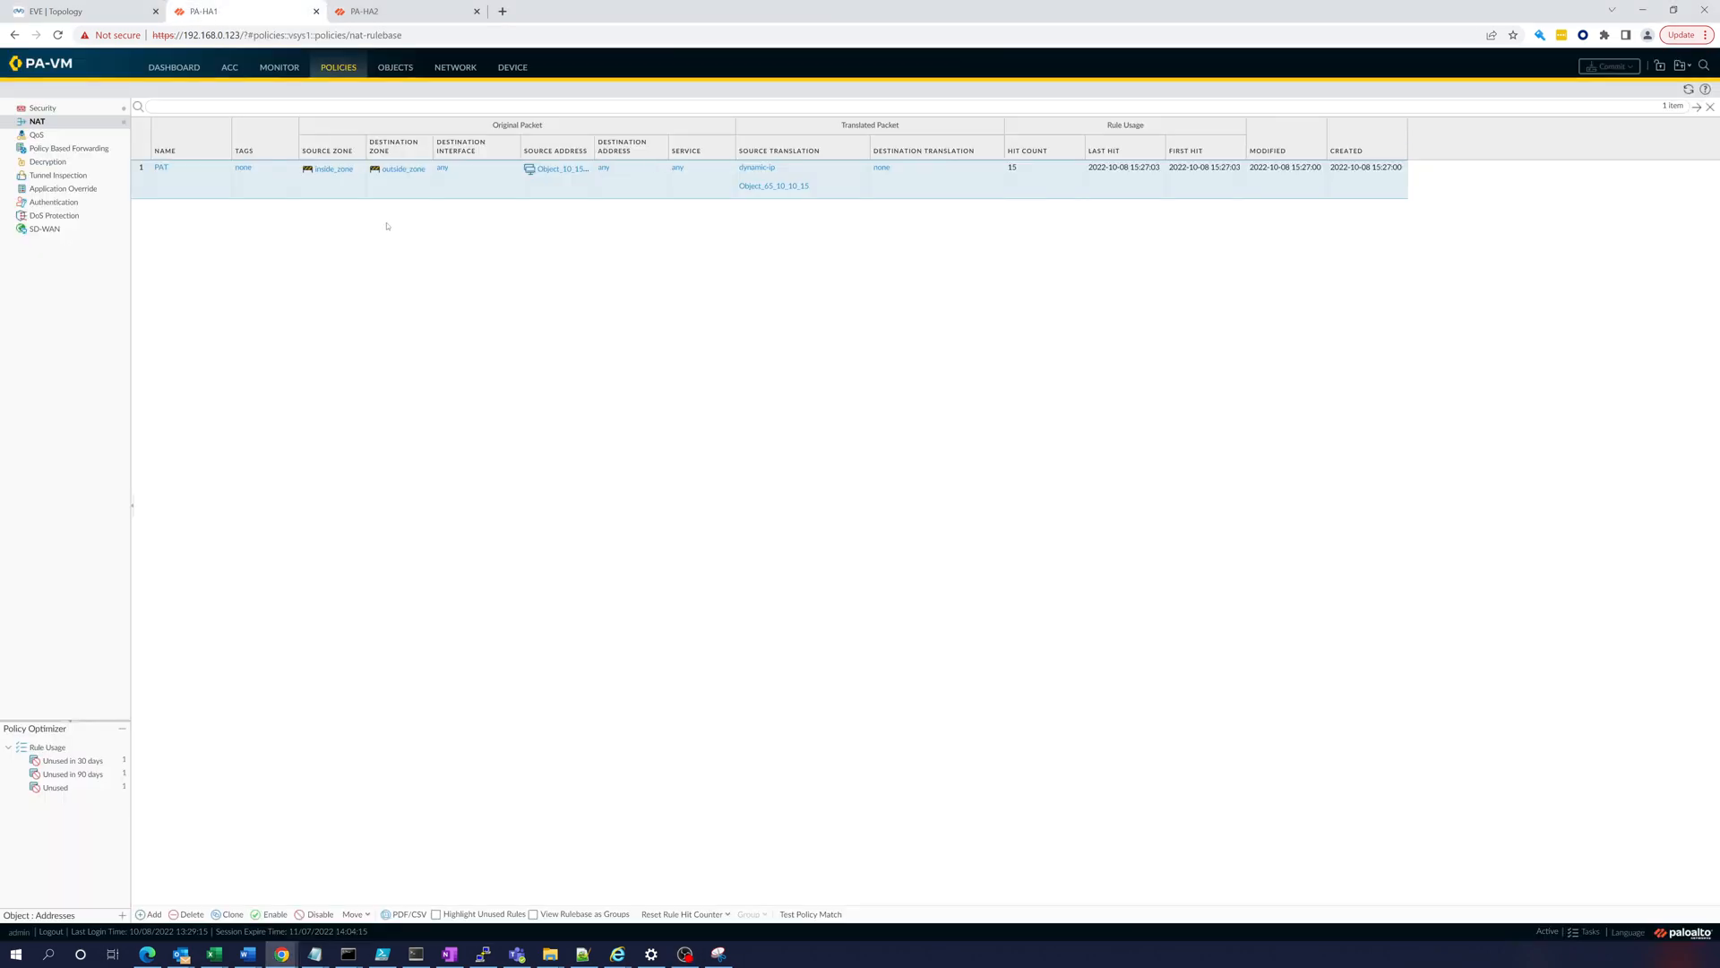
{"action": "left_click", "coordinate": [43, 107]}
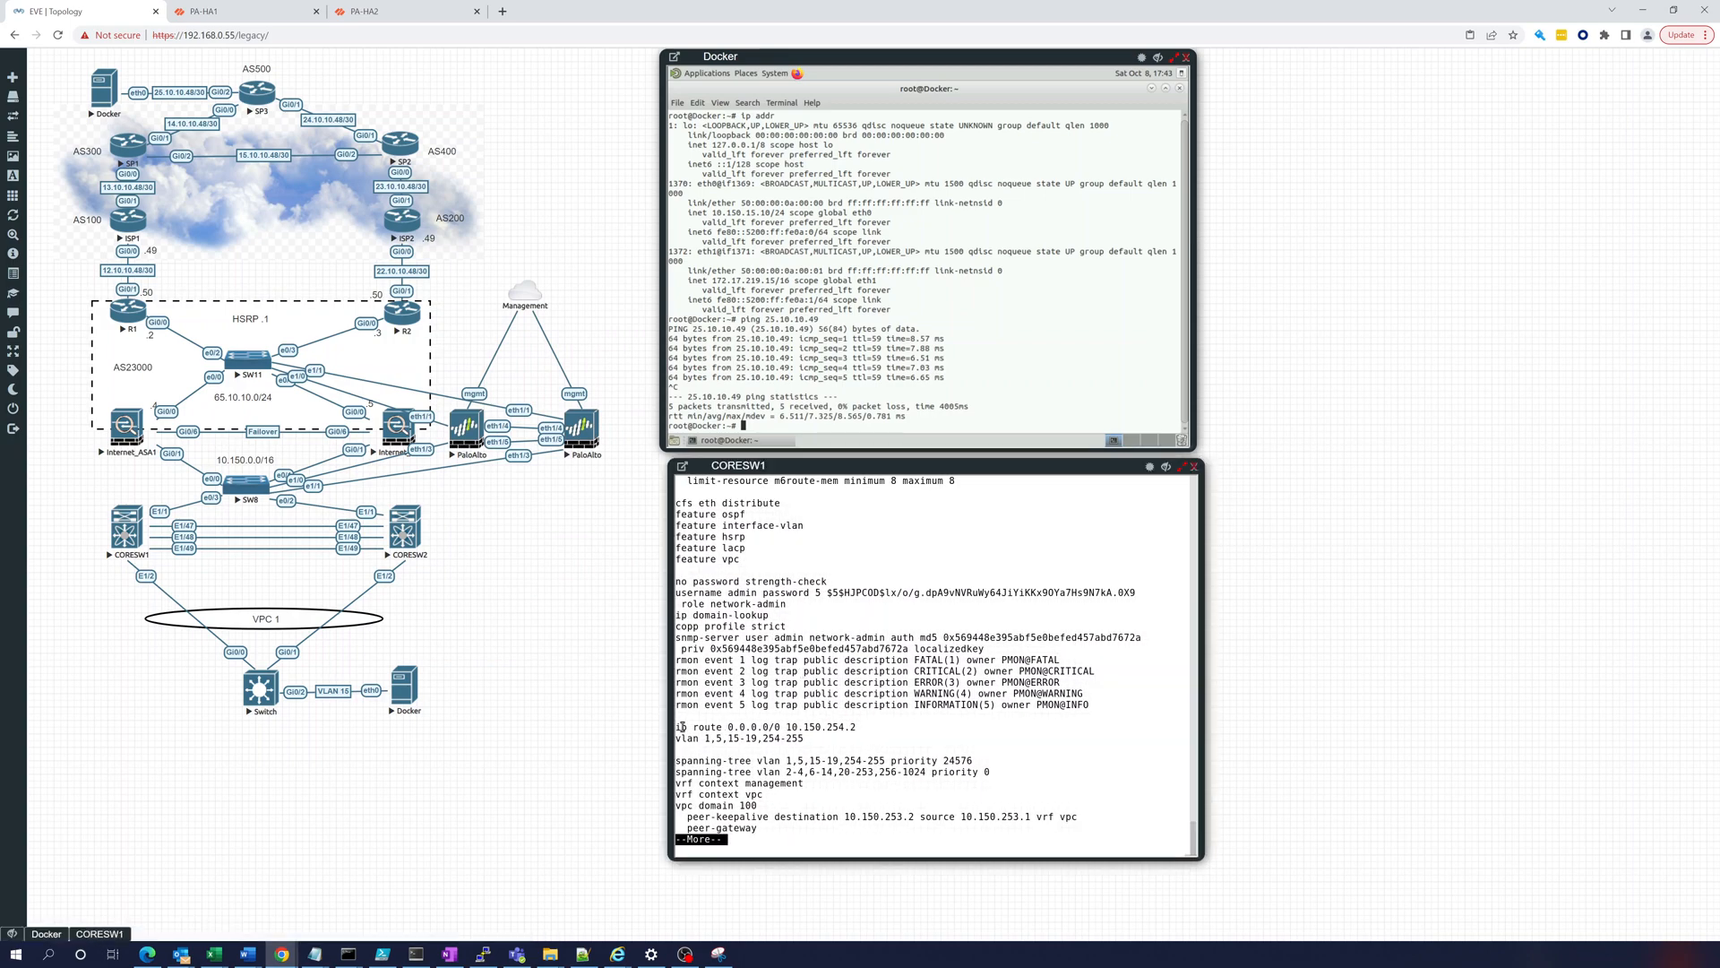
Step: Highlight the line 'ip route 0.0.0.0/0 10.150.254.2' in CORESW1's show run output
{"action": "double_click", "coordinate": [710, 727]}
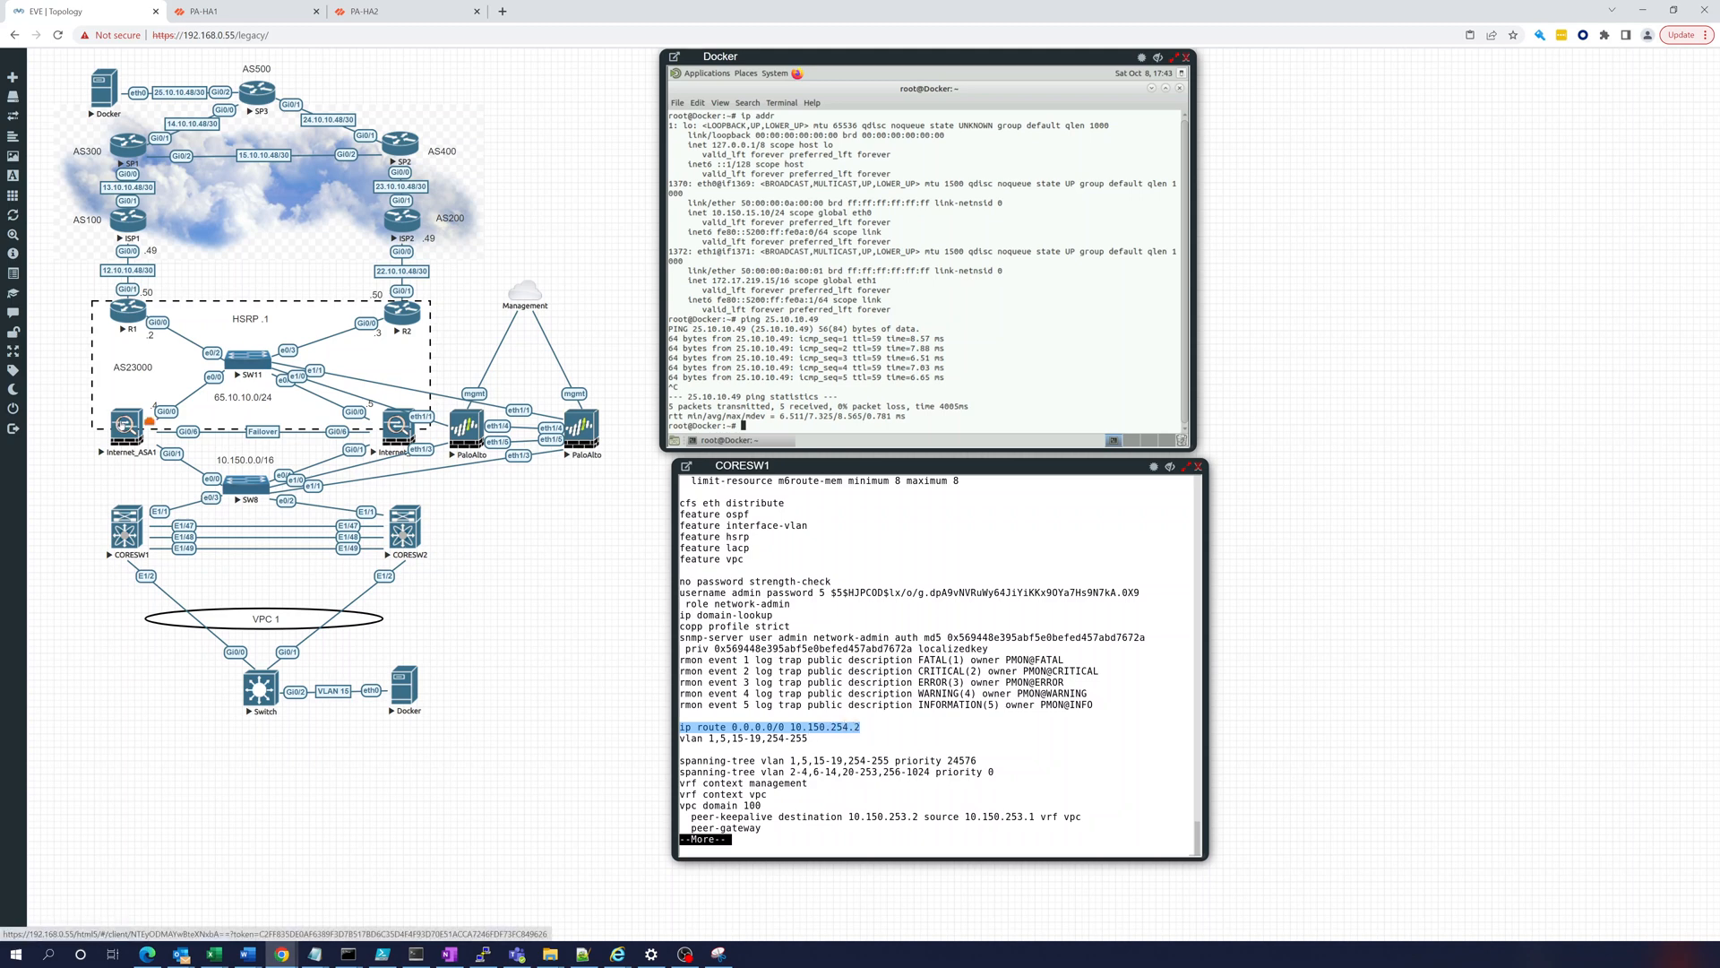
Step: Open the Internet_ASA1 console to view its outside 65.10.10.4 and inside 10.150.254.2 interfaces
{"action": "double_click", "coordinate": [126, 426]}
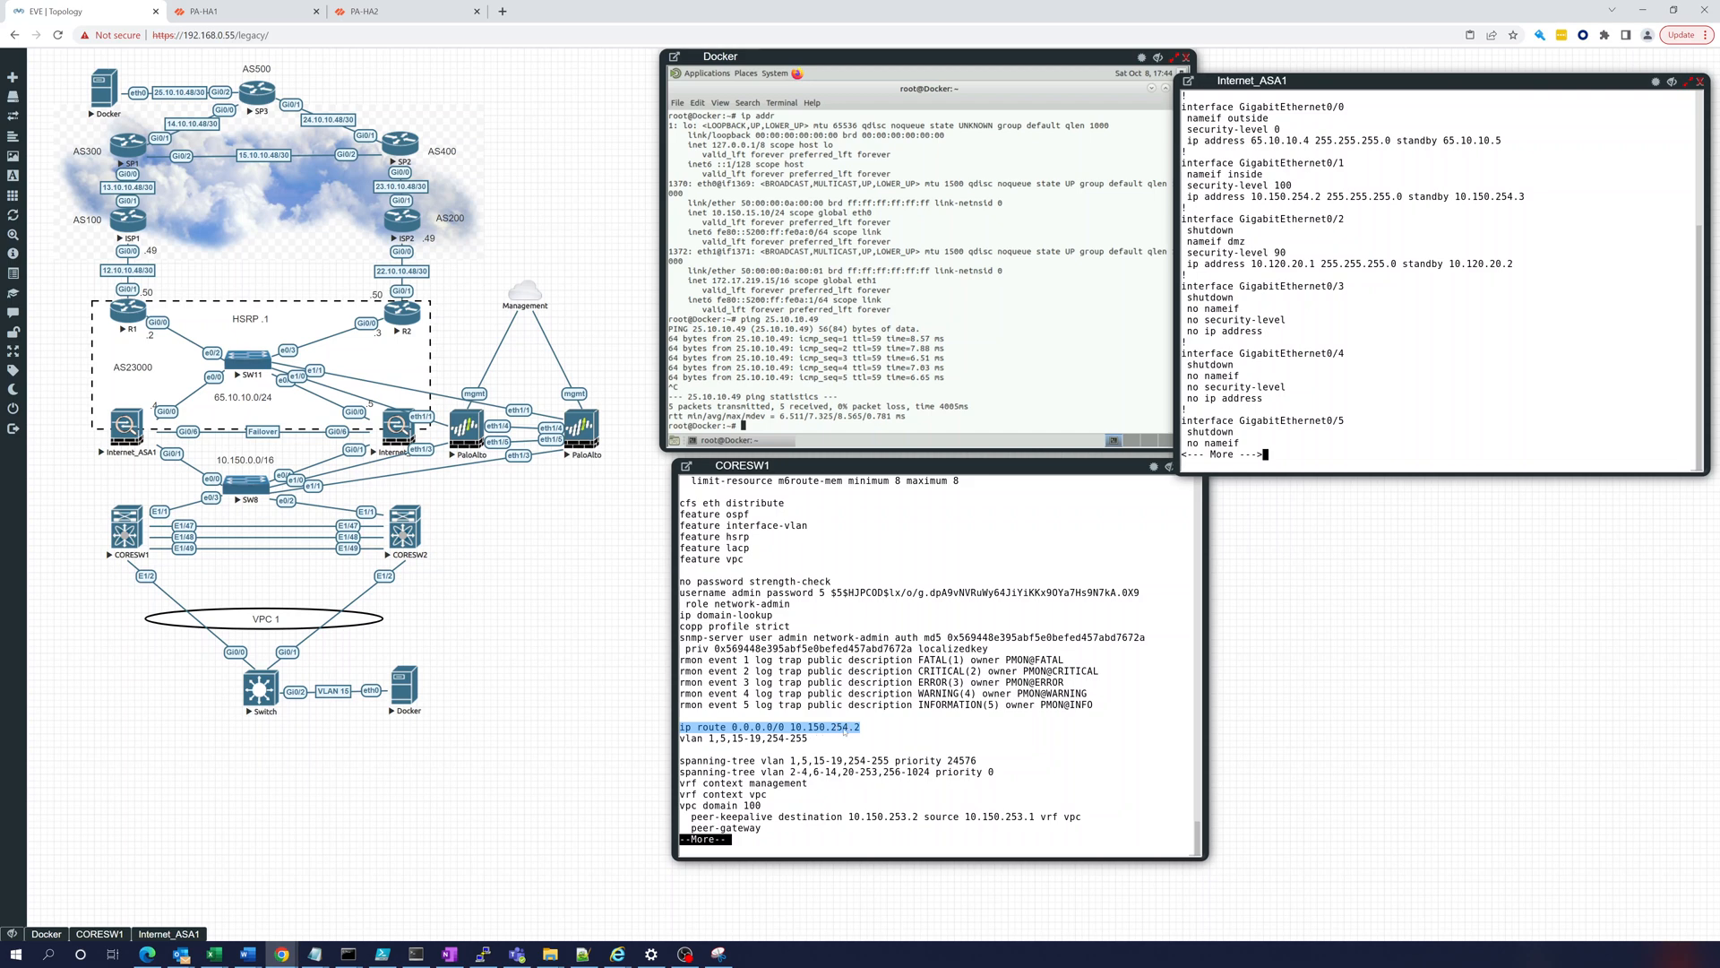
{"action": "mouse_move", "coordinate": [539, 660]}
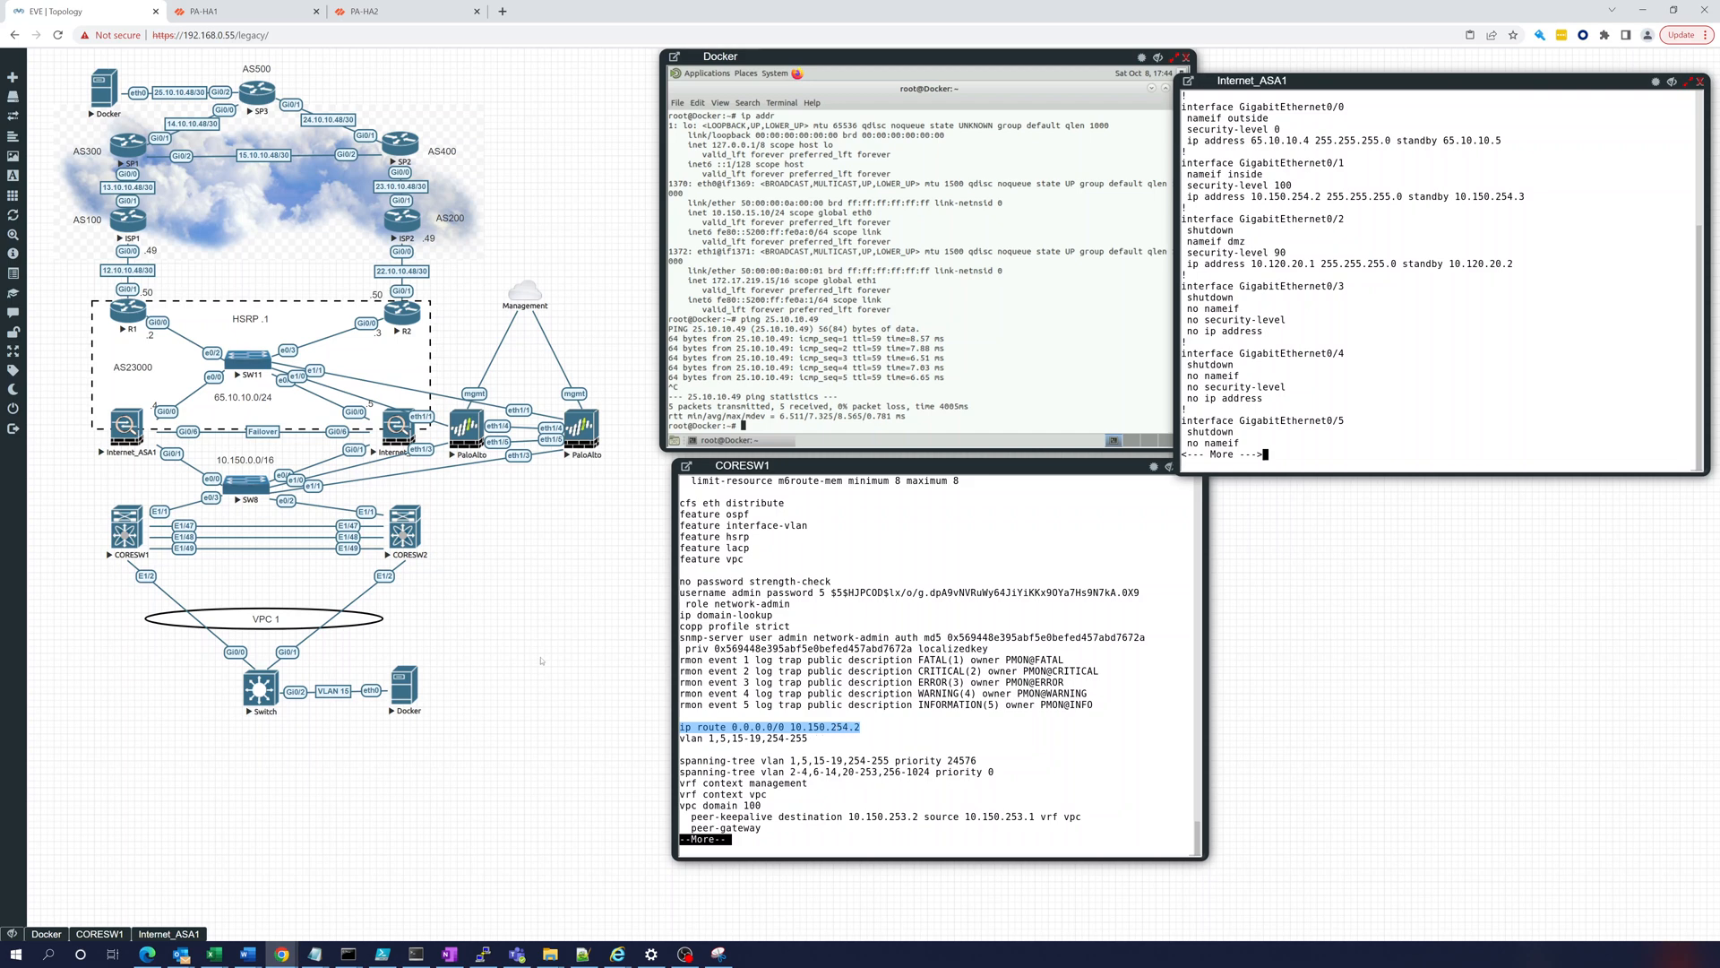
{"action": "mouse_move", "coordinate": [475, 612]}
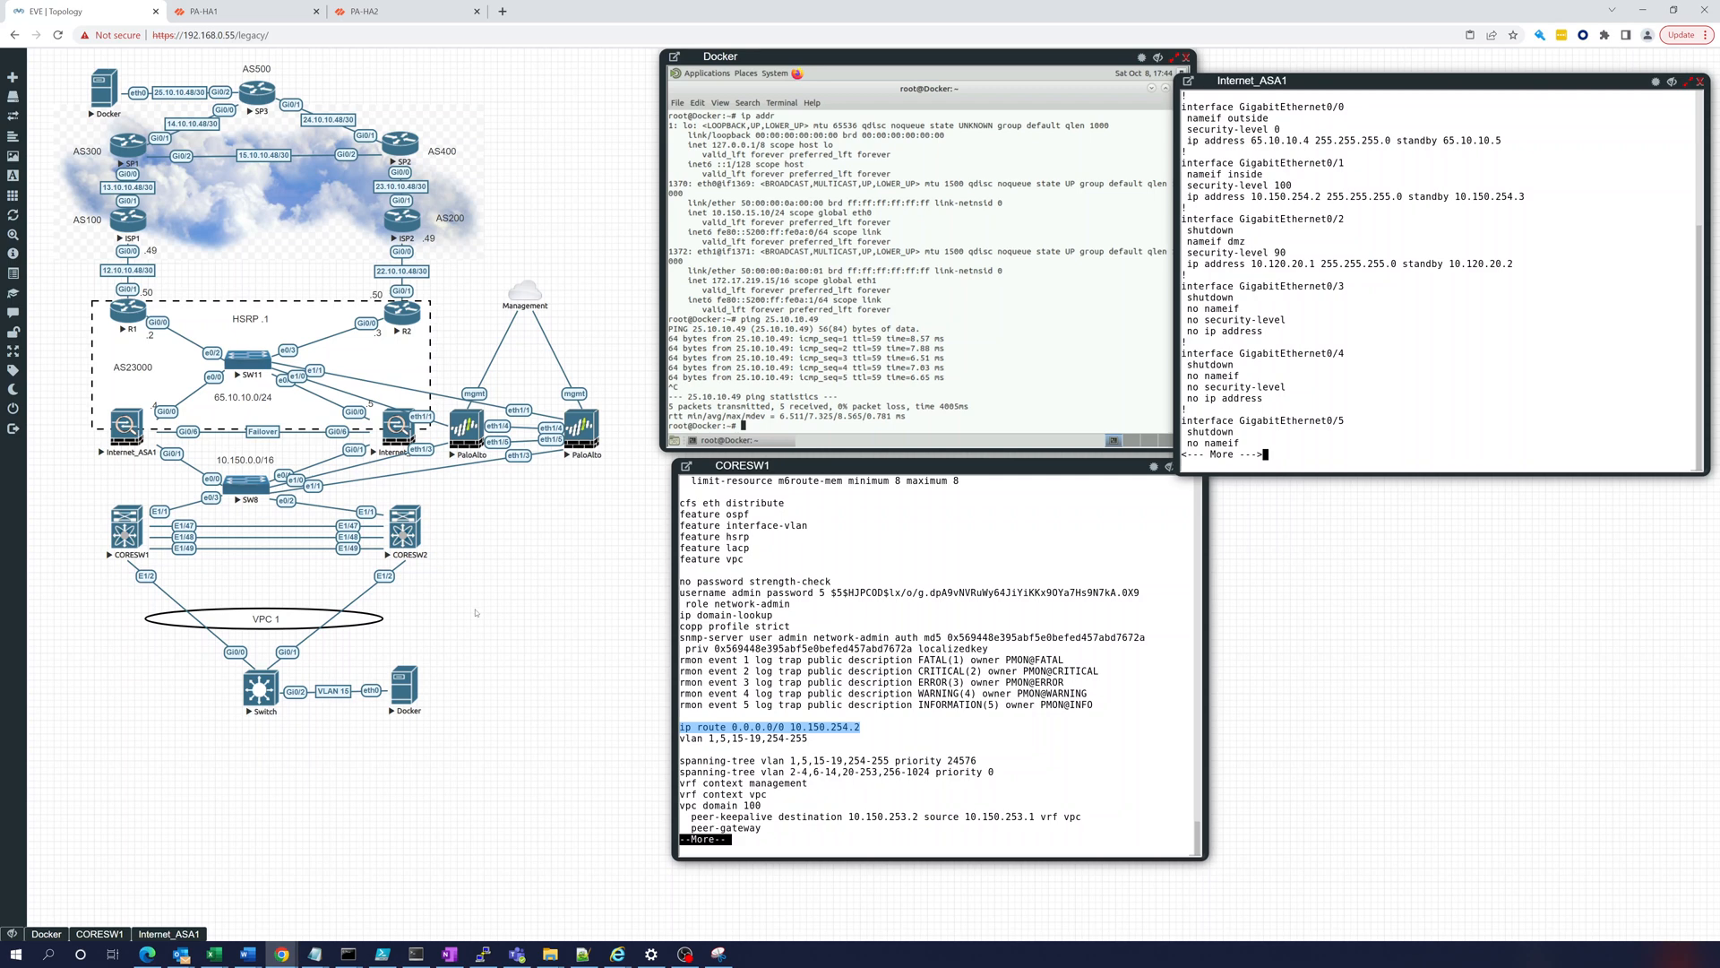
{"action": "mouse_move", "coordinate": [477, 612]}
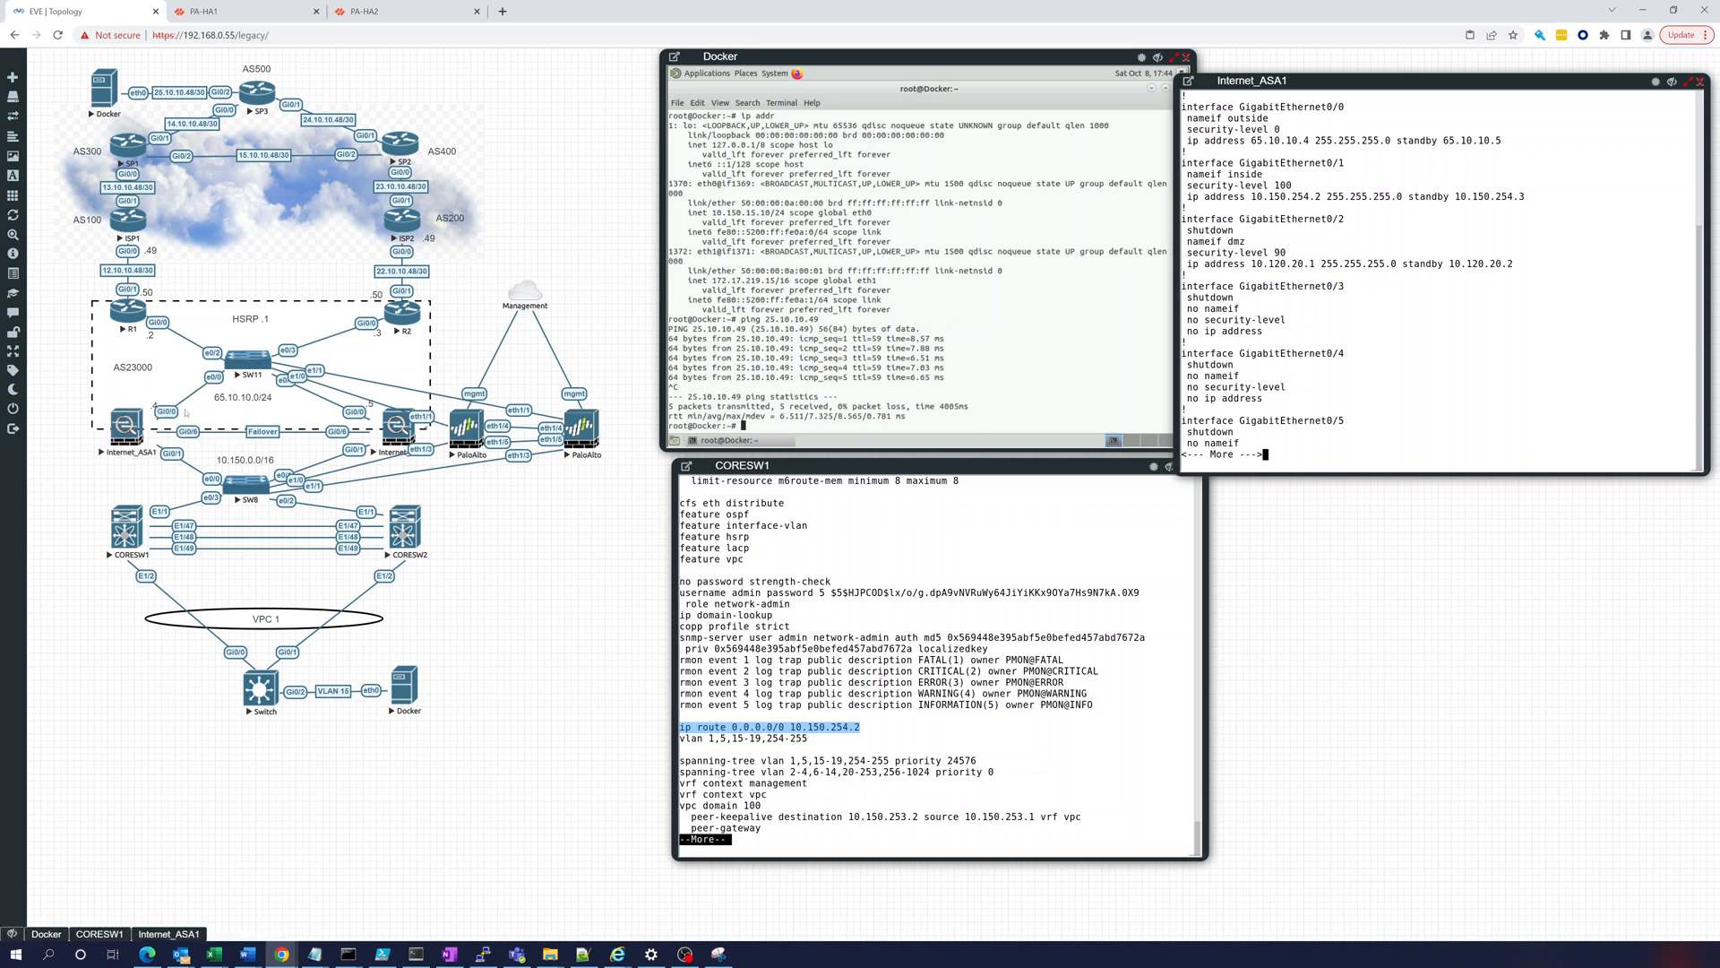
{"action": "mouse_move", "coordinate": [279, 409]}
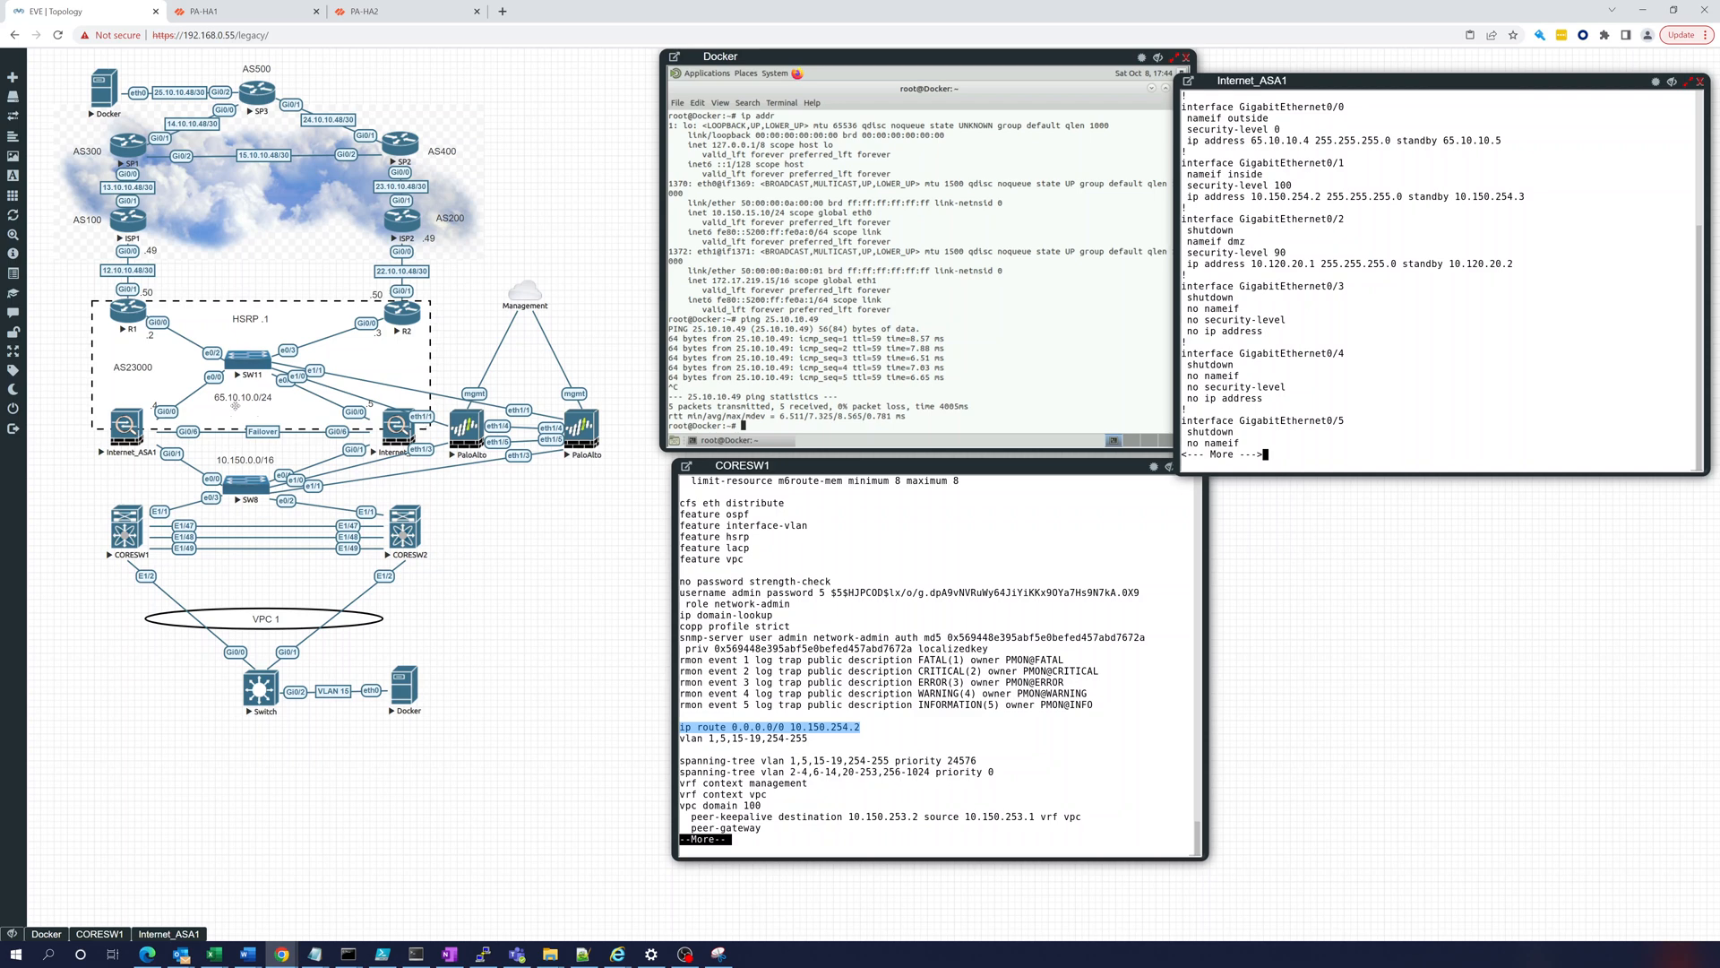
{"action": "mouse_move", "coordinate": [227, 411]}
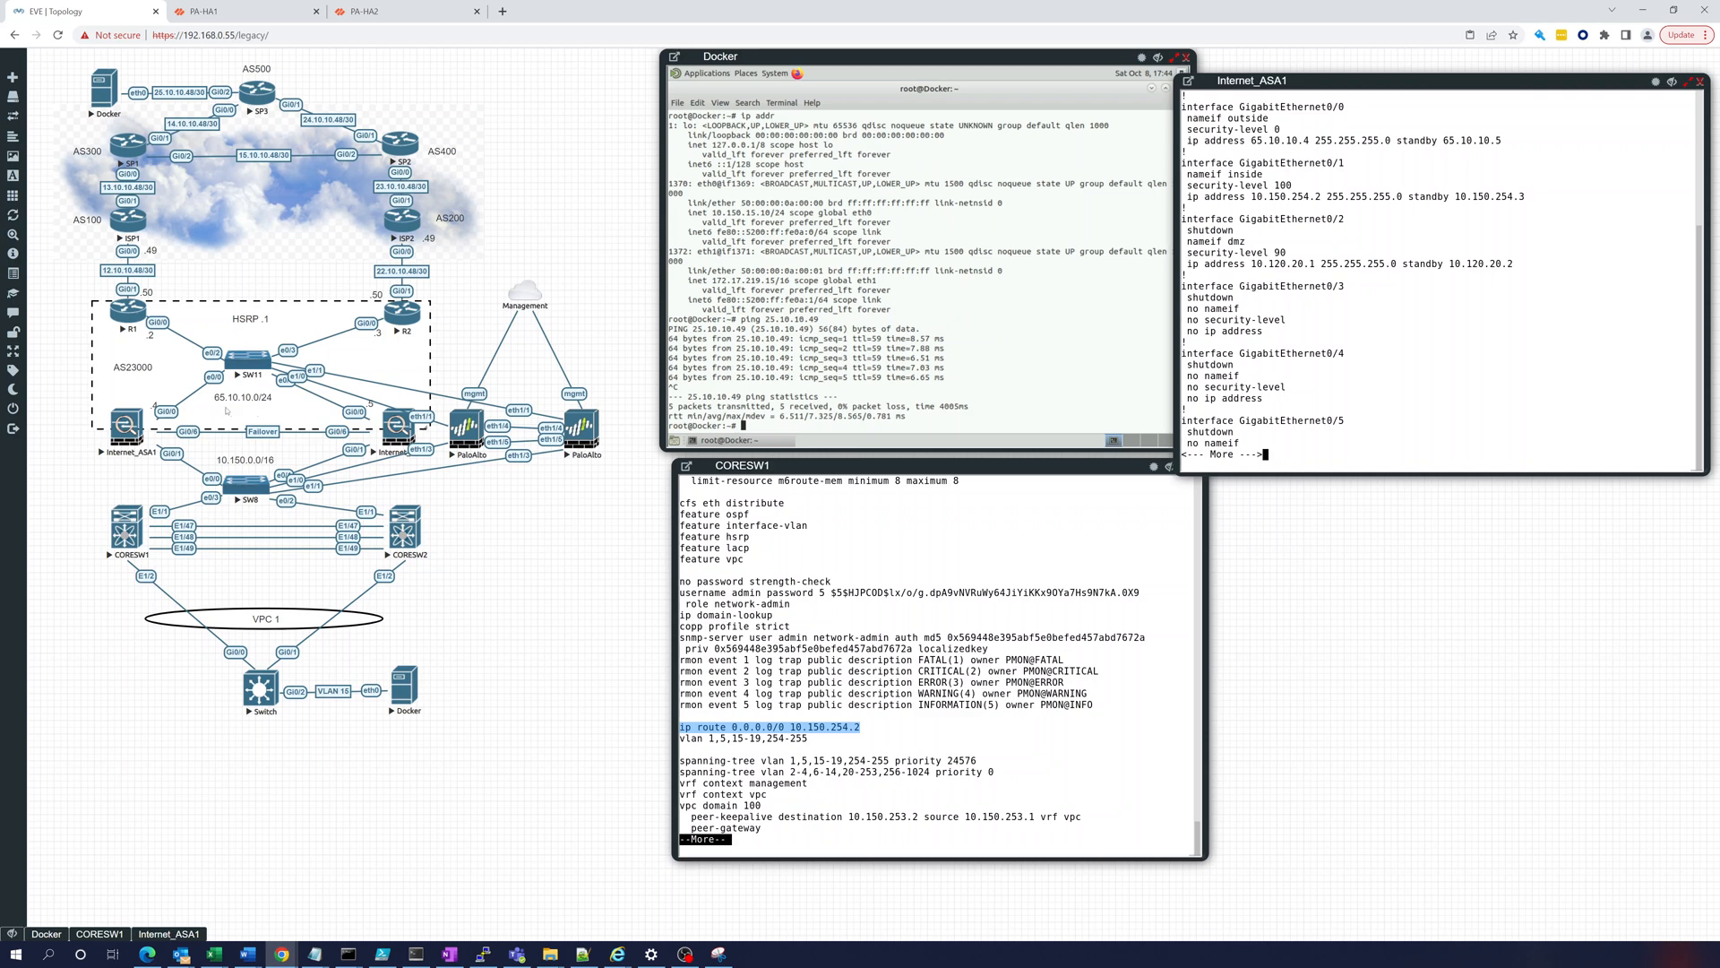
{"action": "mouse_move", "coordinate": [250, 411]}
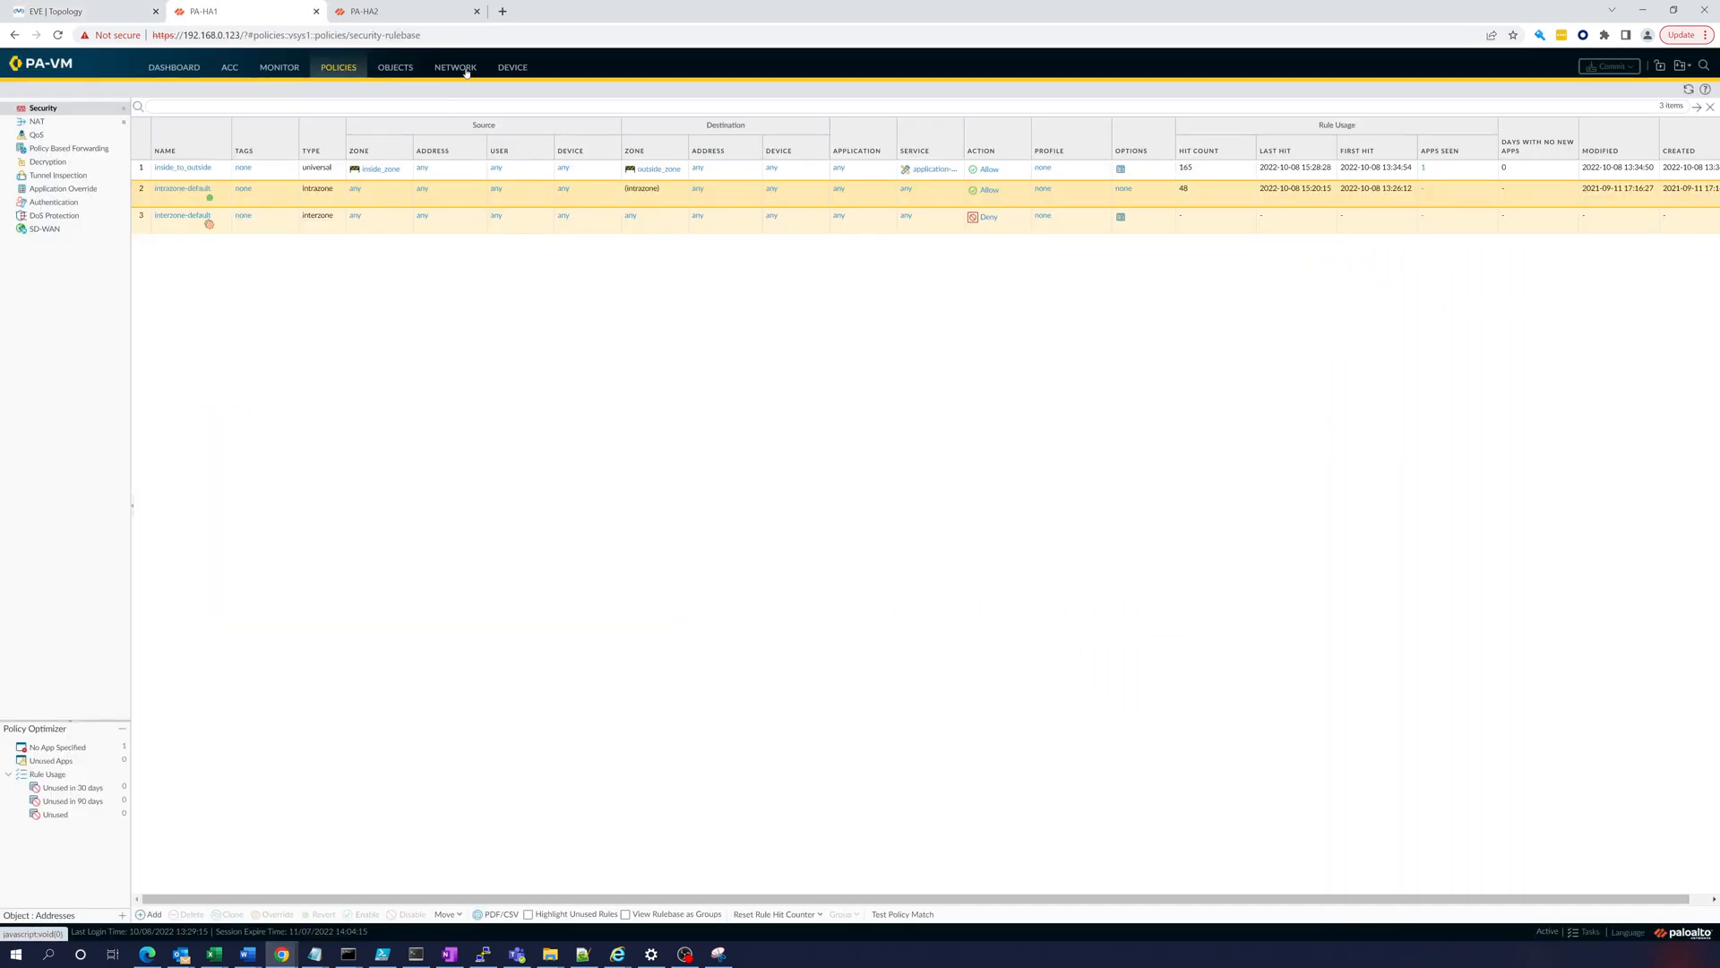
Step: Review PA-HA1's interfaces (ethernet1/1 65.10.10.6, ethernet1/3 10.150.254.6) and the NAT PAT rule's 100 hits
{"action": "left_click", "coordinate": [454, 67]}
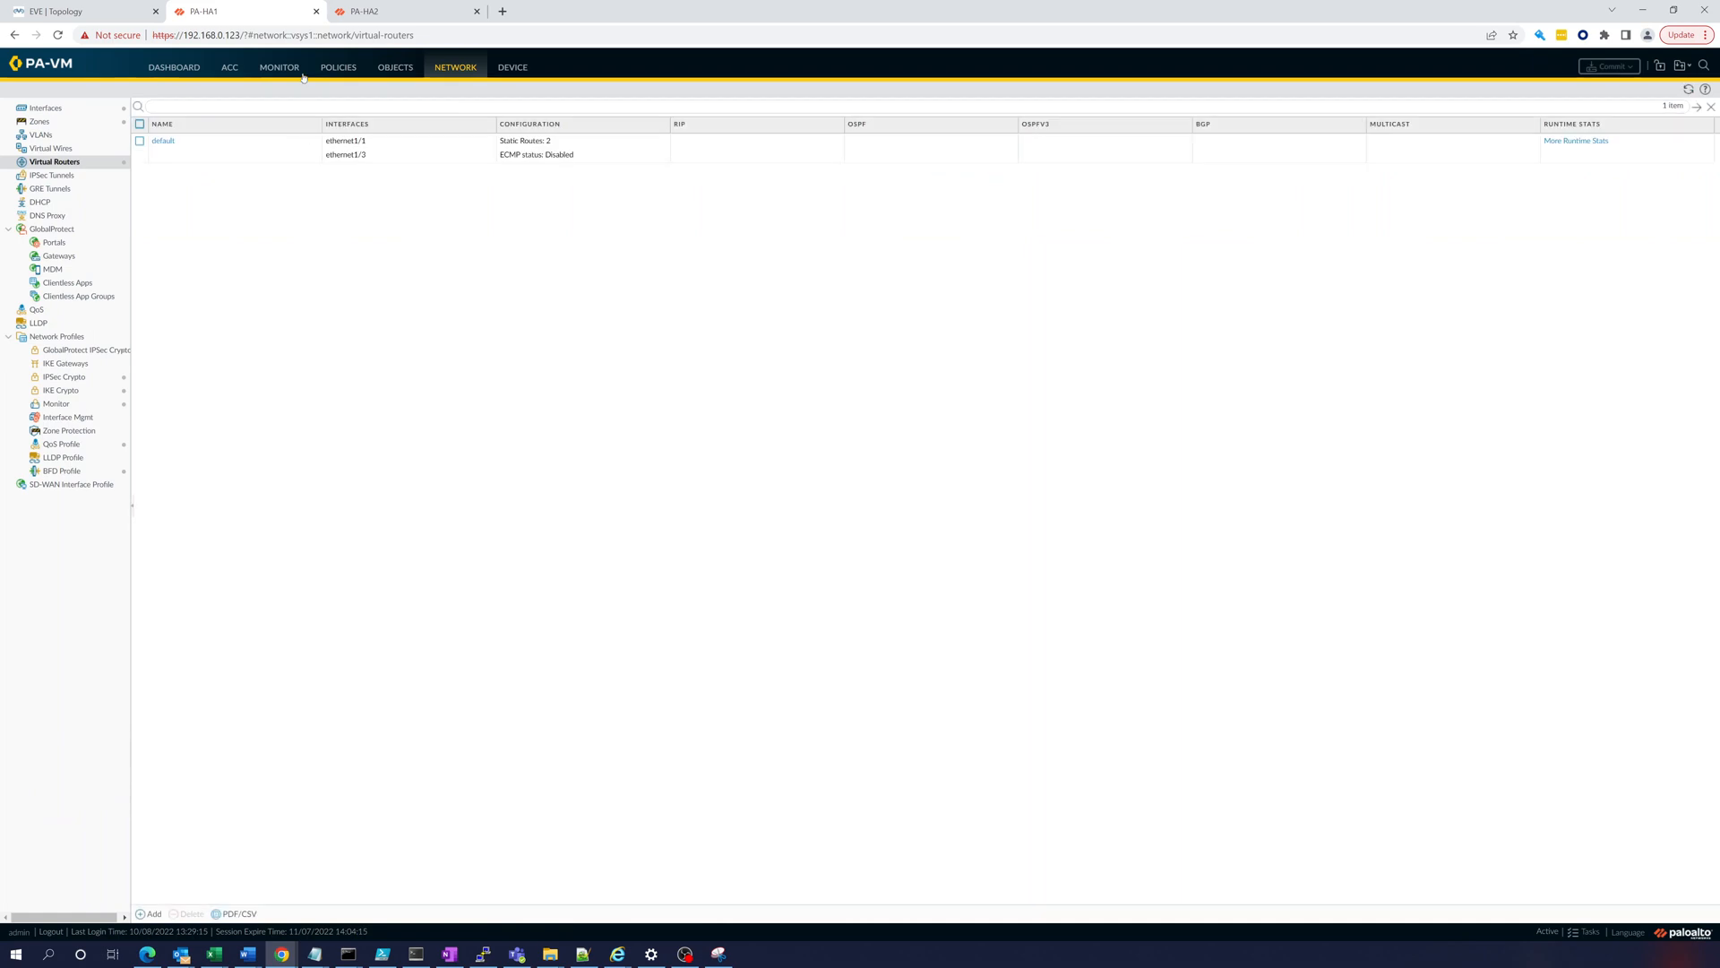
{"action": "left_click", "coordinate": [45, 108]}
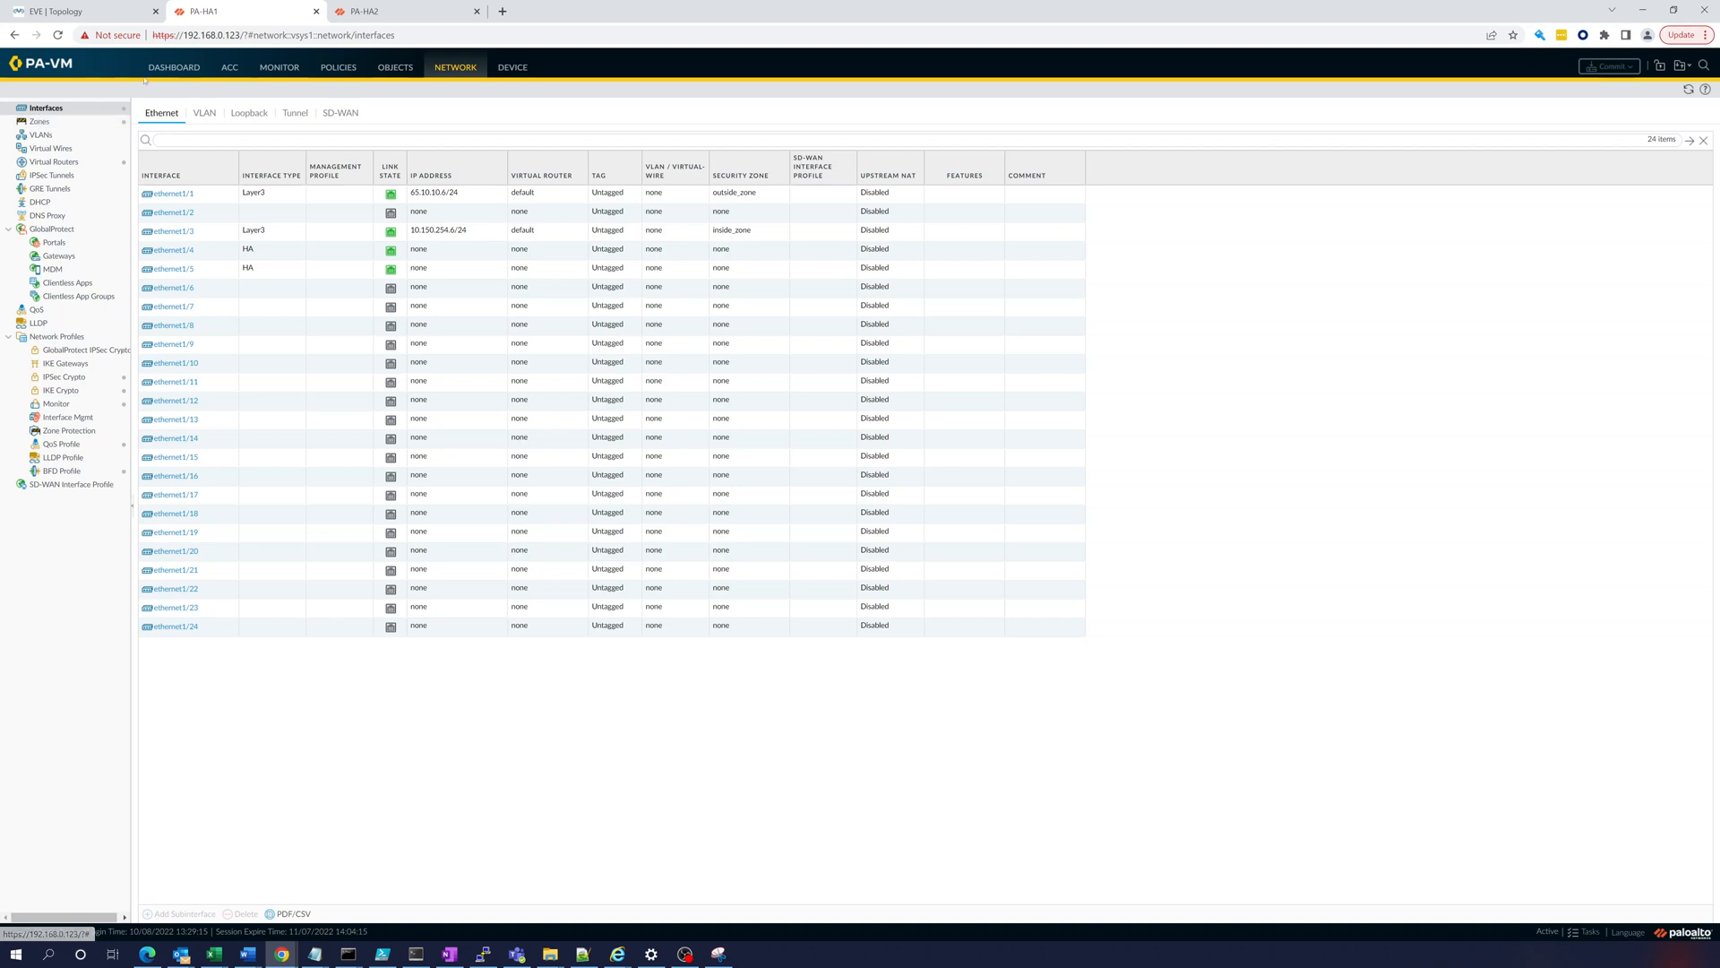
{"action": "left_click", "coordinate": [338, 67]}
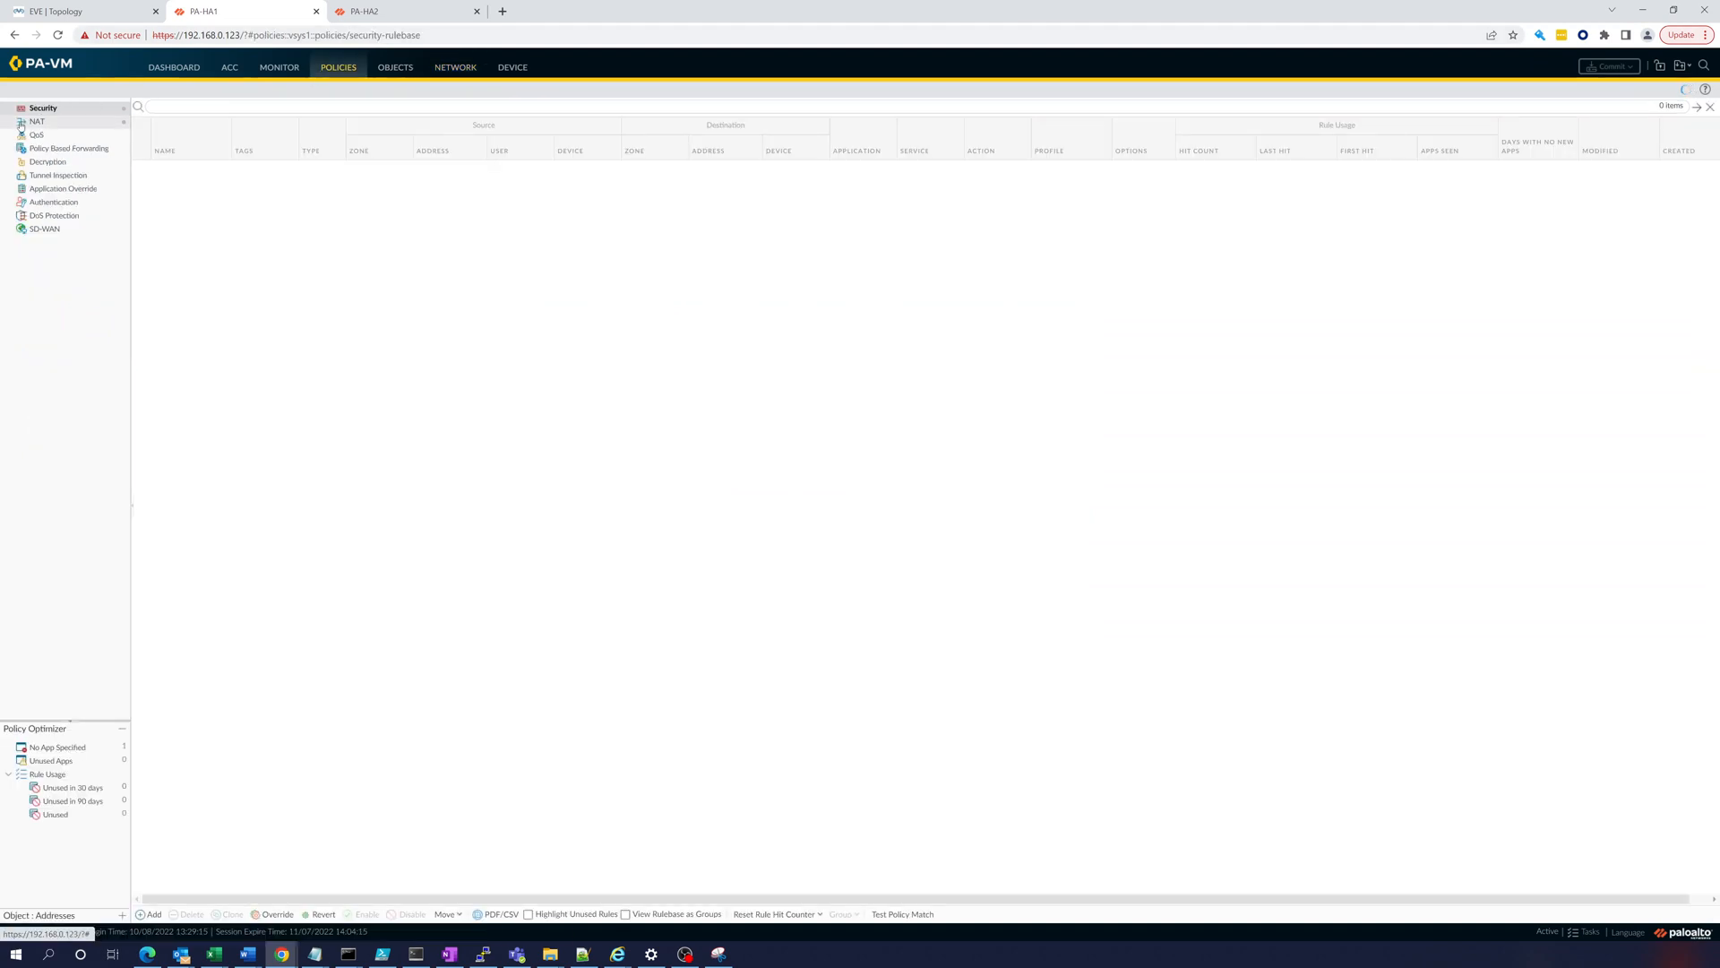
{"action": "left_click", "coordinate": [36, 121]}
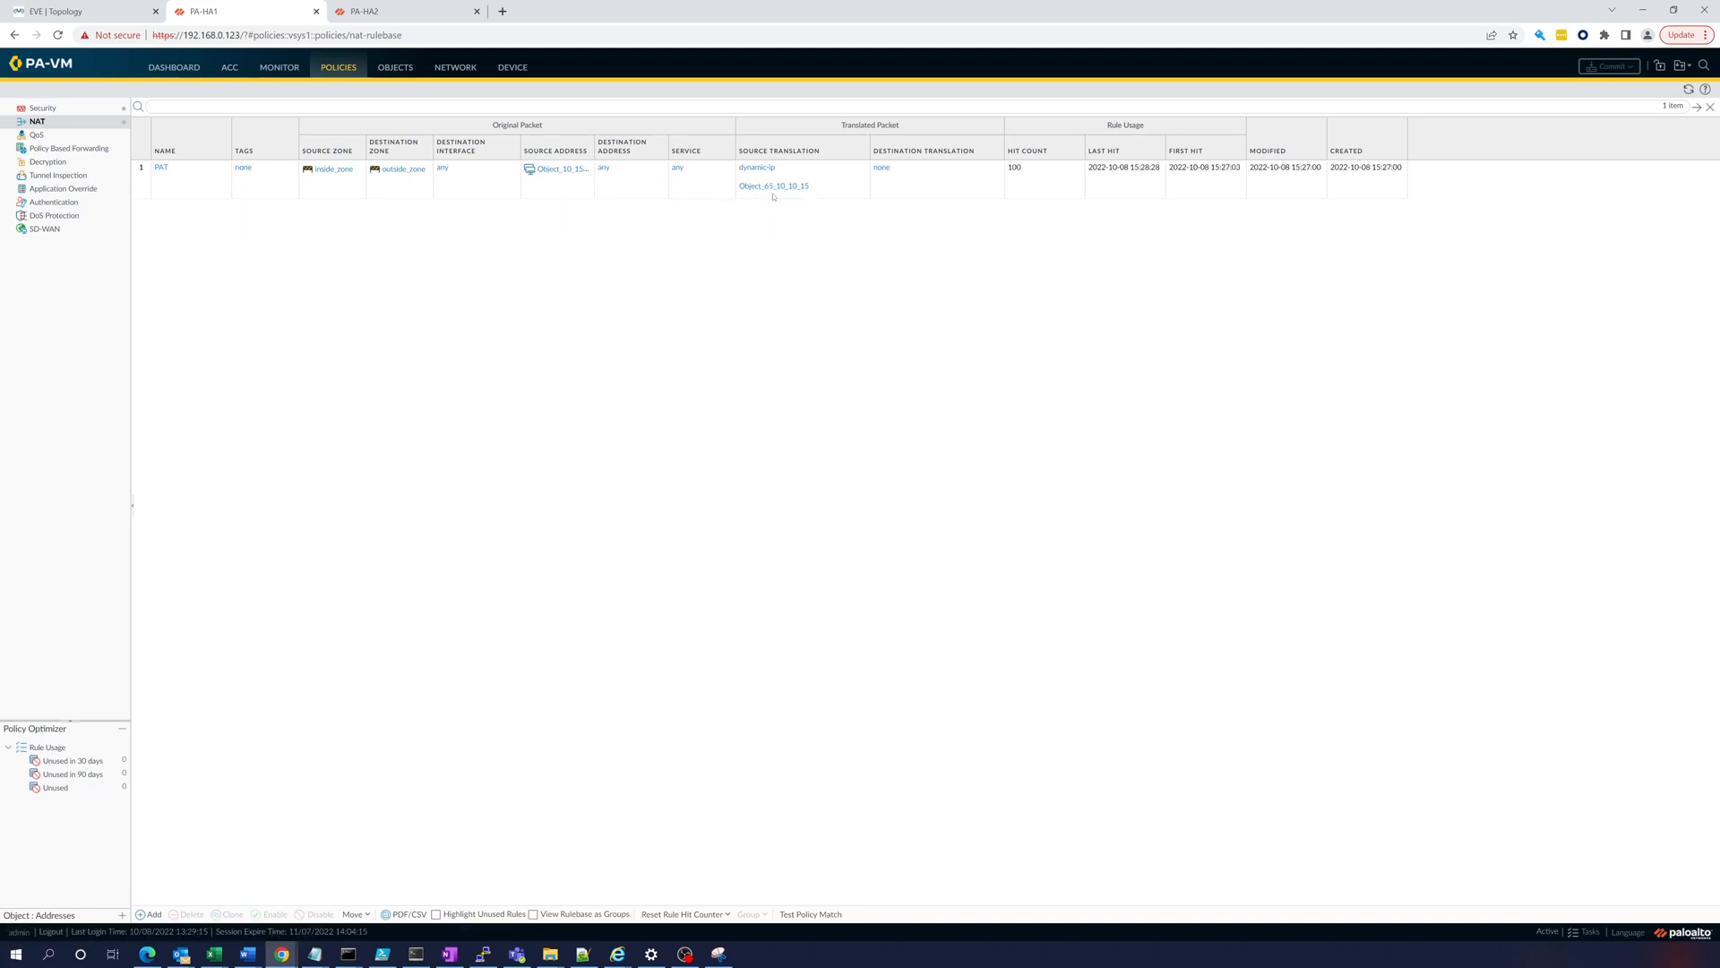
{"action": "mouse_move", "coordinate": [774, 185]}
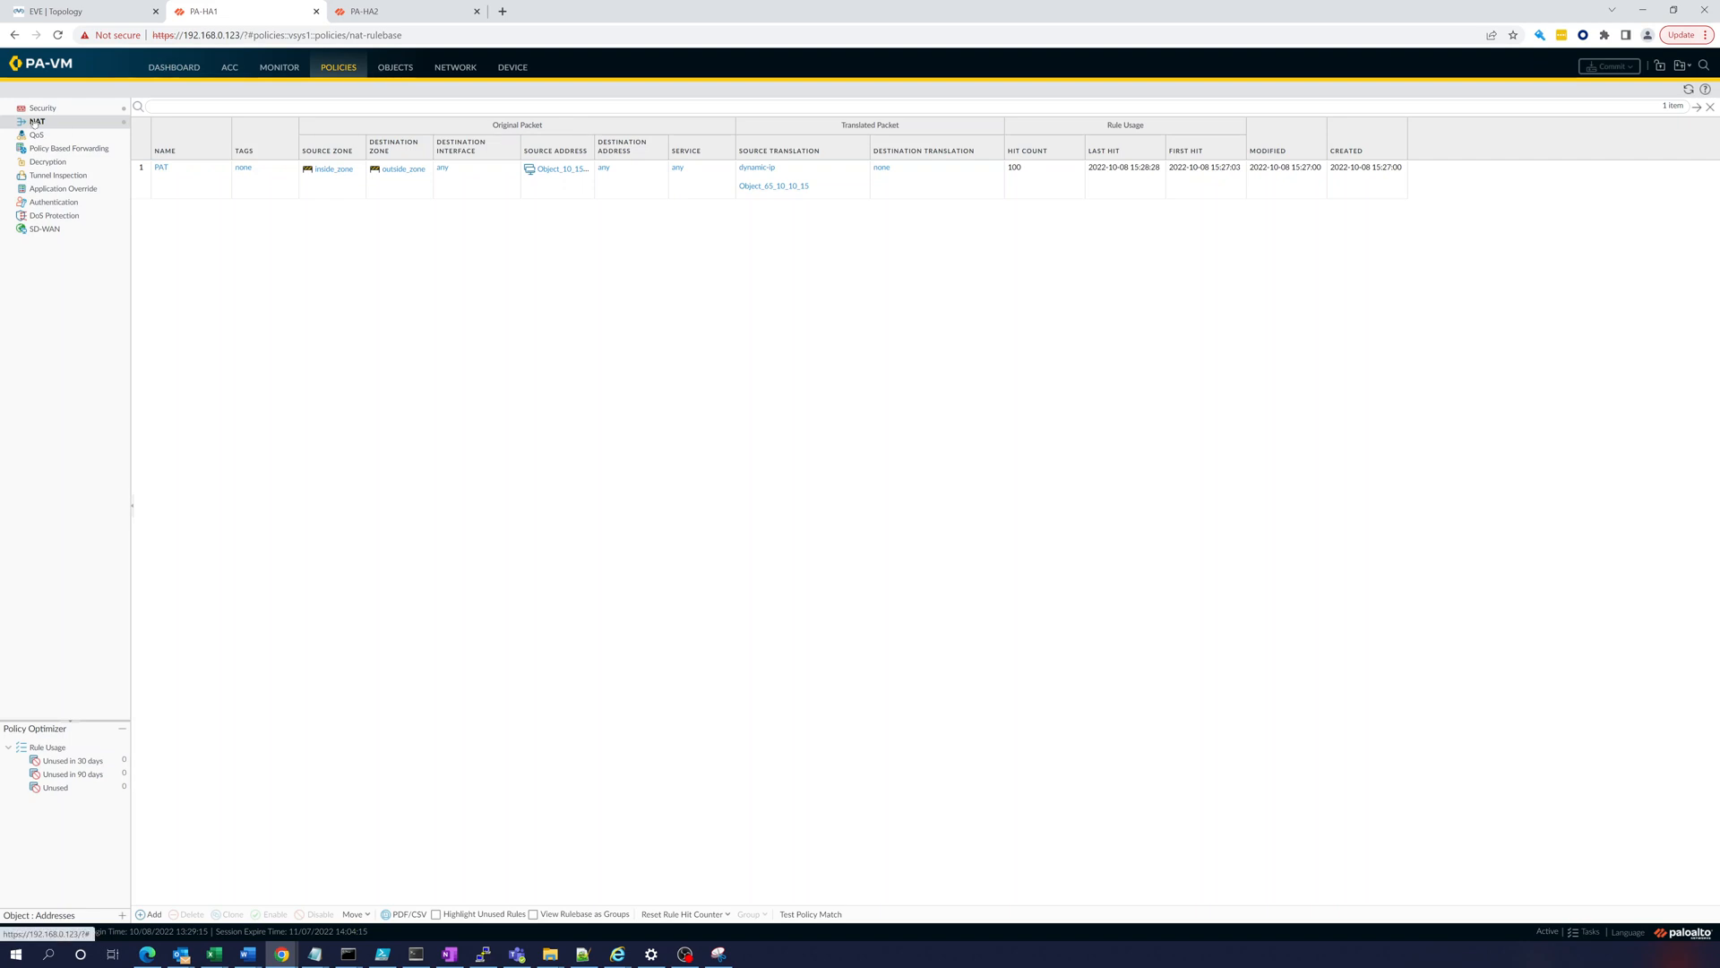
Step: Page through R1's running config and BGP status, checking AS 23000 peering with 12.10.10.49
{"action": "left_click", "coordinate": [77, 11]}
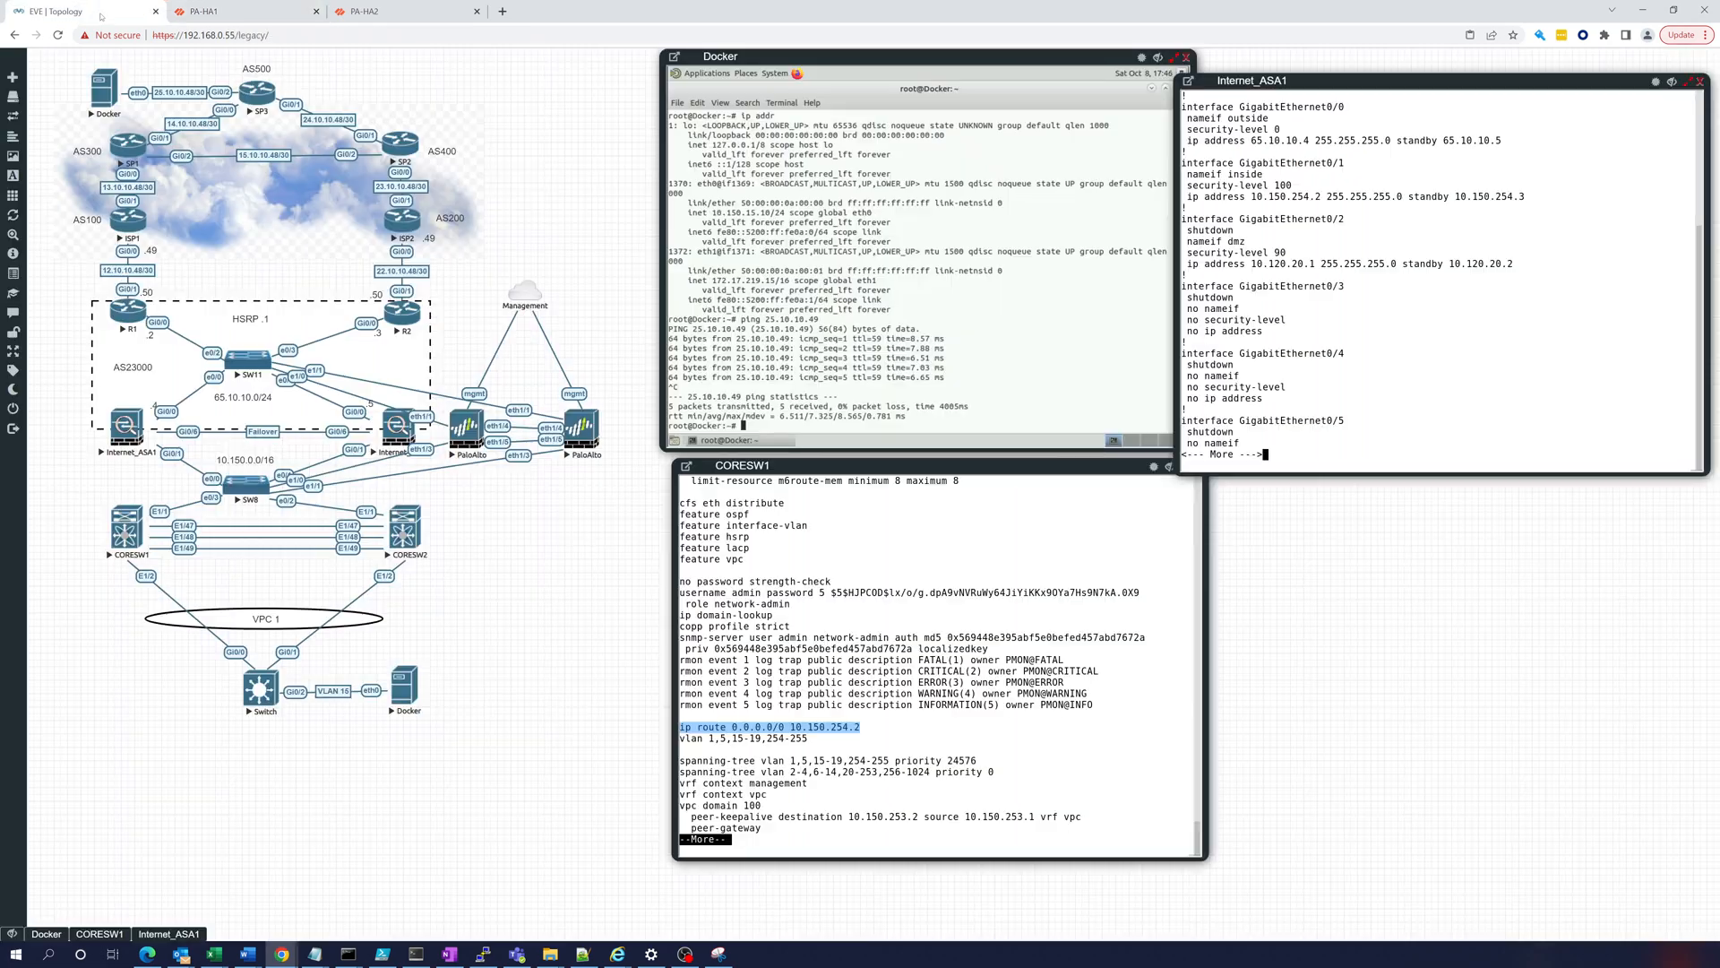
{"action": "double_click", "coordinate": [126, 307]}
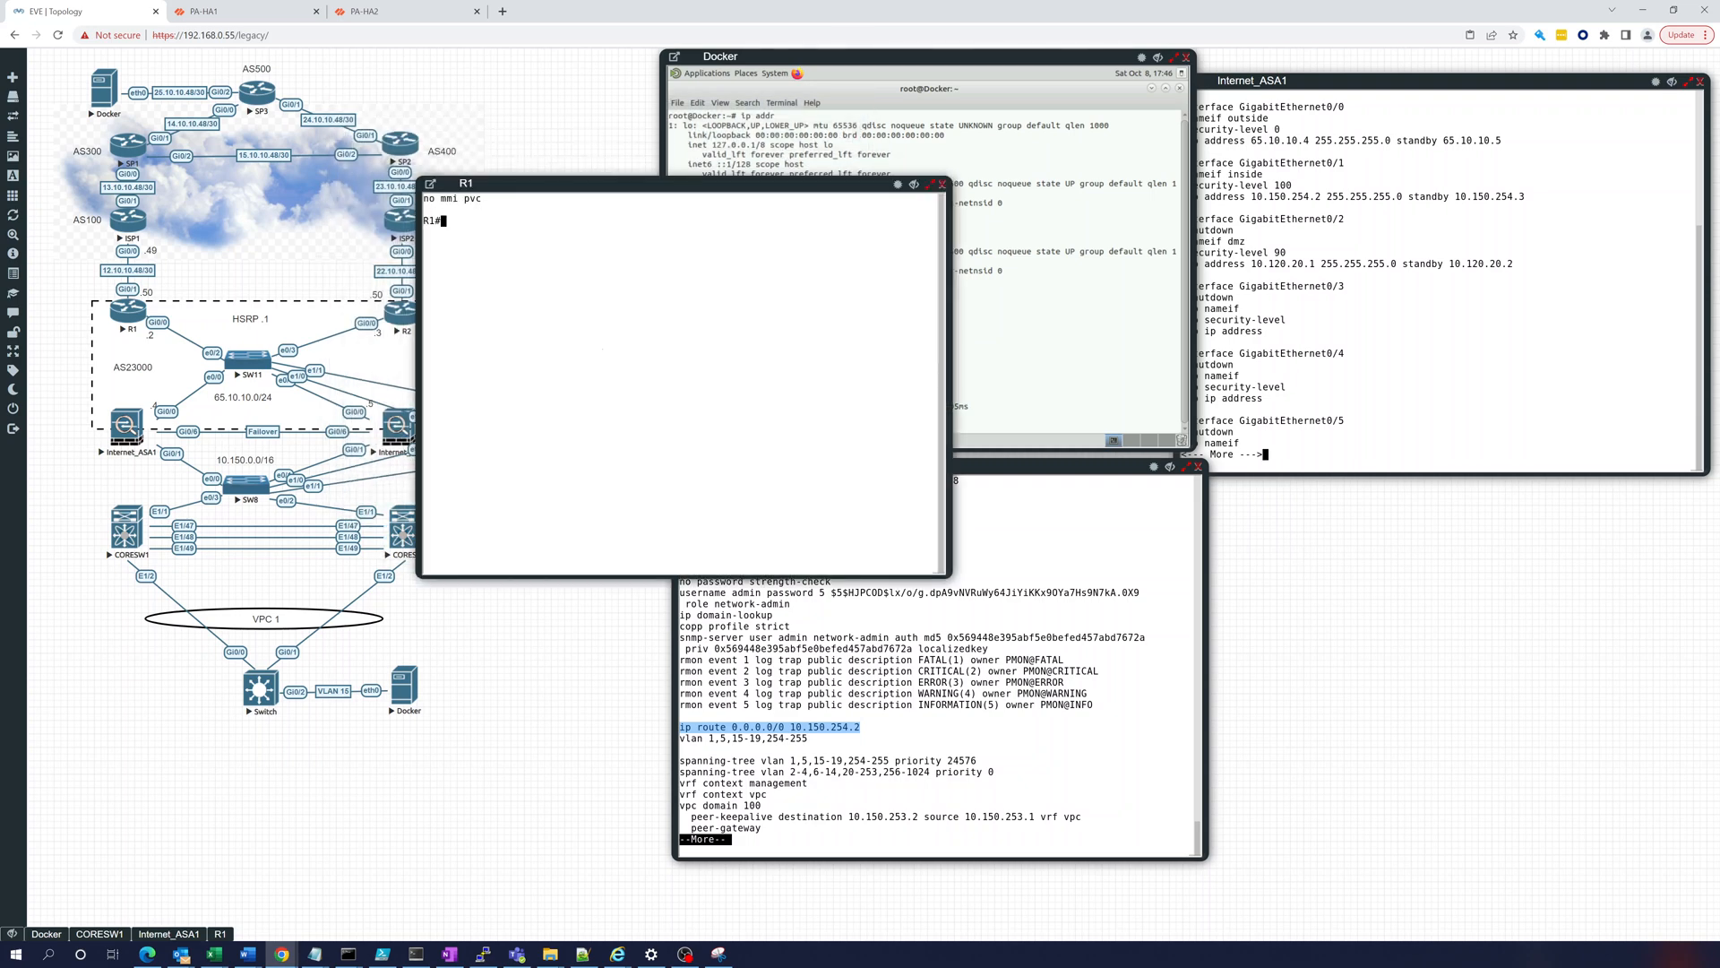
{"action": "type", "text": "show run"}
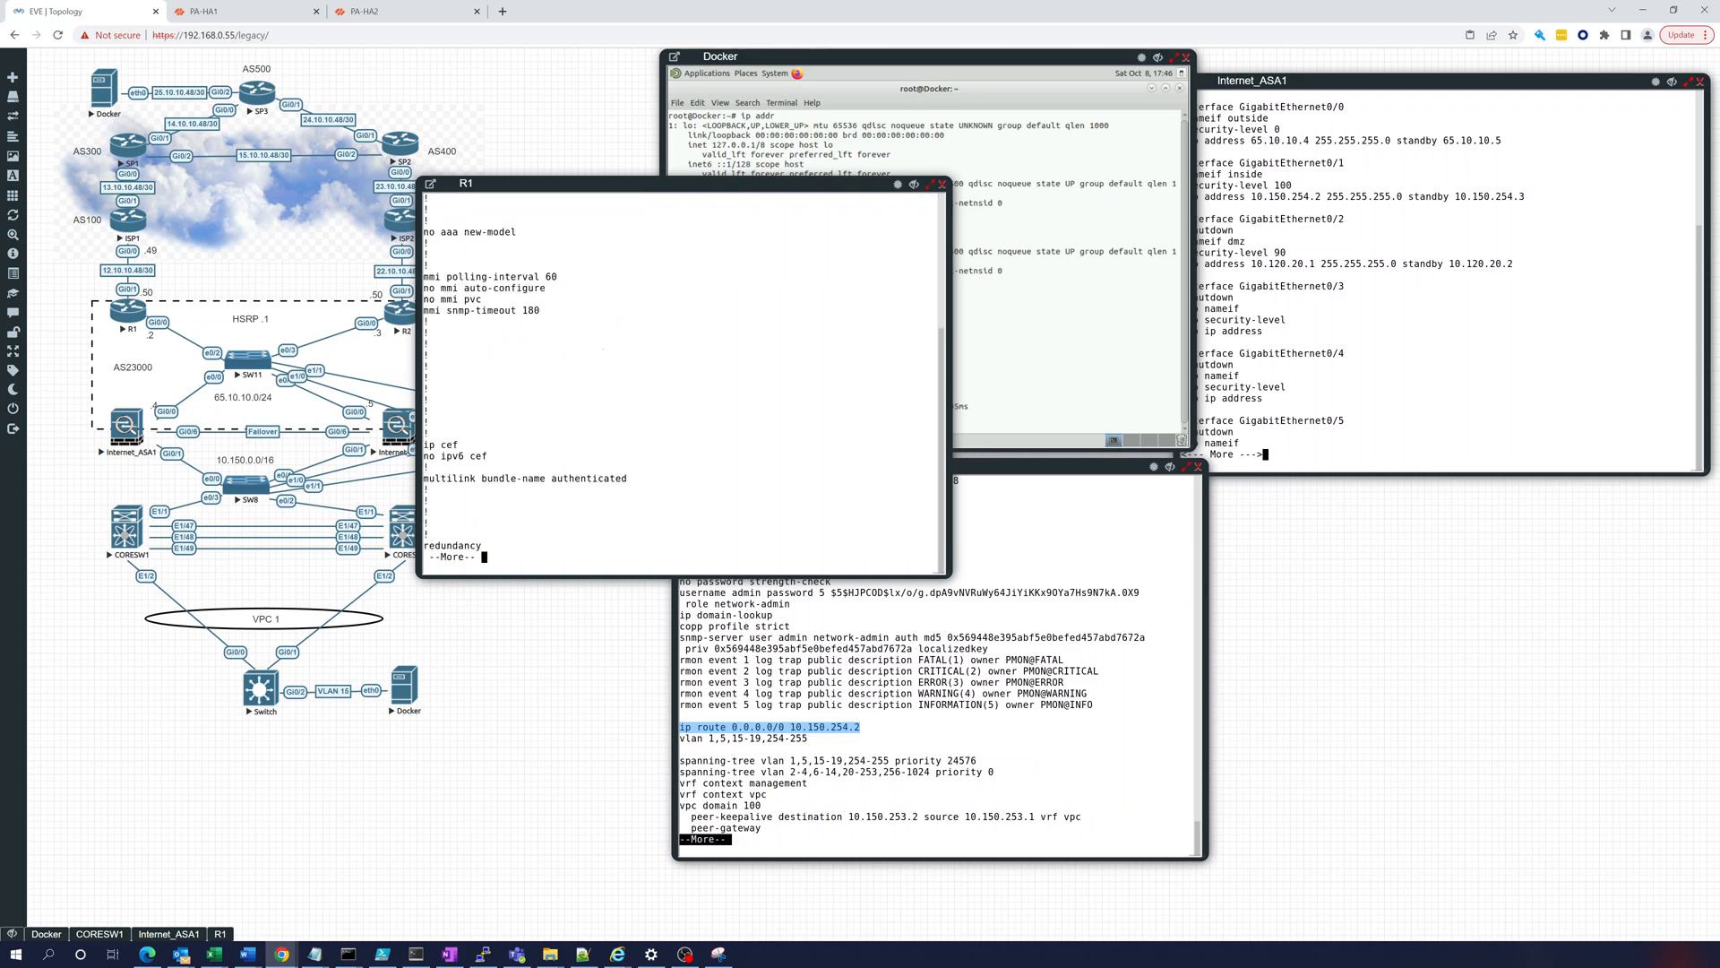
{"action": "key", "text": "space"}
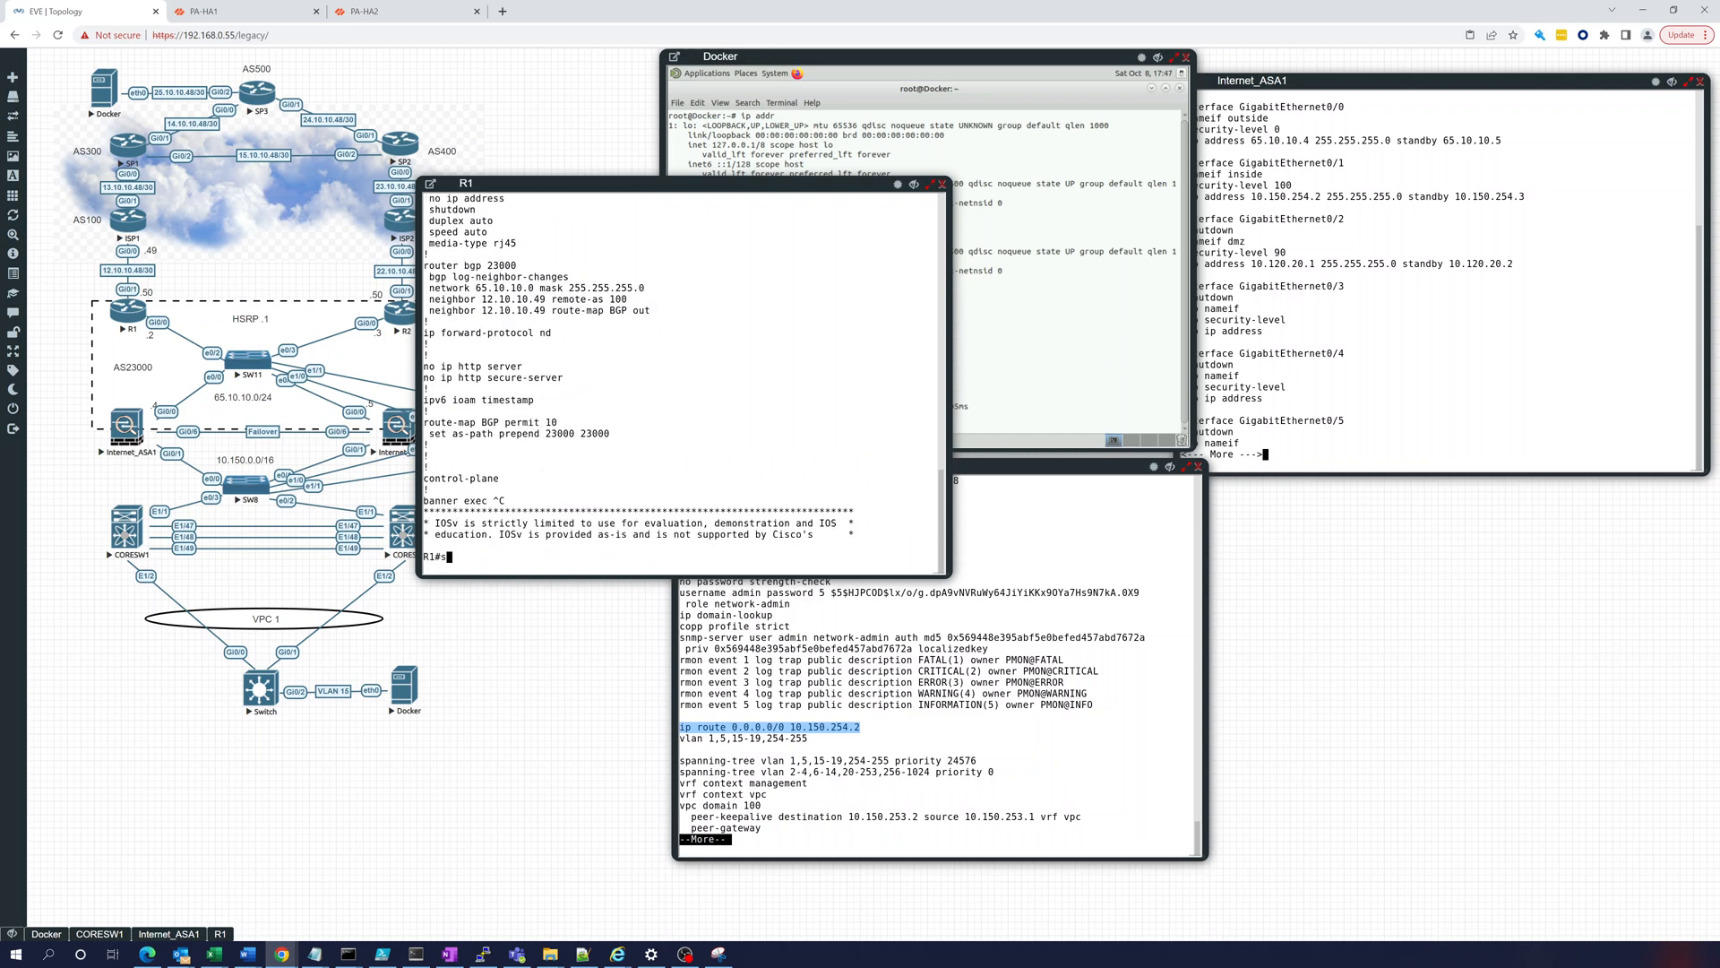
{"action": "type", "text": "show ip bg"}
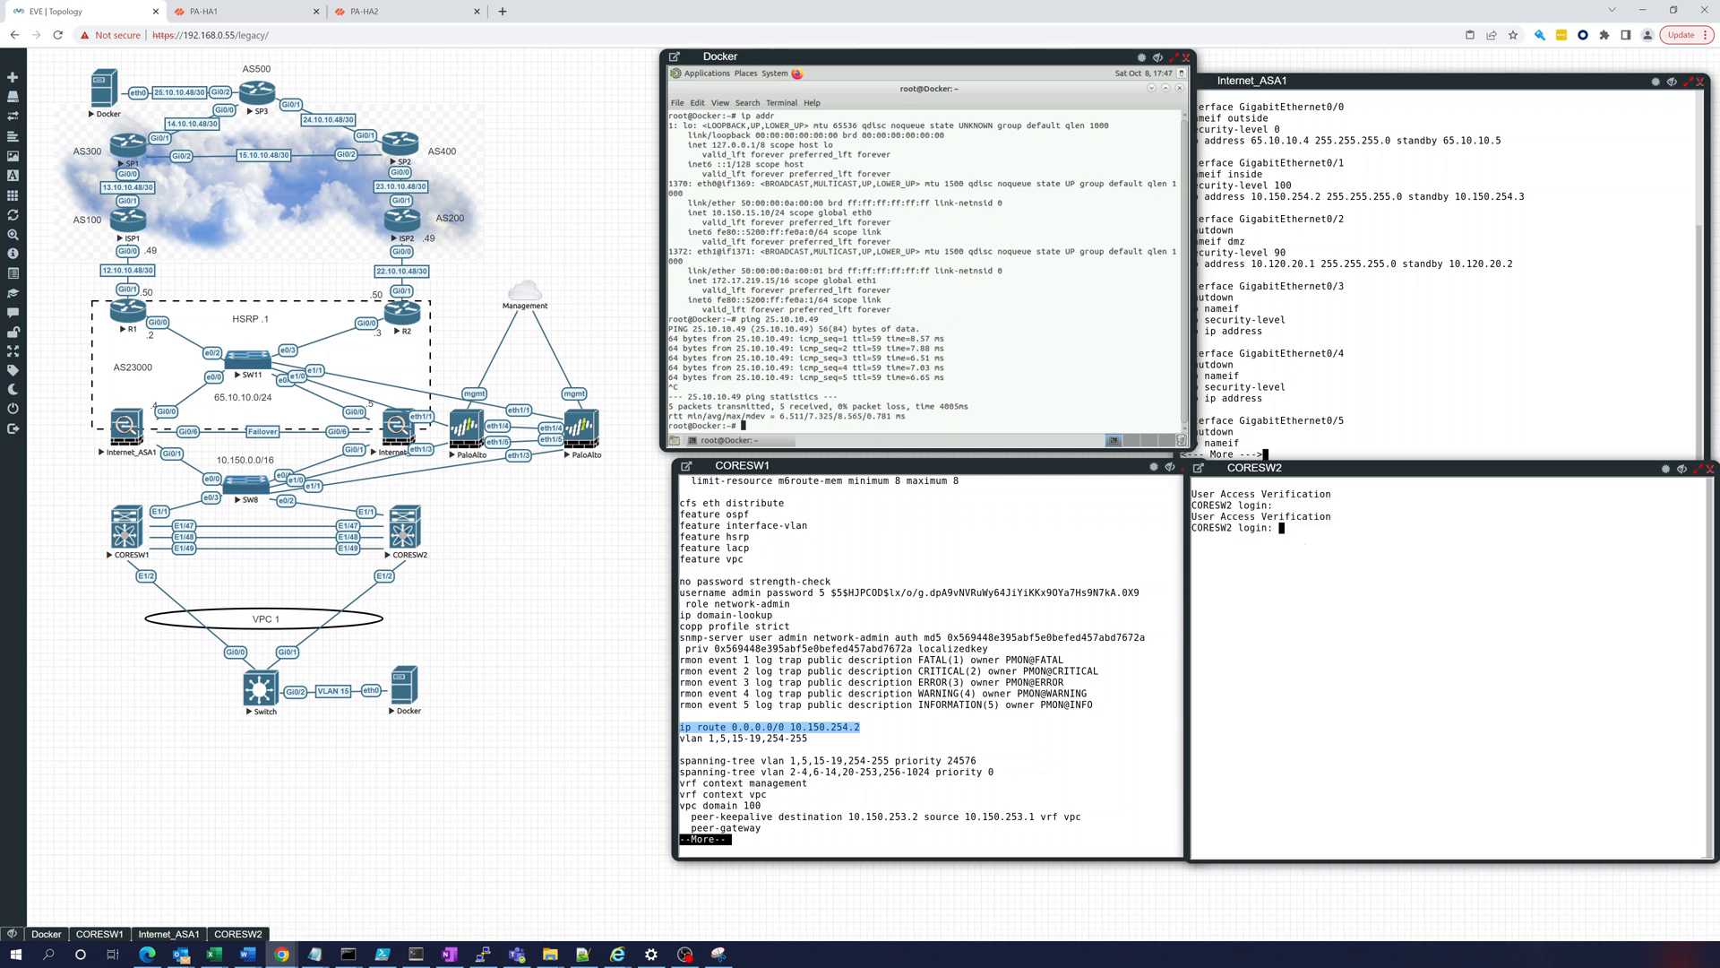
Step: Log into CORESW2 as admin to check its default route toward 10.150.254.2
{"action": "type", "text": "admin"}
{"action": "type", "text": "show run | i route"}
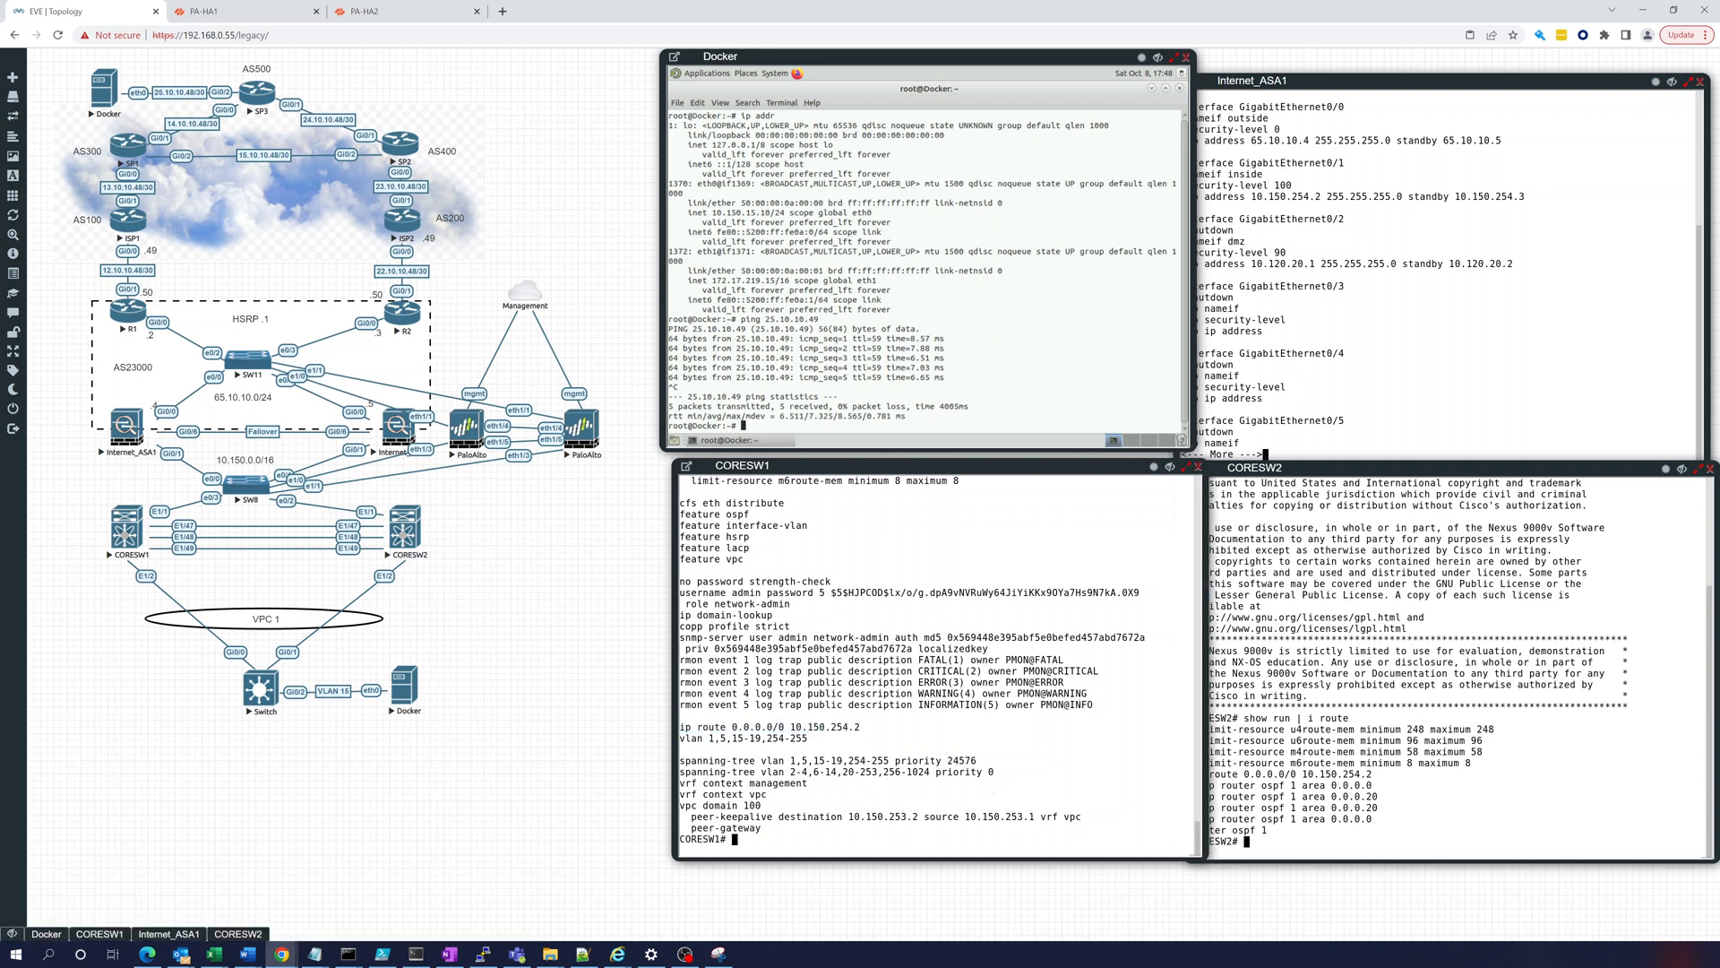
Step: Add default route 0.0.0.0/0 via 10.150.254.6 on CORESW1 and list its routes
{"action": "type", "text": "conf"}
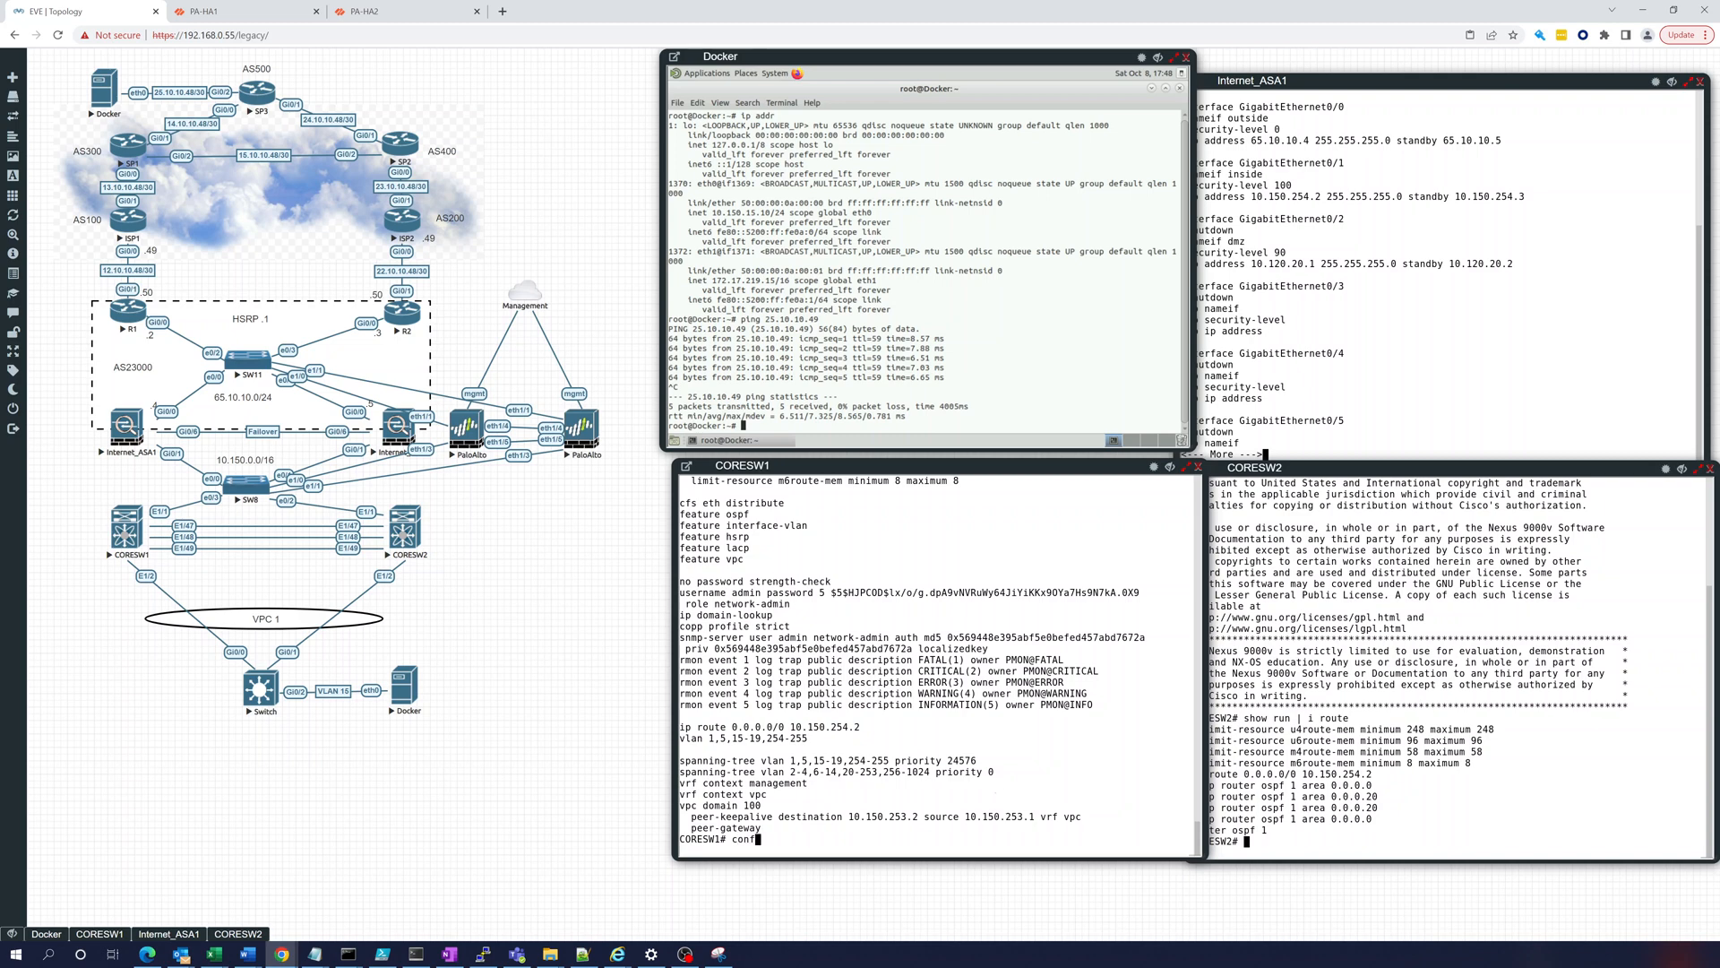
{"action": "type", "text": "conf t"}
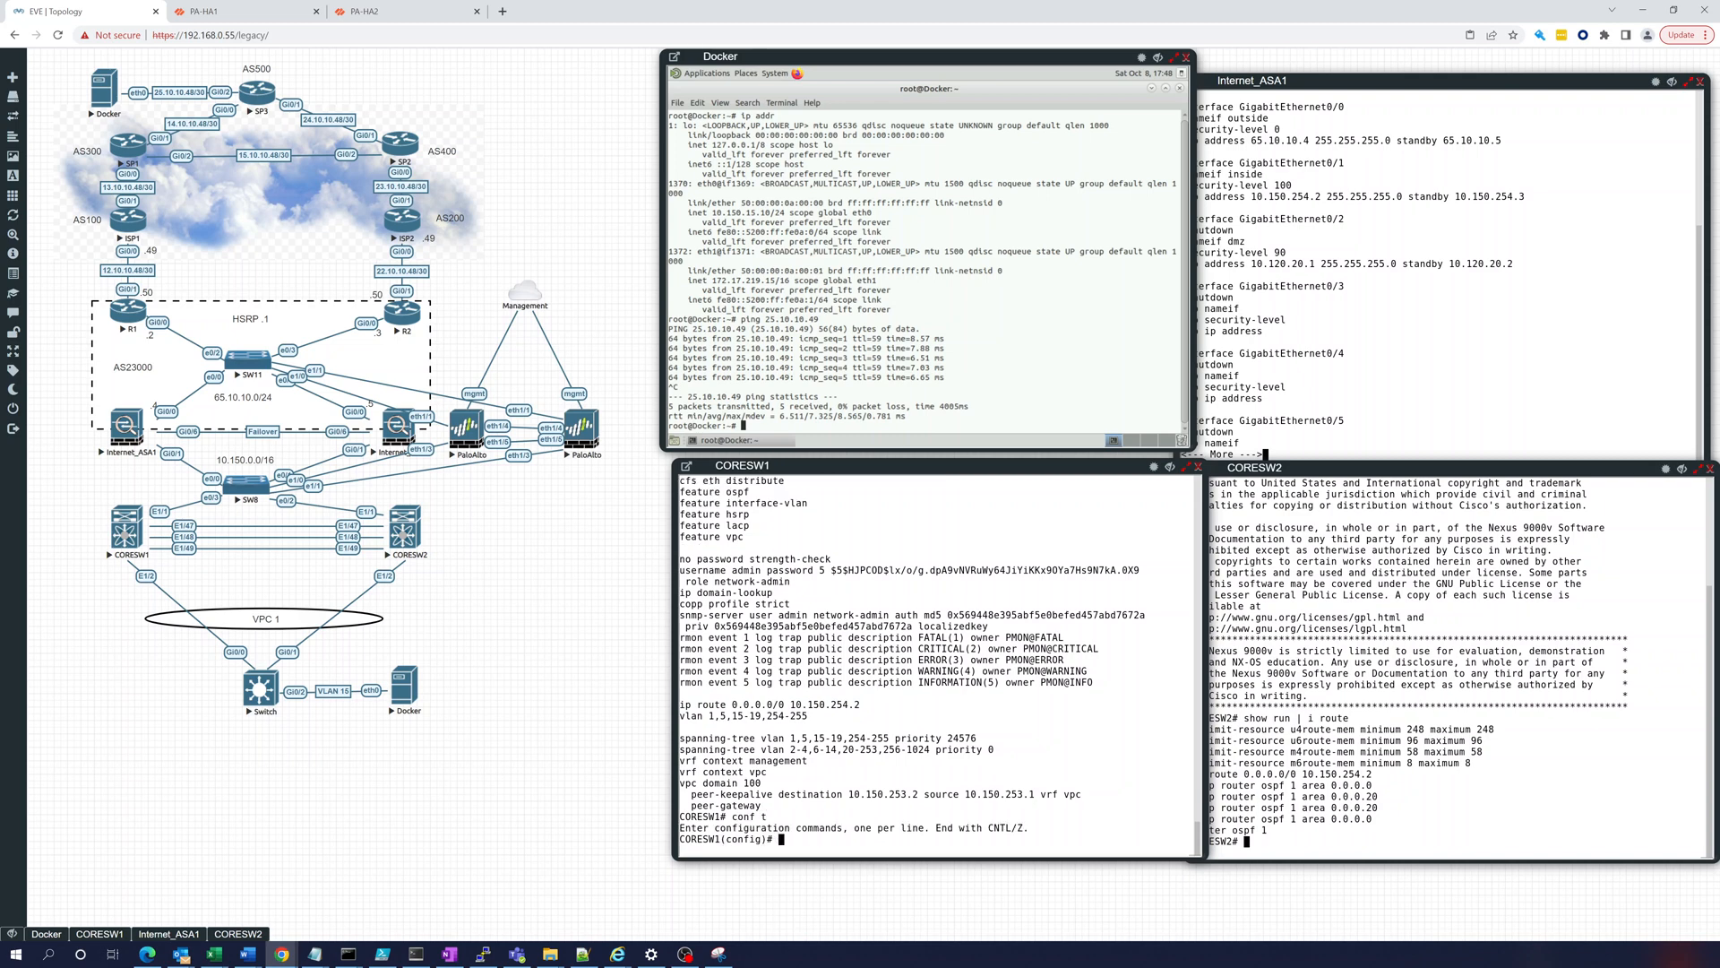
{"action": "type", "text": "ip route"}
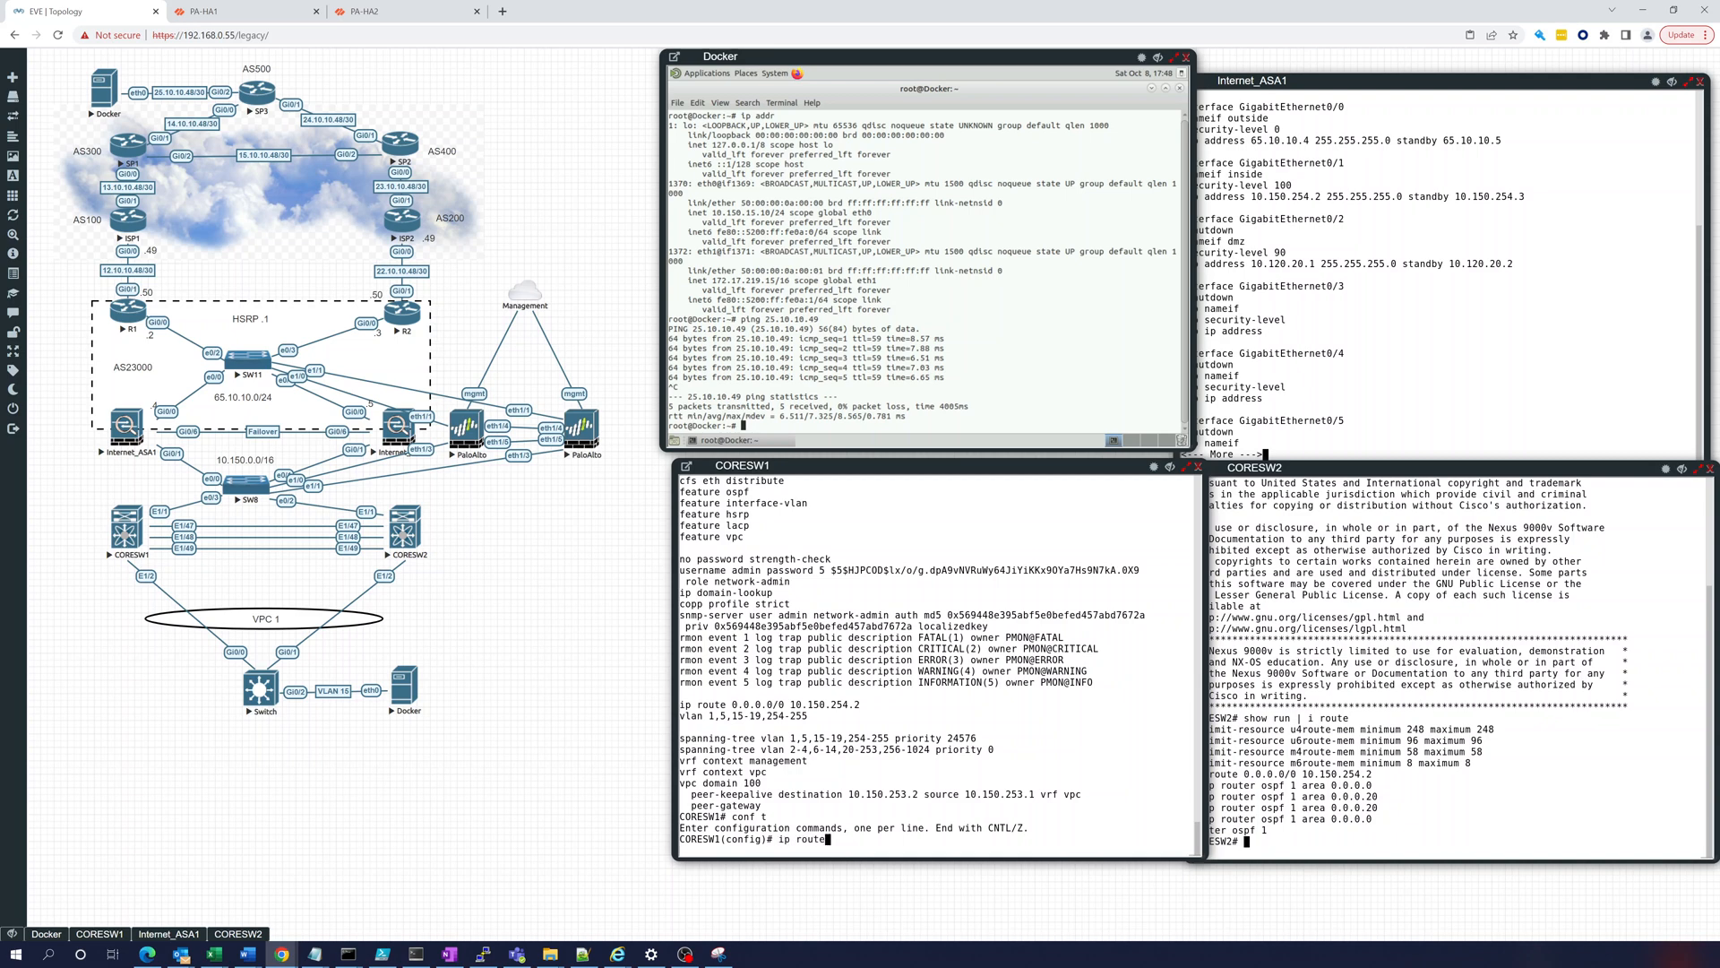
{"action": "type", "text": "0.0."}
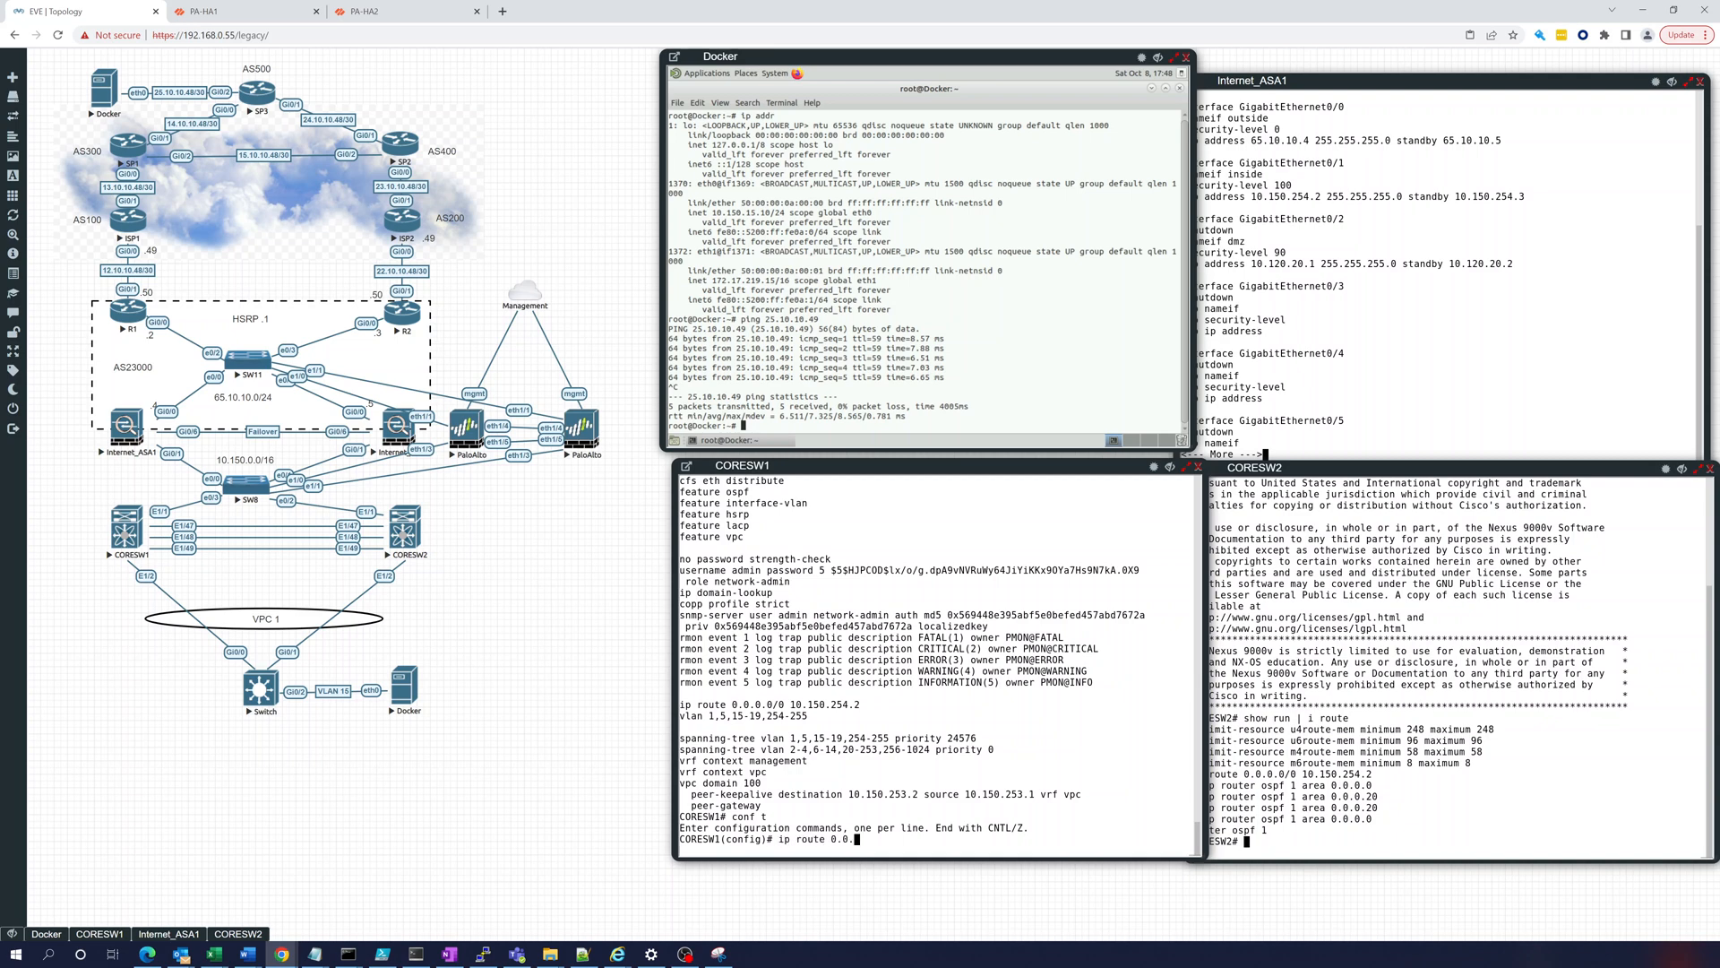
{"action": "type", "text": "0/0"}
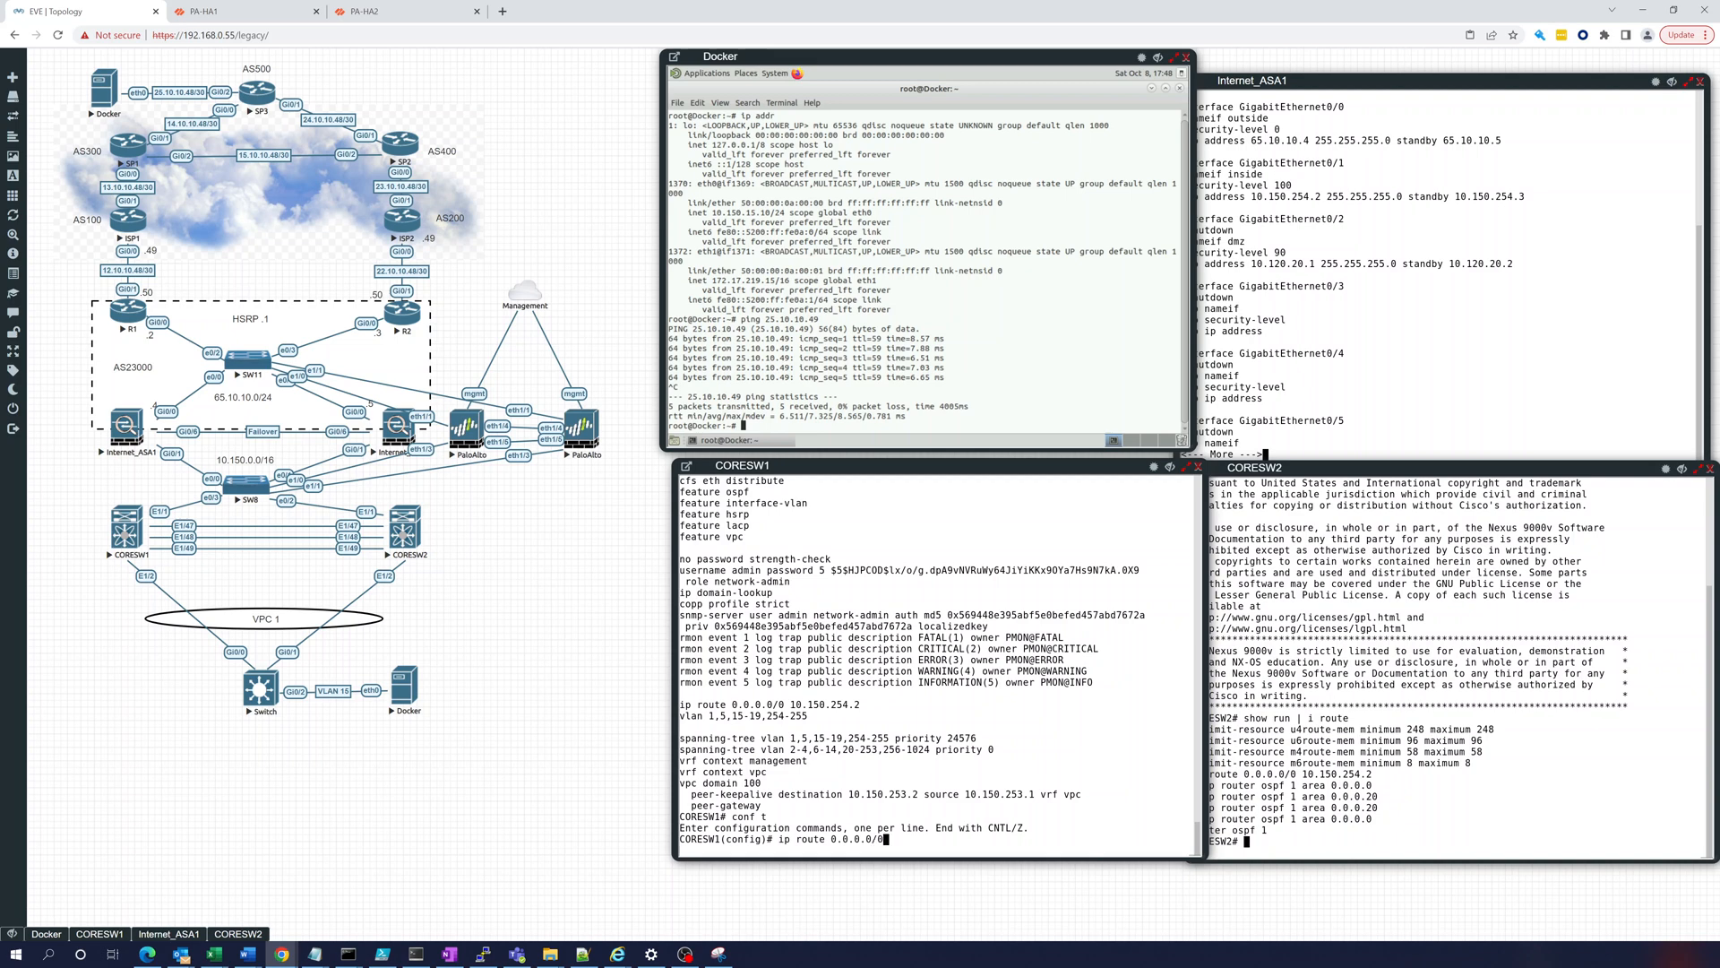
{"action": "type", "text": "10.150.254"}
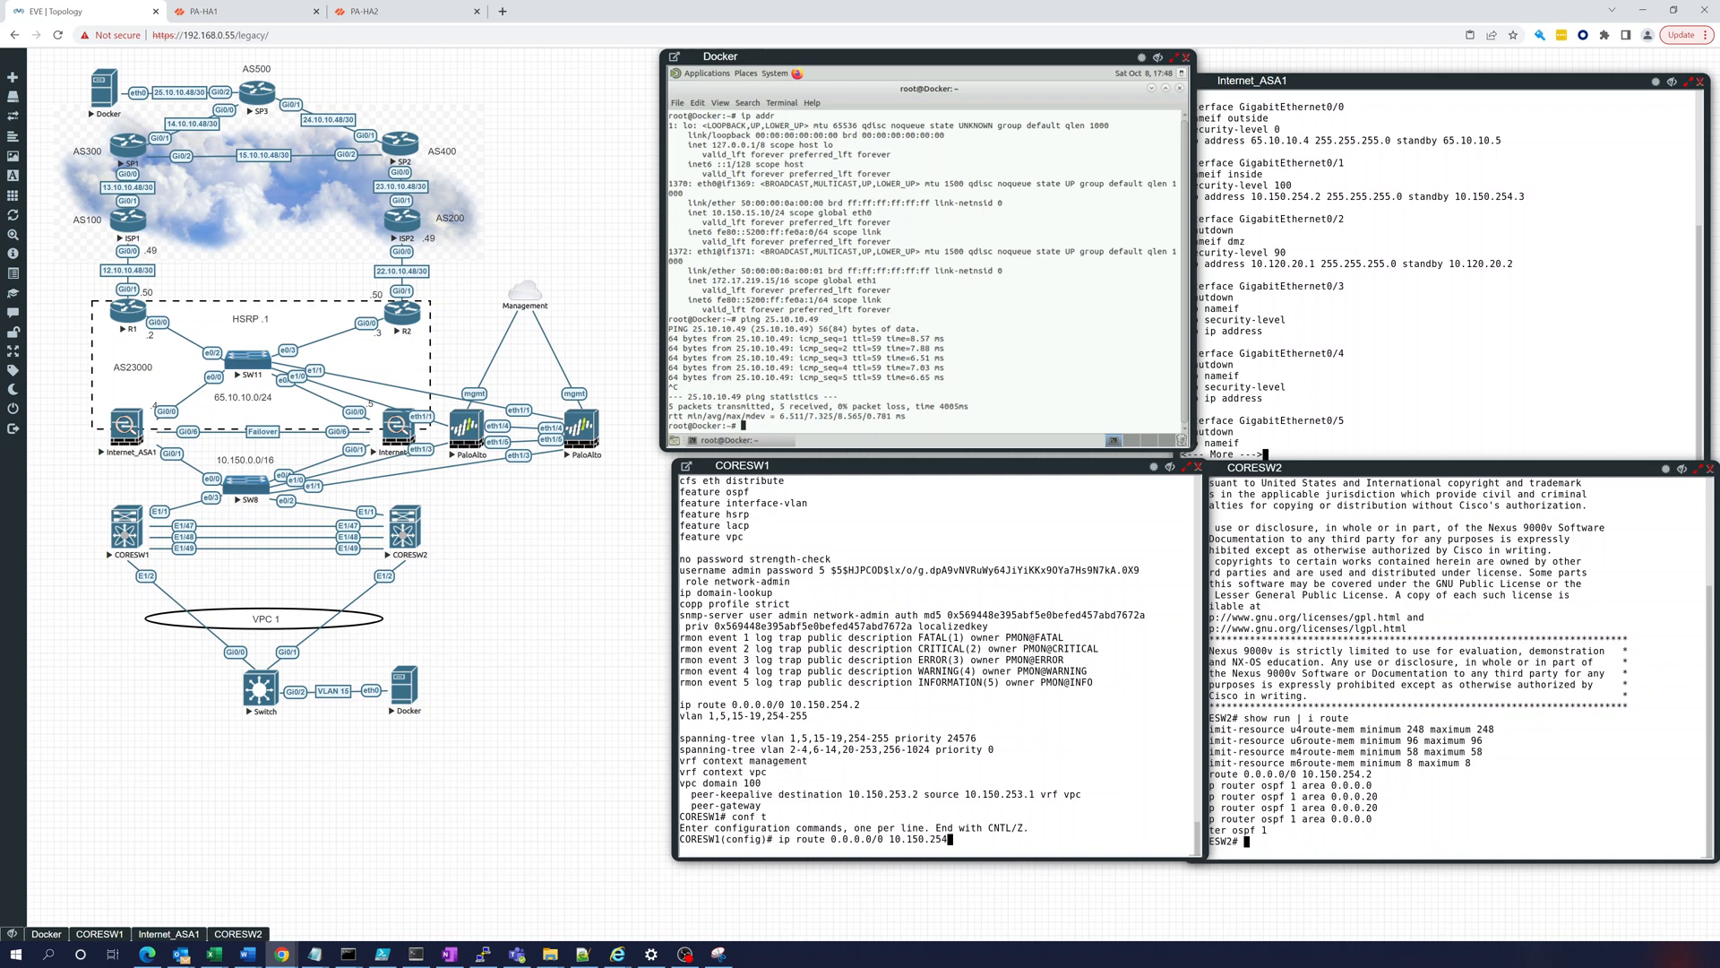
{"action": "type", "text": "6"}
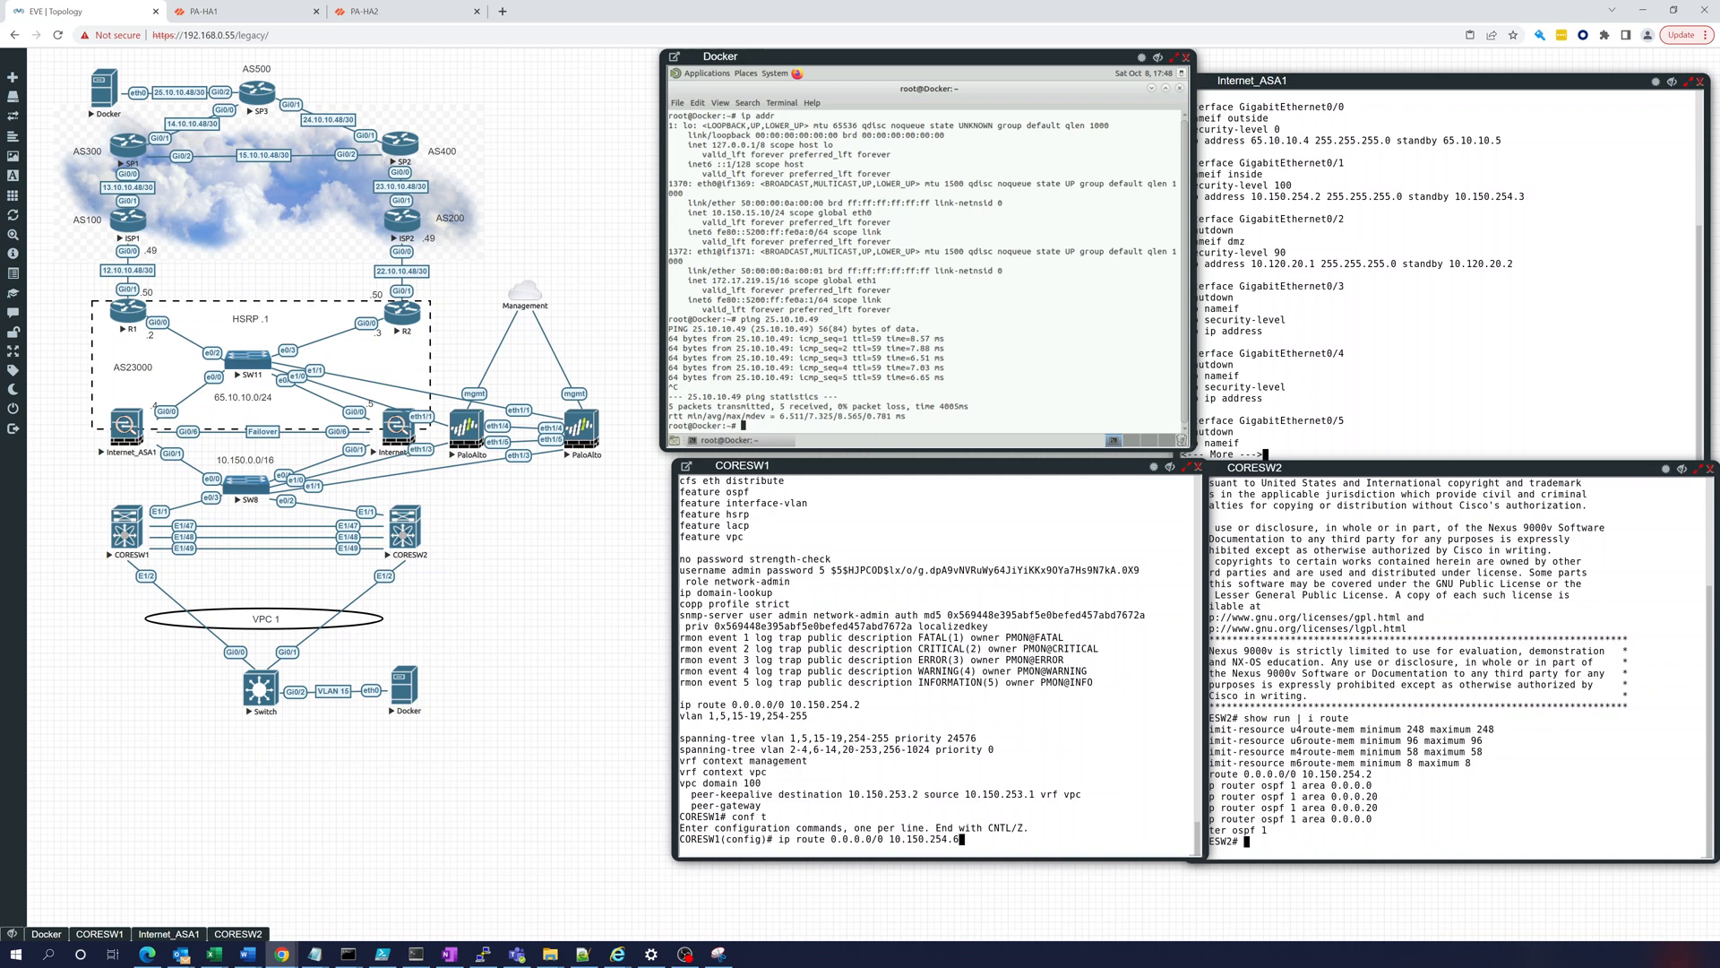
{"action": "type", "text": "show run |"}
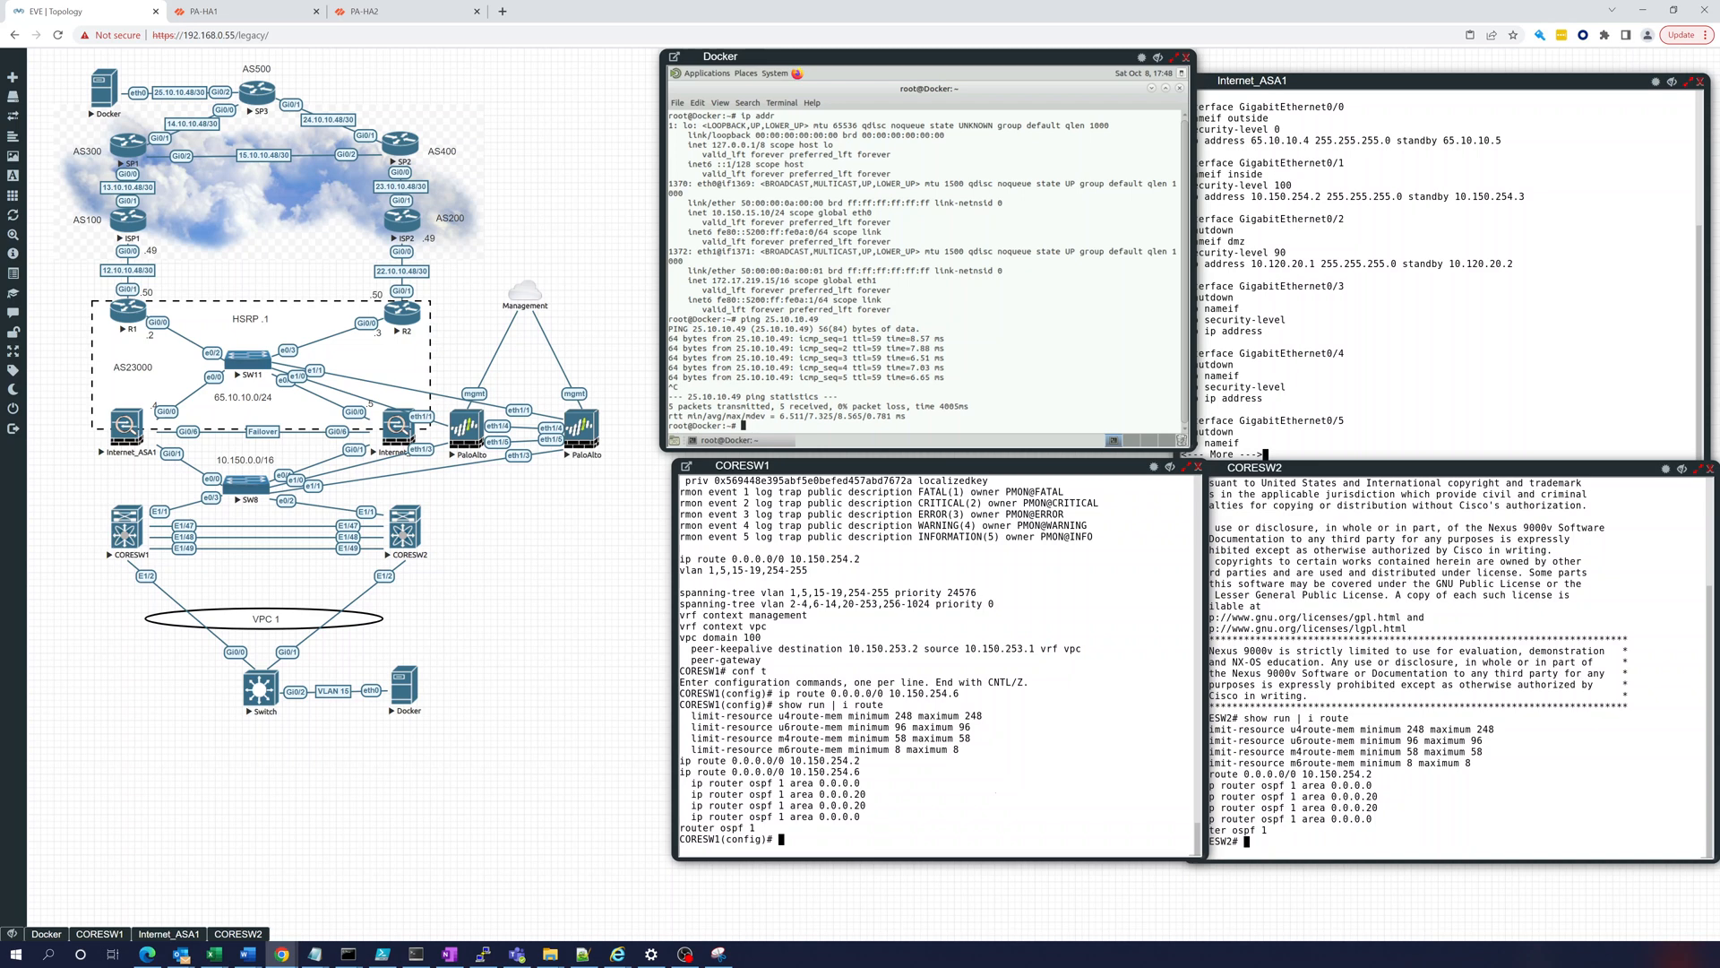
Step: Remove CORESW1's old default route 'ip route 0.0.0.0/0 10.150.254.2'
{"action": "type", "text": "no"}
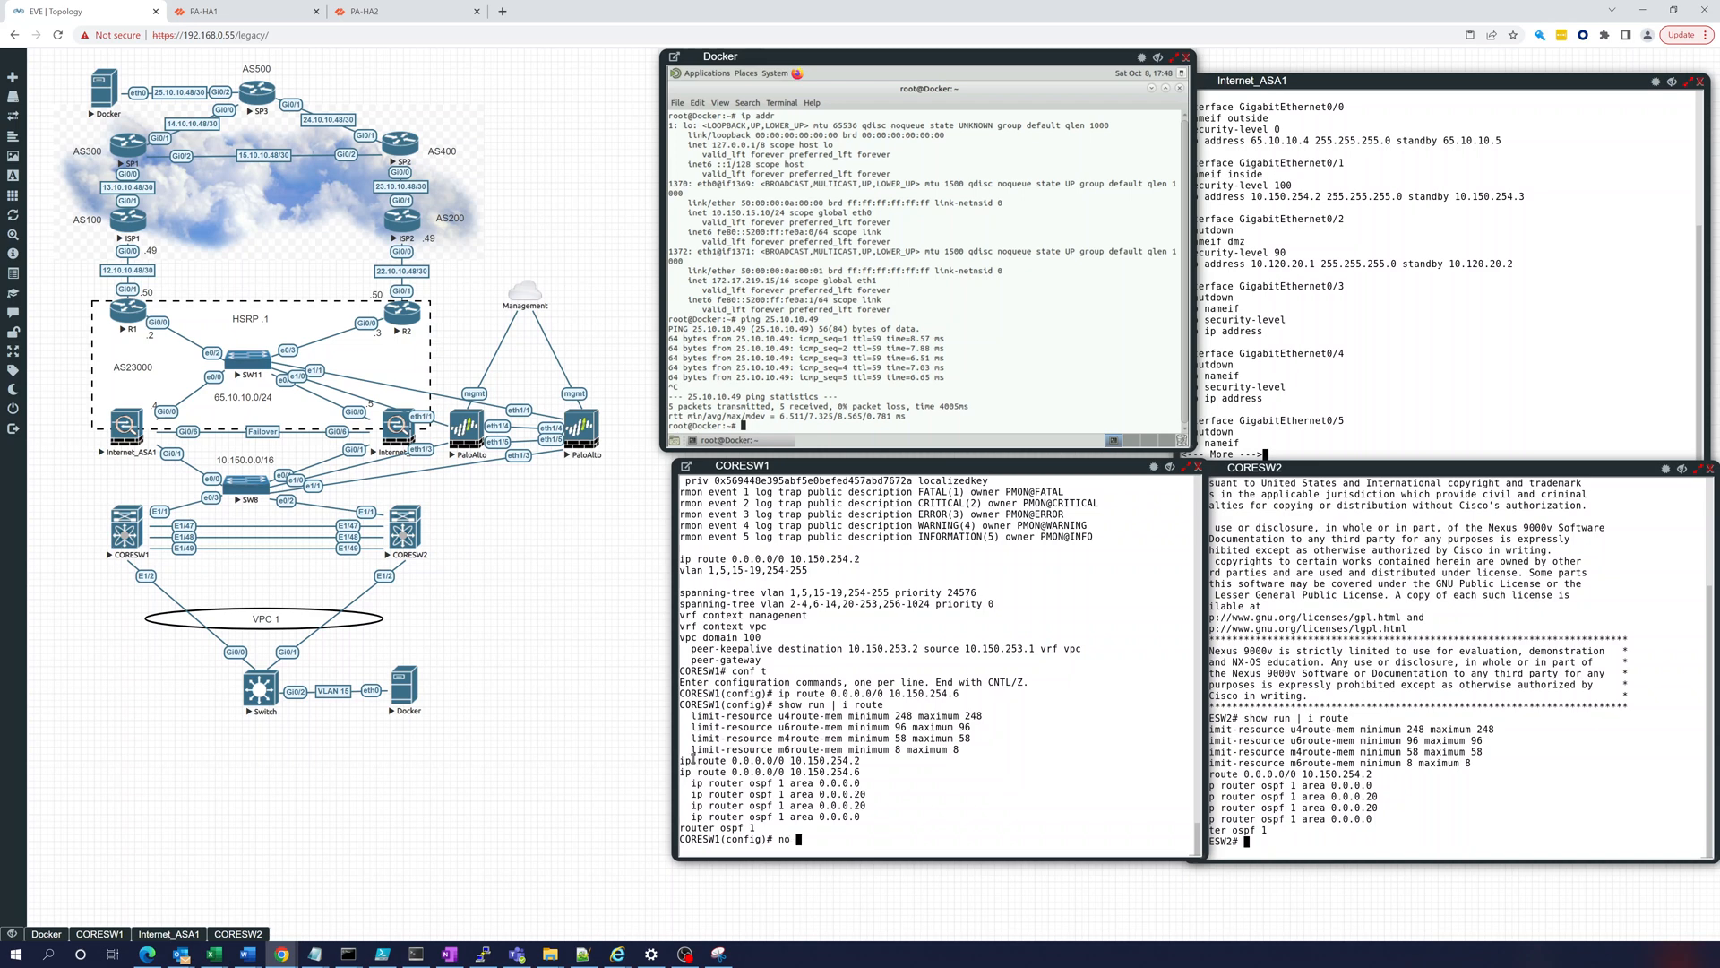
{"action": "double_click", "coordinate": [774, 761]}
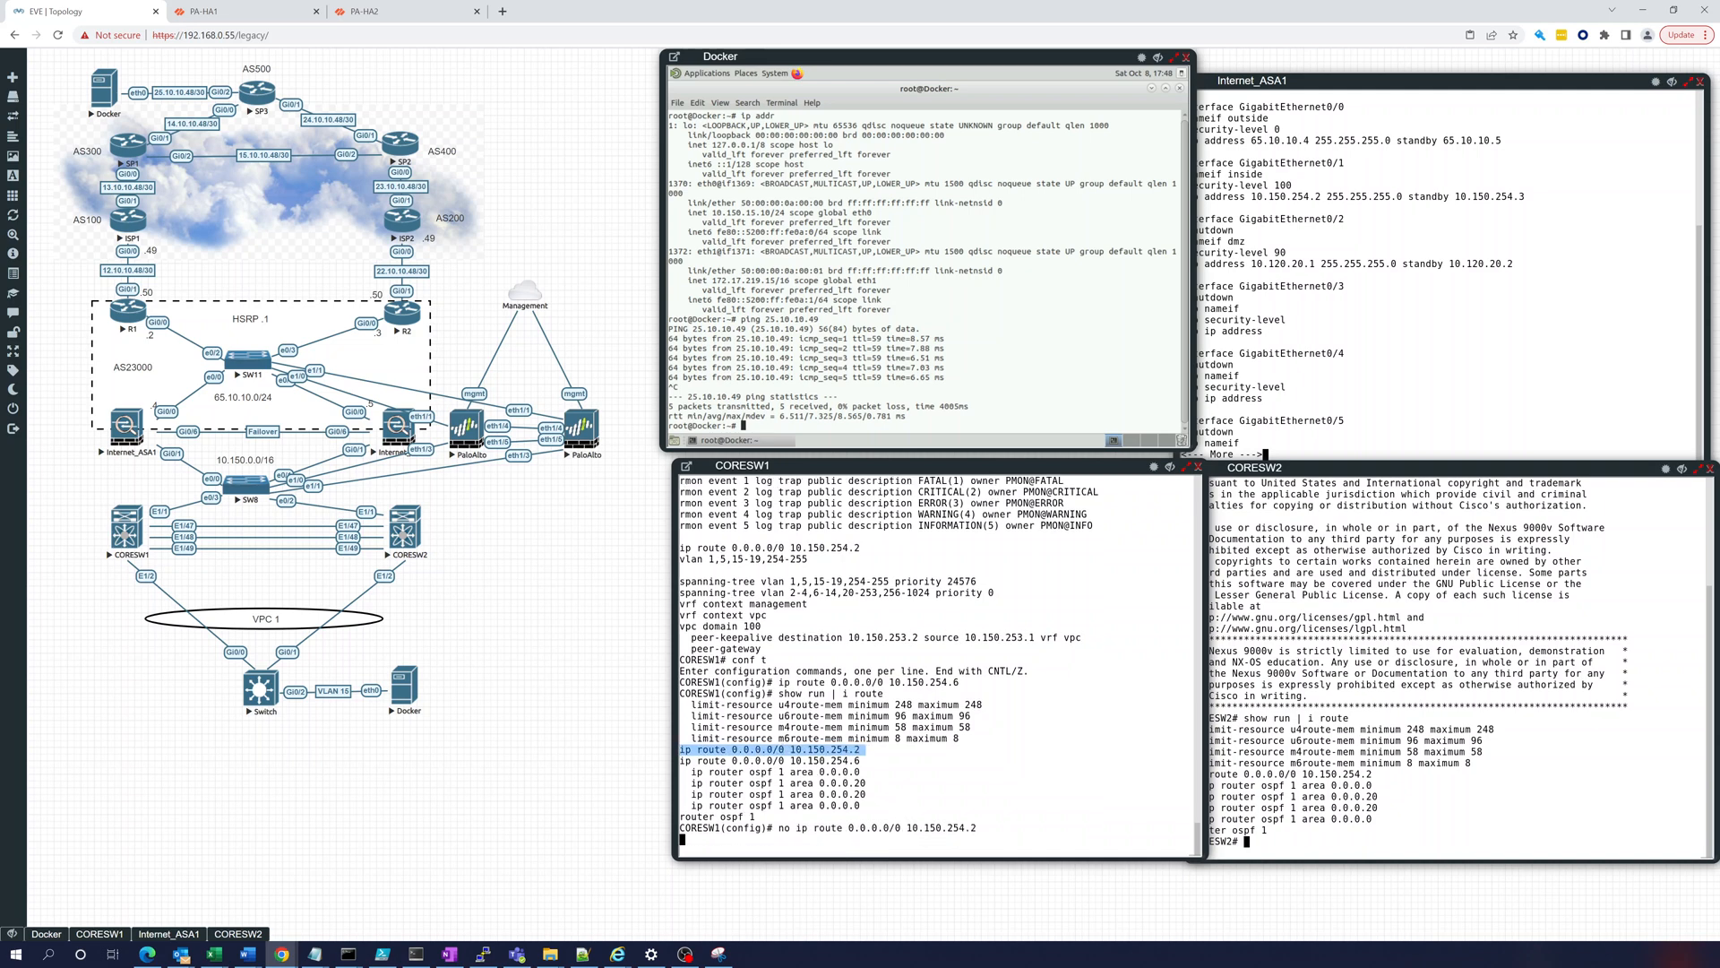
{"action": "type", "text": "no ip route 0.0.0.0/0 10.150.254.2"}
{"action": "left_click", "coordinate": [924, 425]}
{"action": "type", "text": "ping 25.10.10.49"}
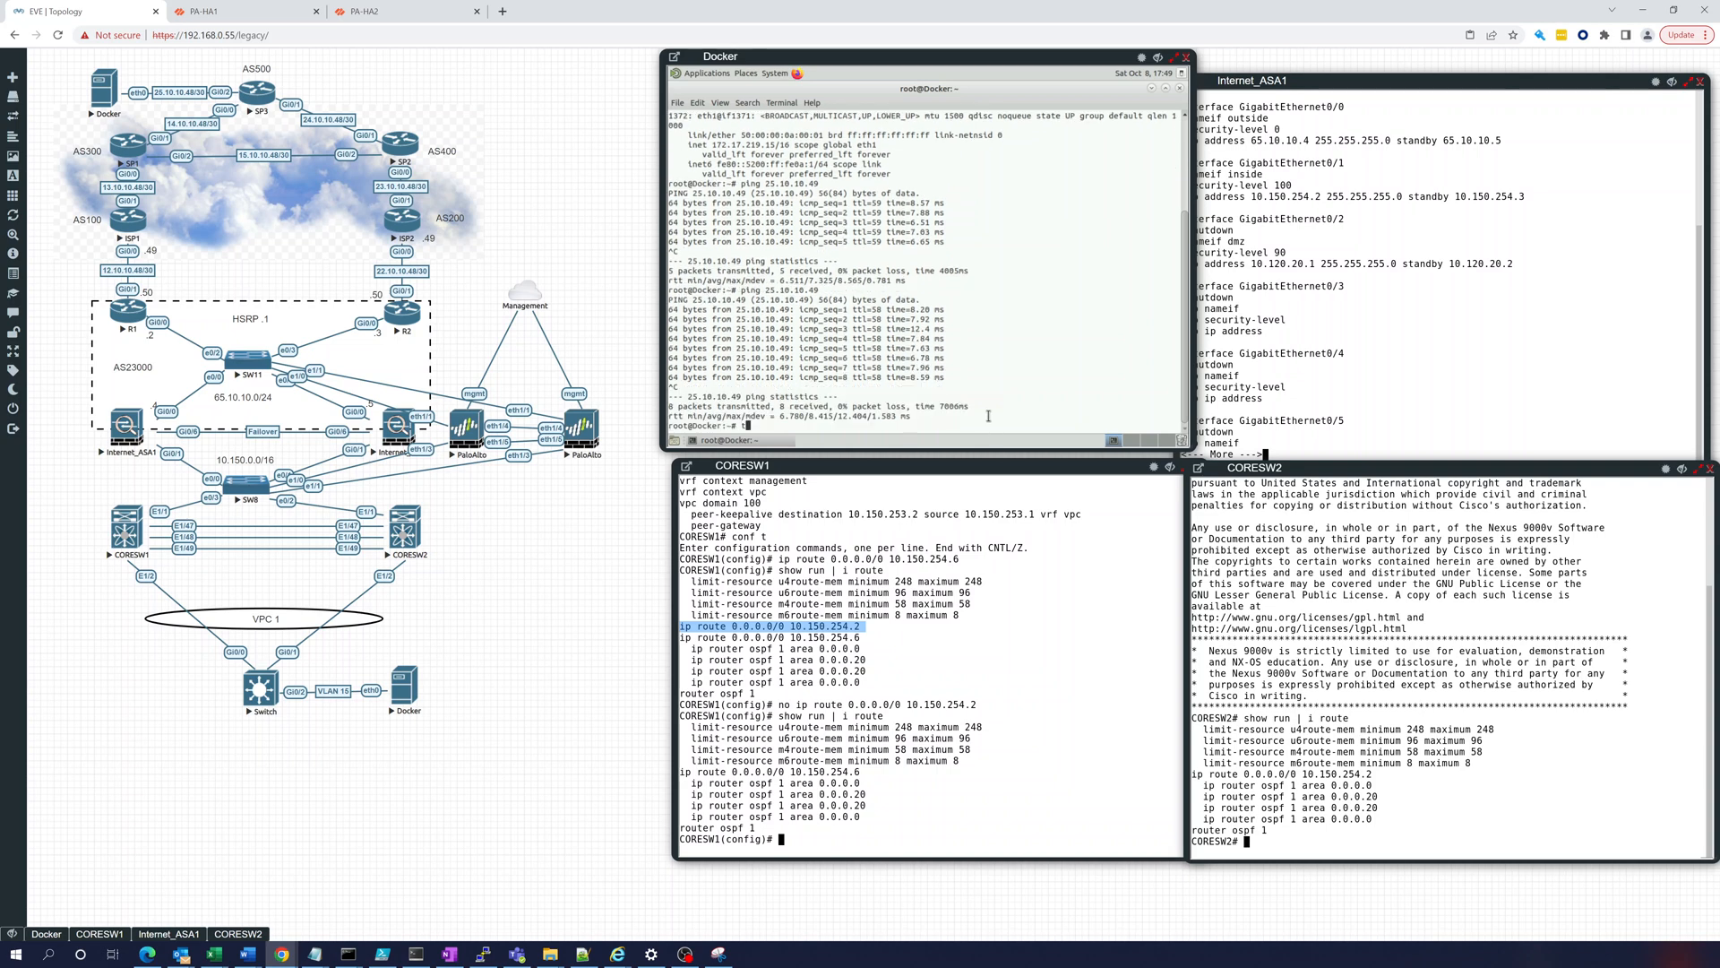
Step: Traceroute 25.10.10.49 from Docker to confirm the 10.150.254.6 path, then ping it again
{"action": "type", "text": "traceroute"}
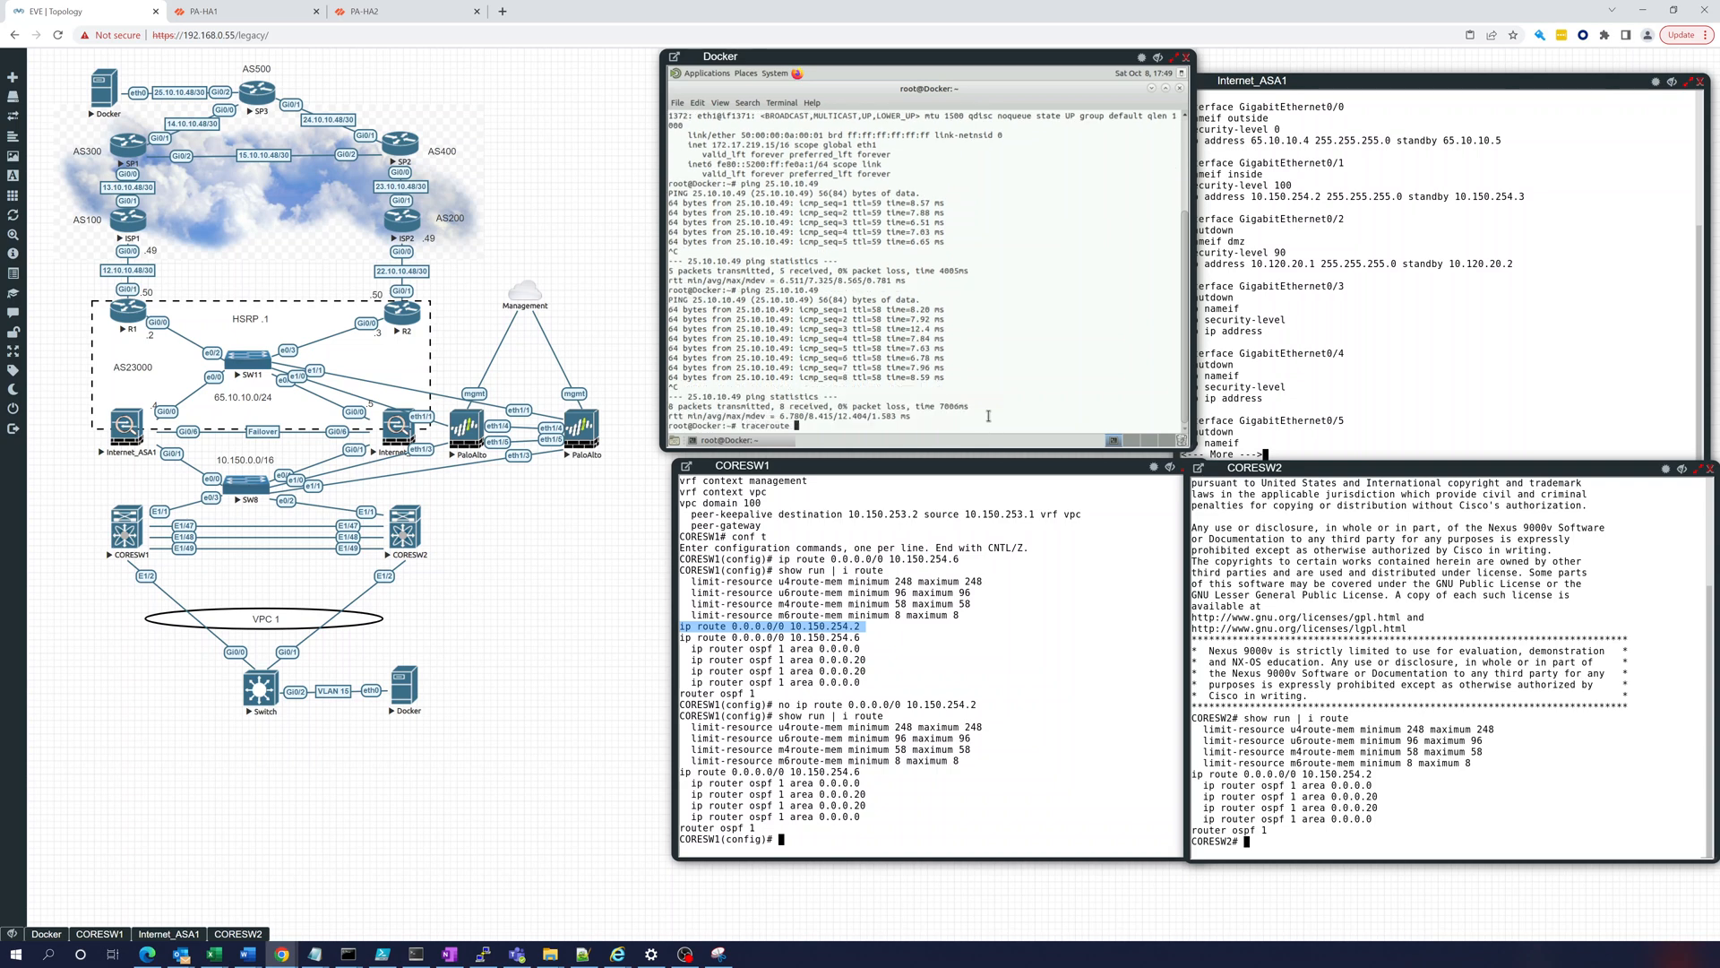
{"action": "type", "text": "25.10.10.49"}
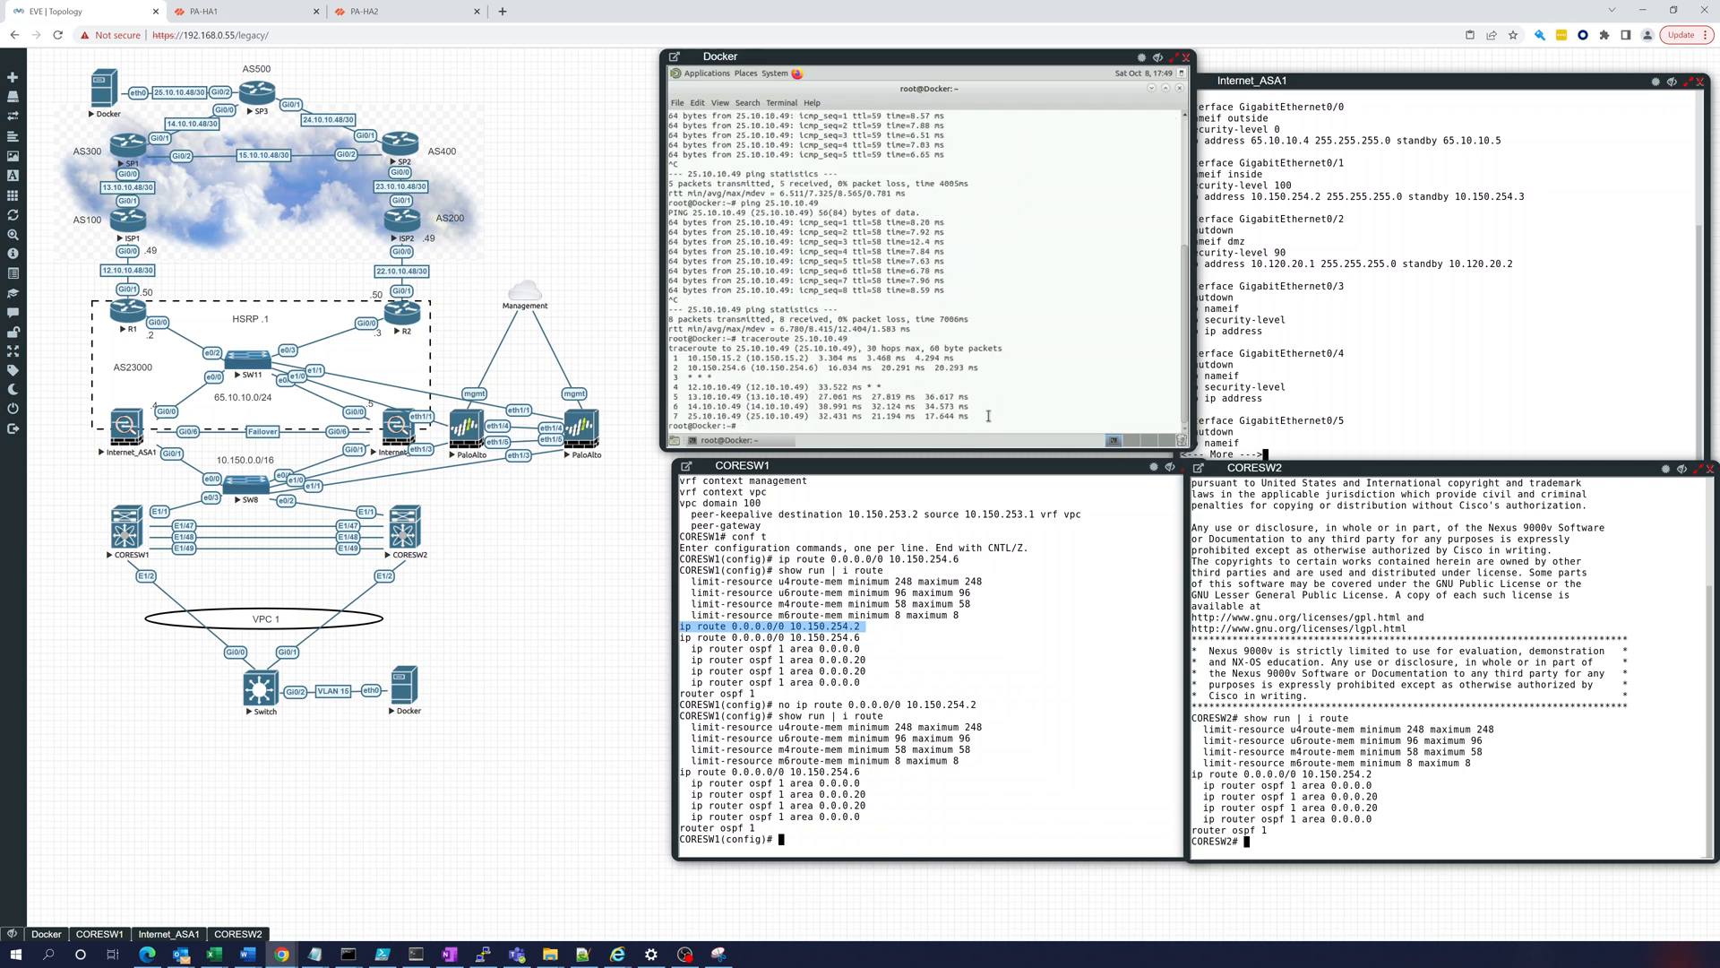
{"action": "type", "text": "ping 25.10.10.49"}
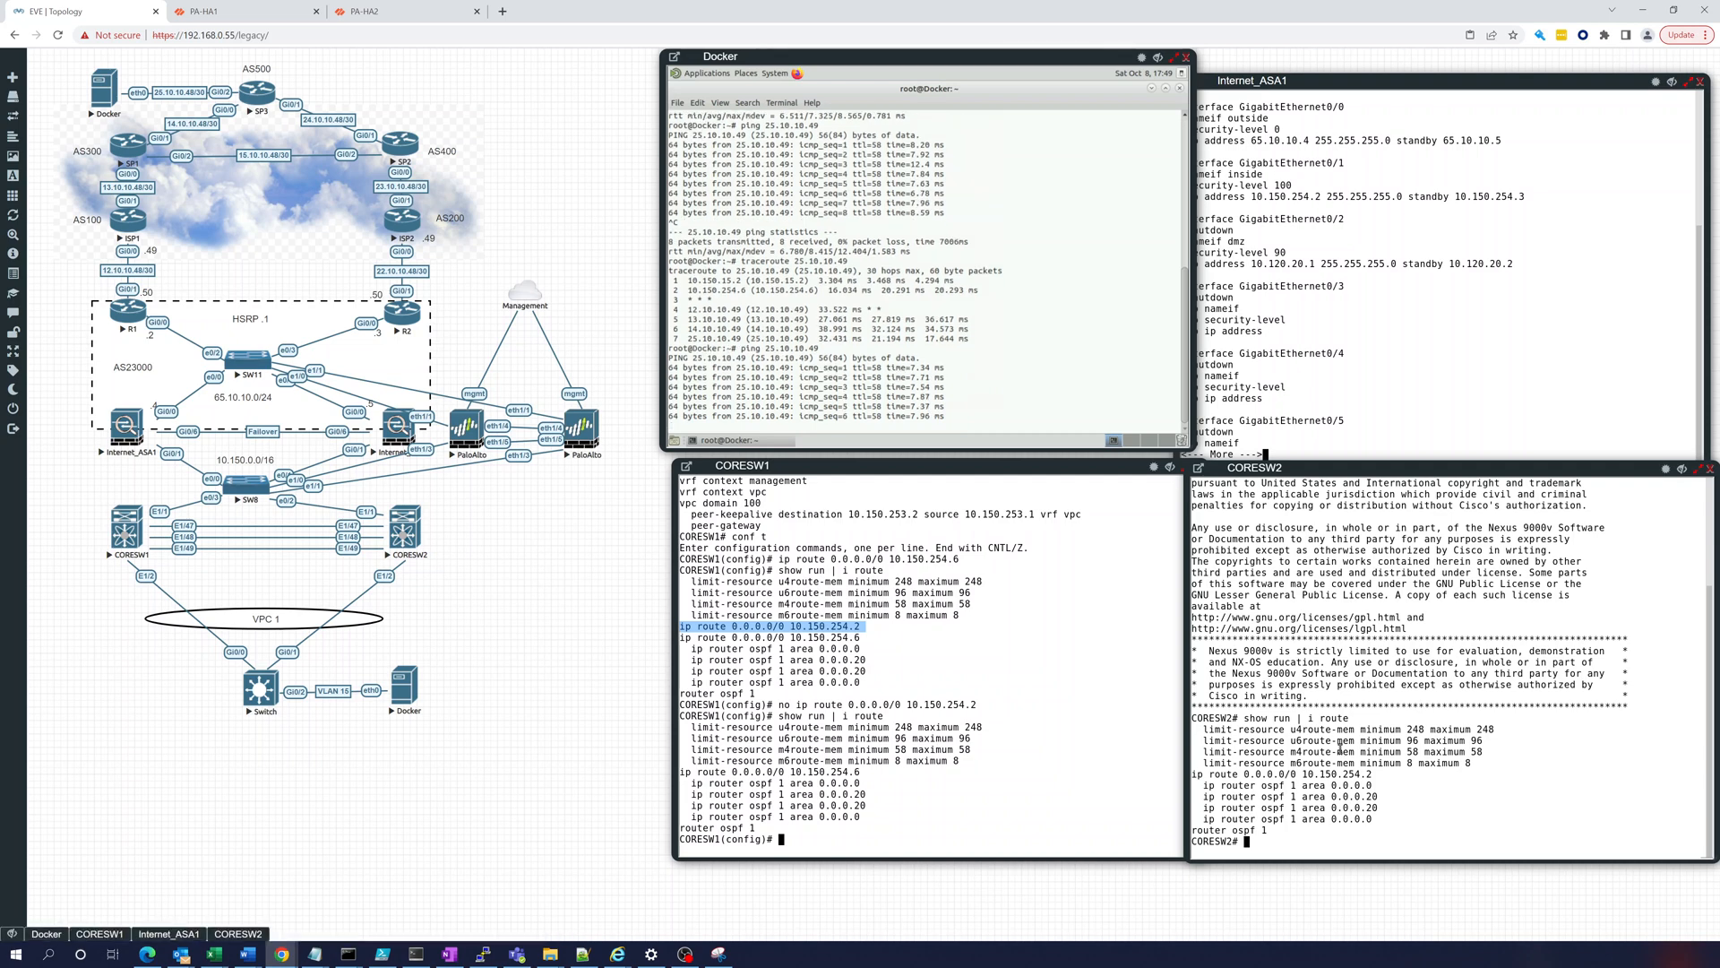
Step: On CORESW2, replace the 10.150.254.2 default route with one via 10.150.254.6 and verify
{"action": "type", "text": "sho"}
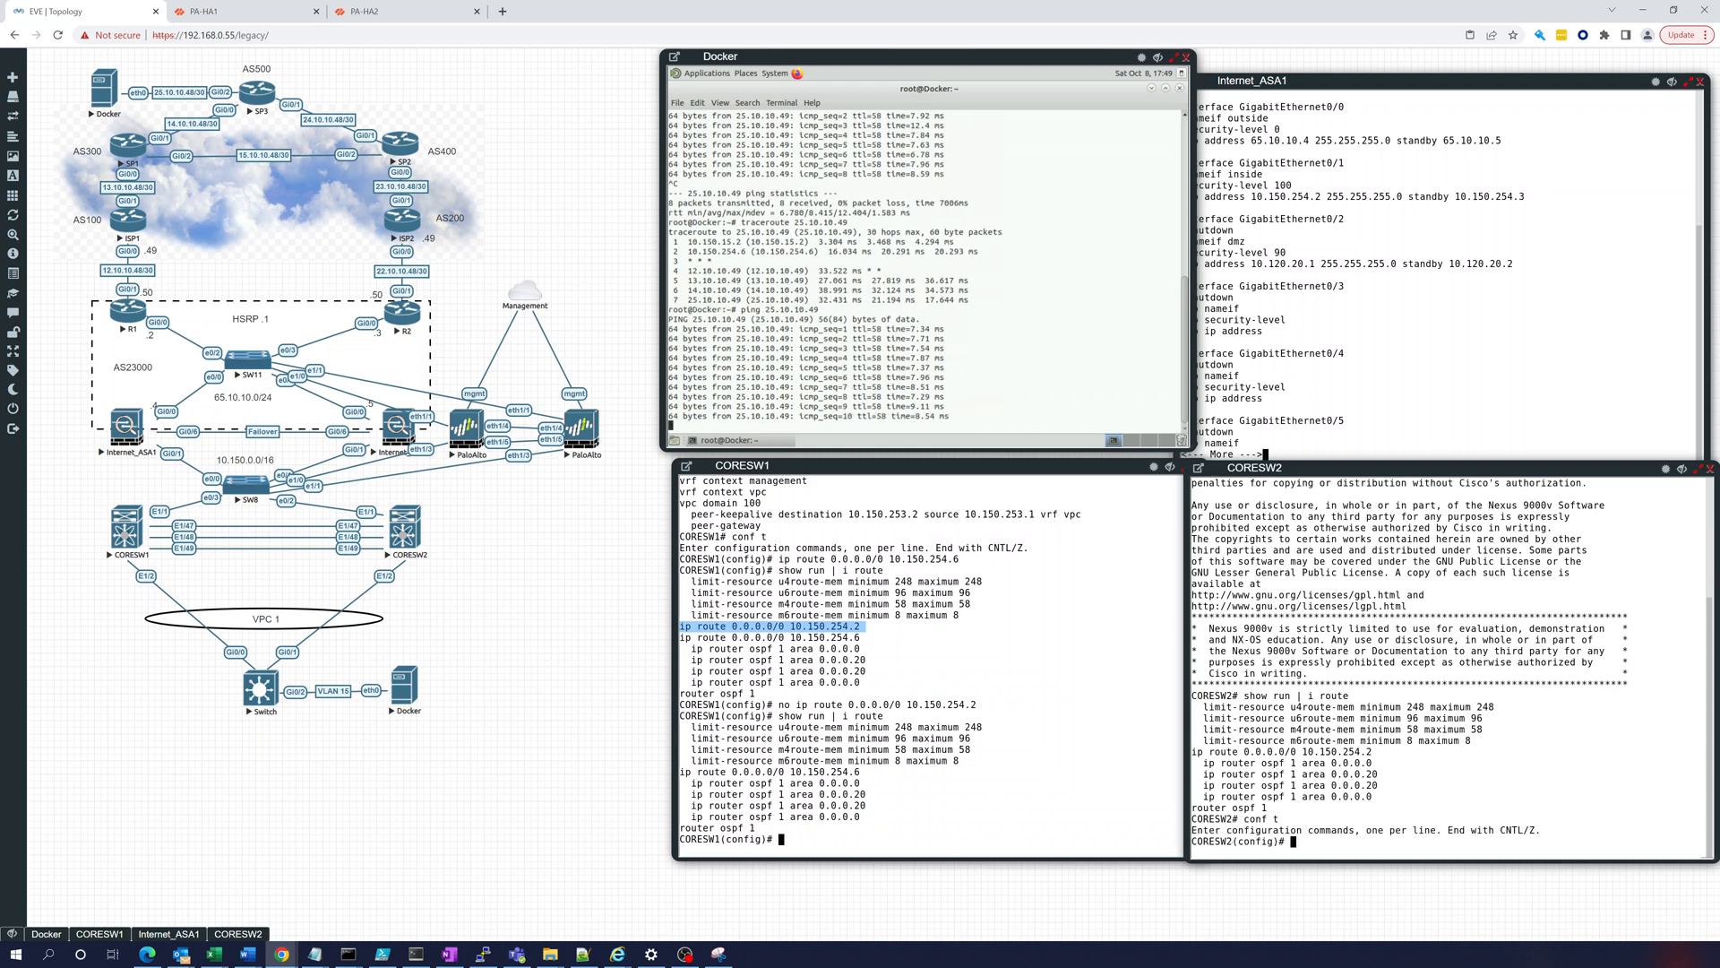
{"action": "type", "text": "no"}
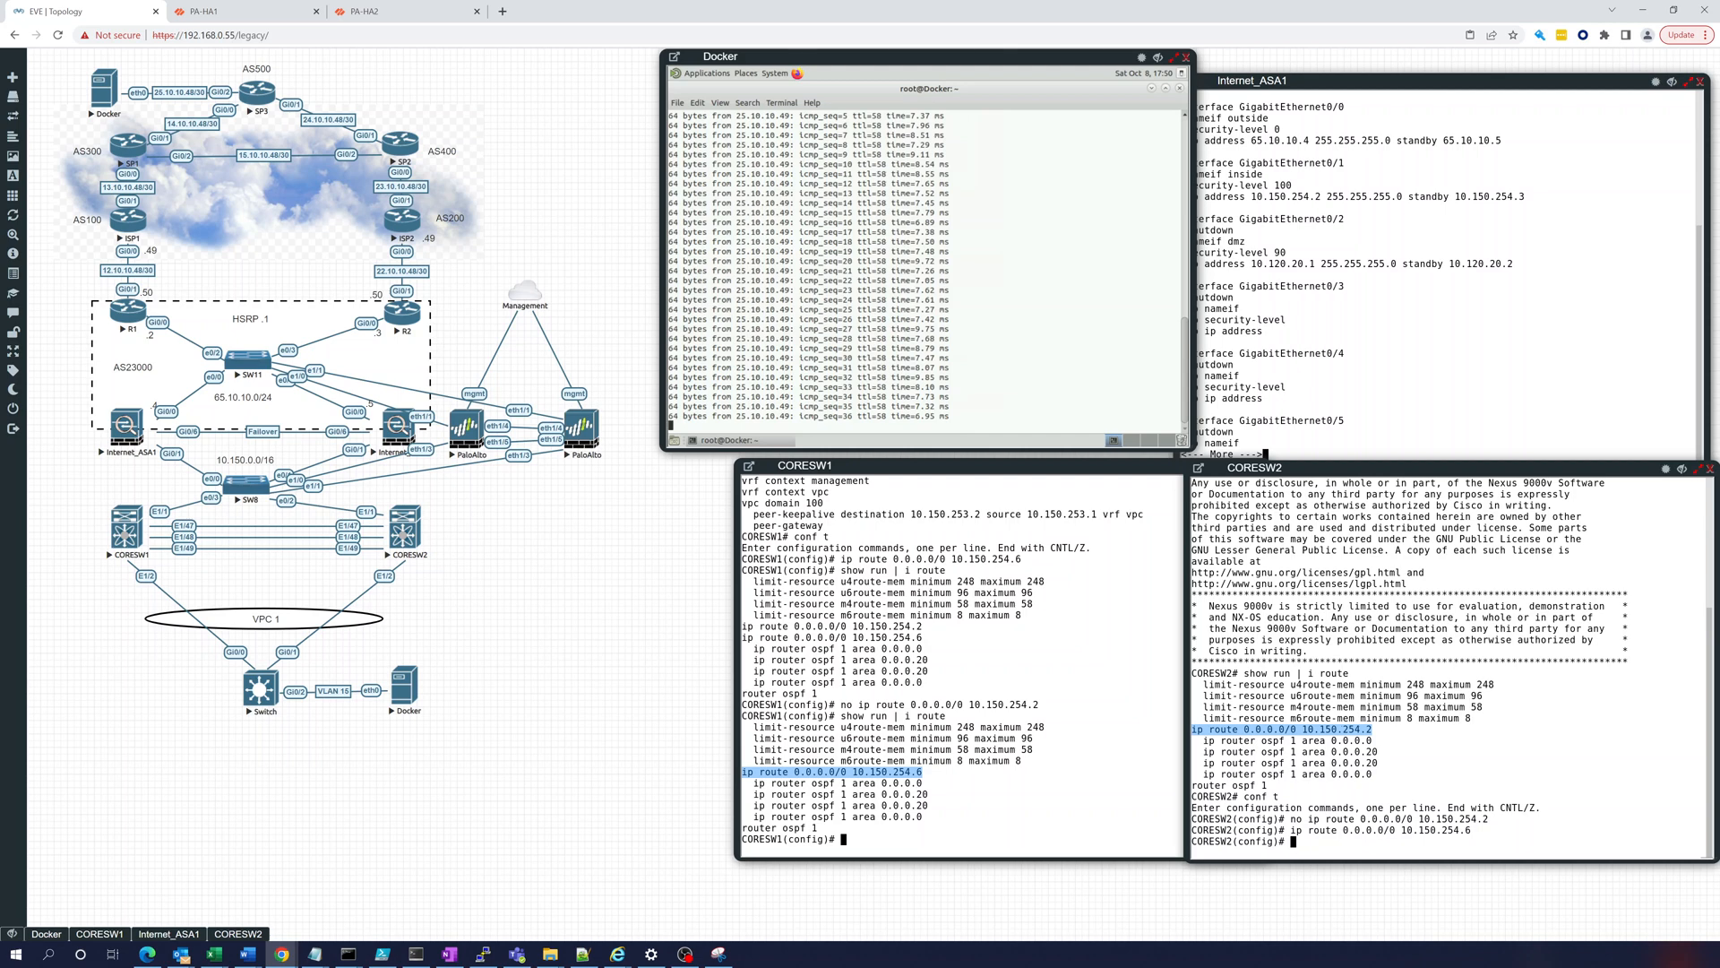
{"action": "type", "text": "show run | i route"}
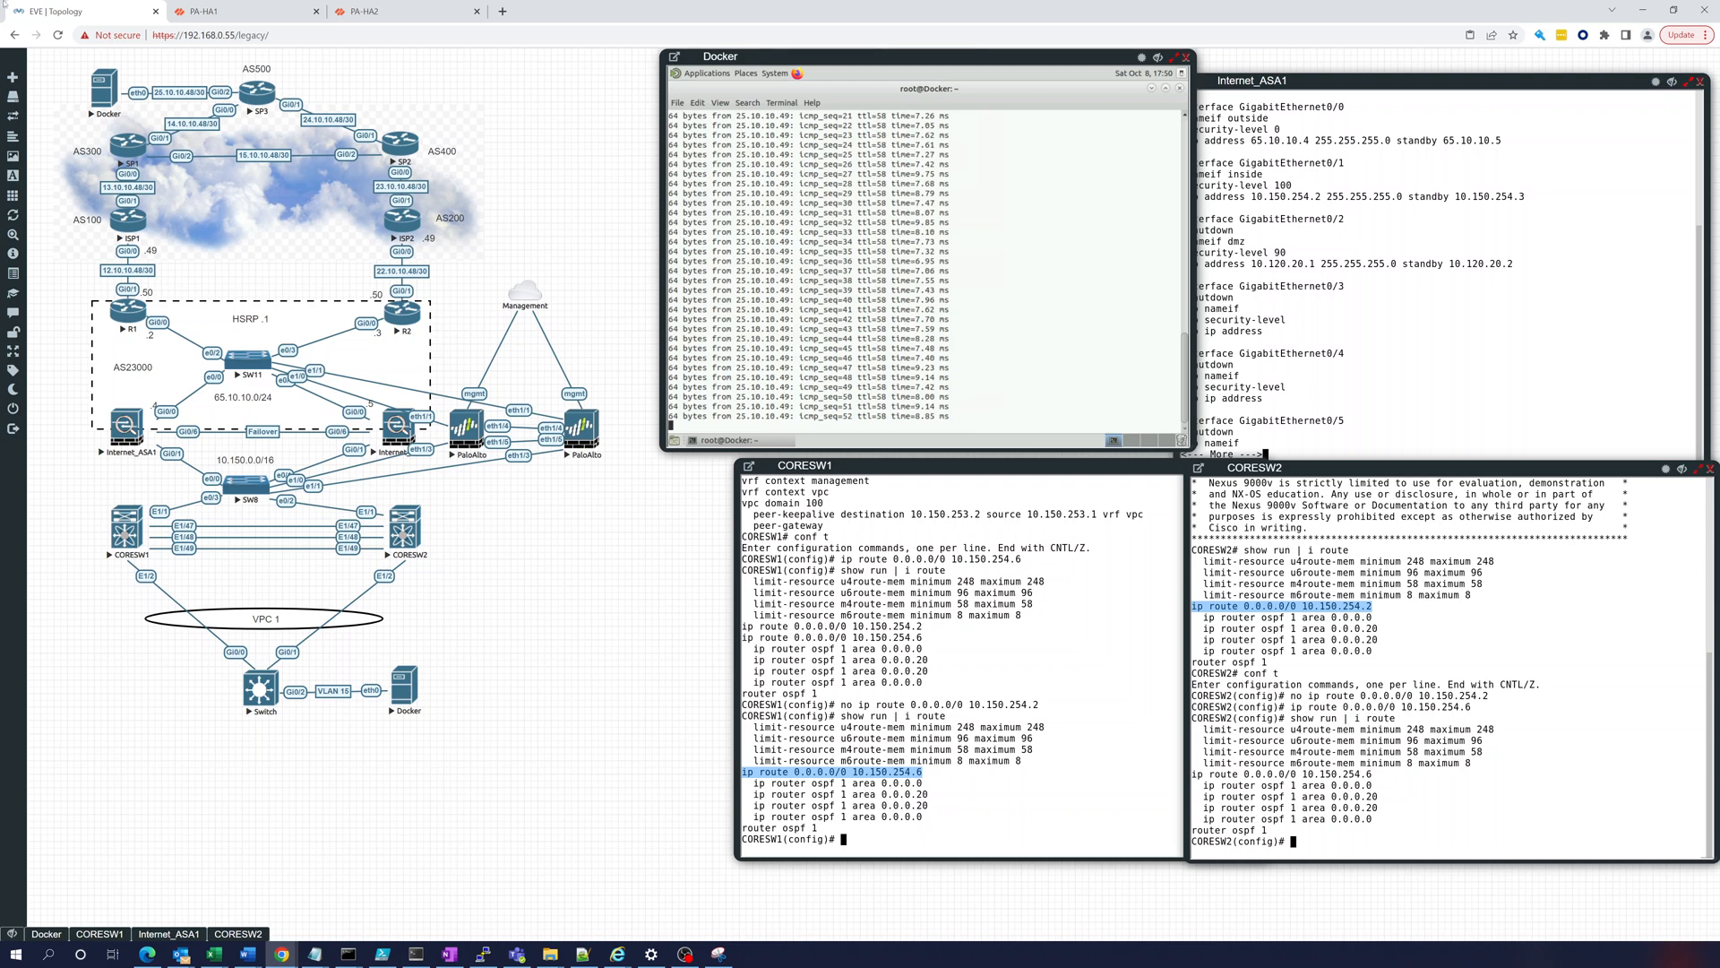
Step: On PA-HA1, check traffic logs for allowed pings to 25.10.10.49 and the NAT rule hits
{"action": "left_click", "coordinate": [241, 11]}
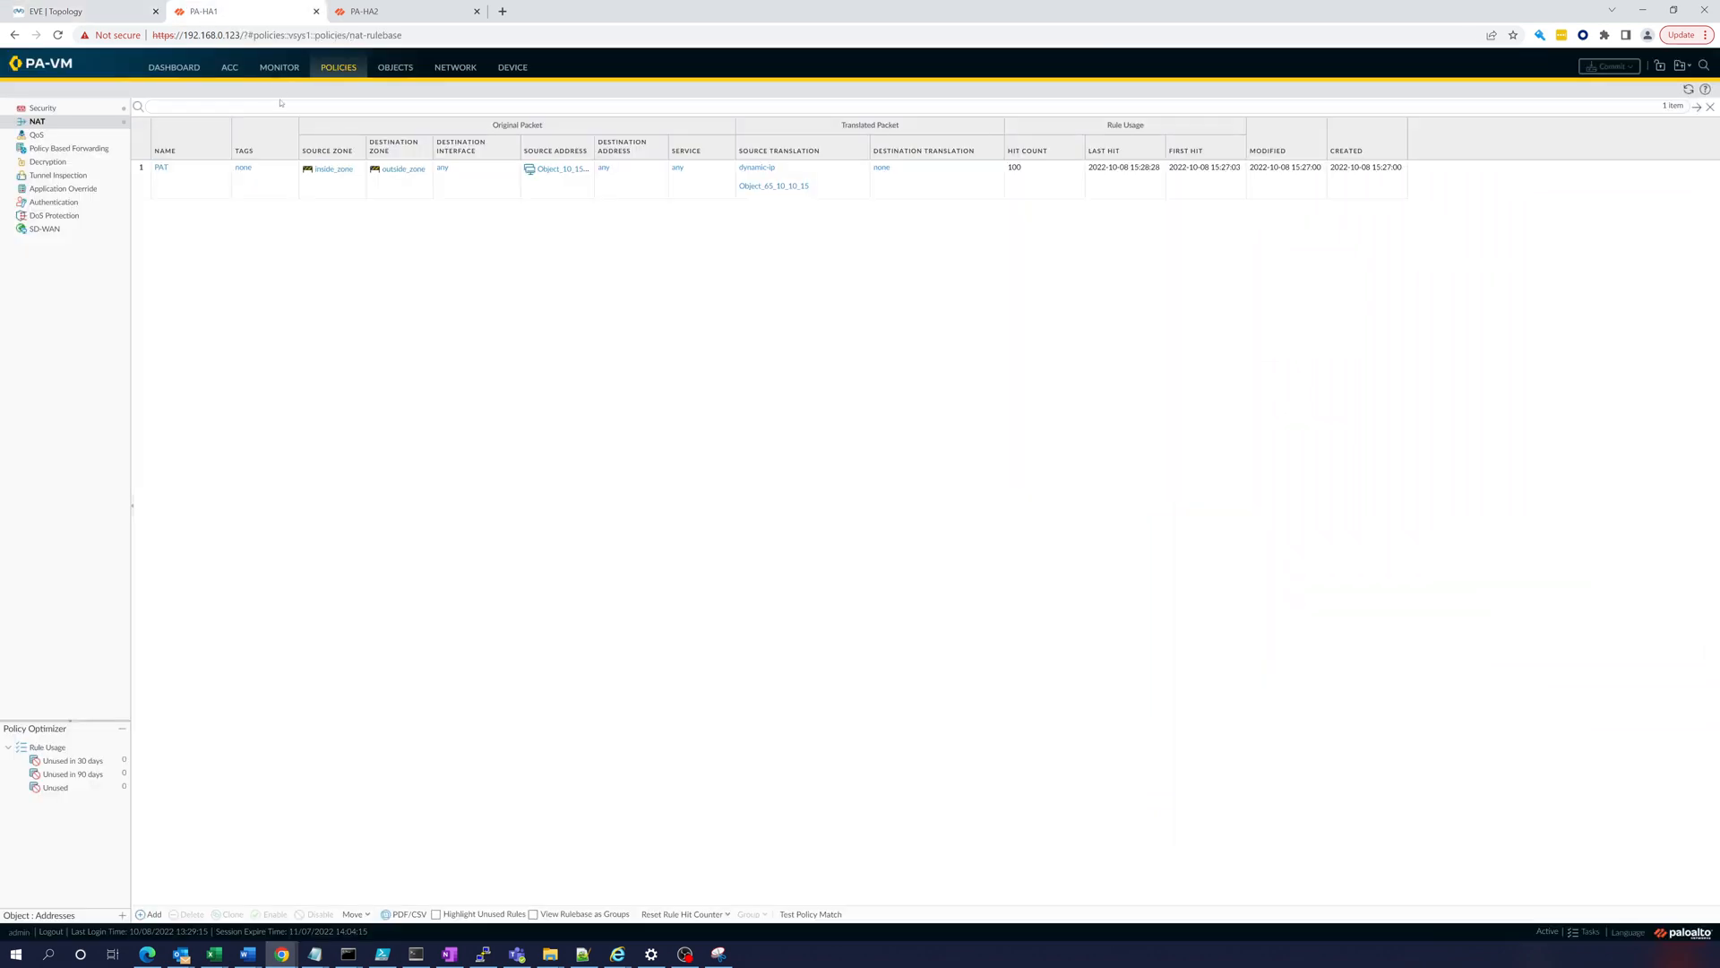
{"action": "left_click", "coordinate": [279, 67]}
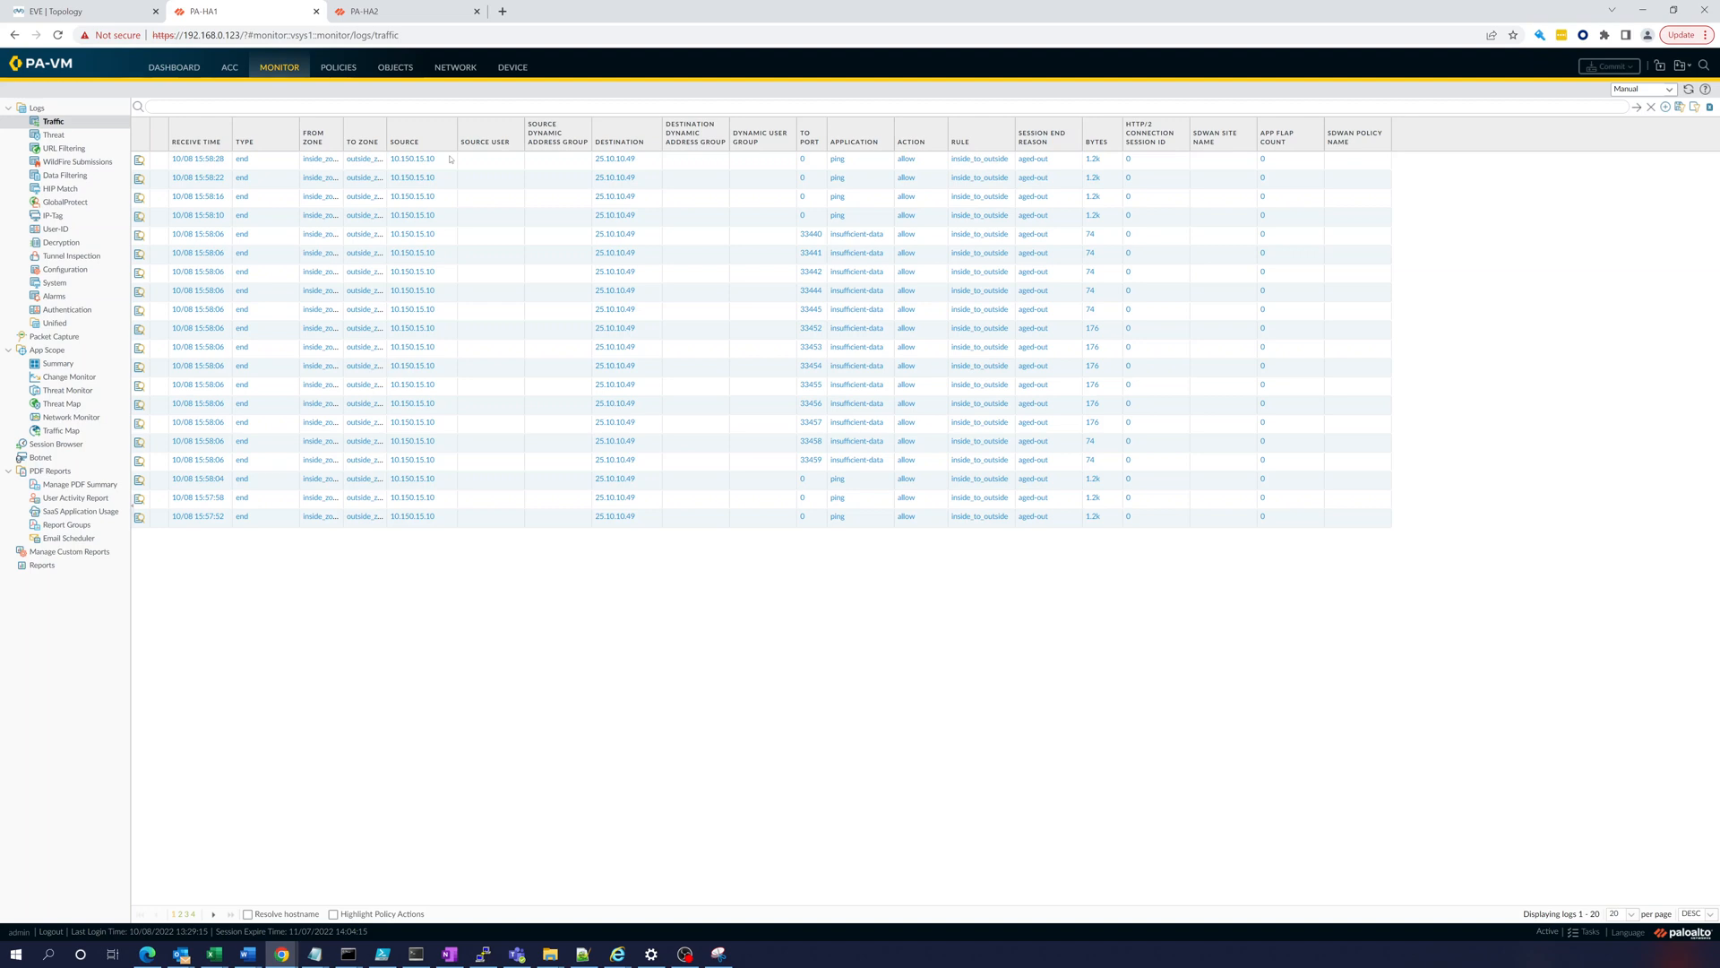
{"action": "mouse_move", "coordinate": [68, 129]}
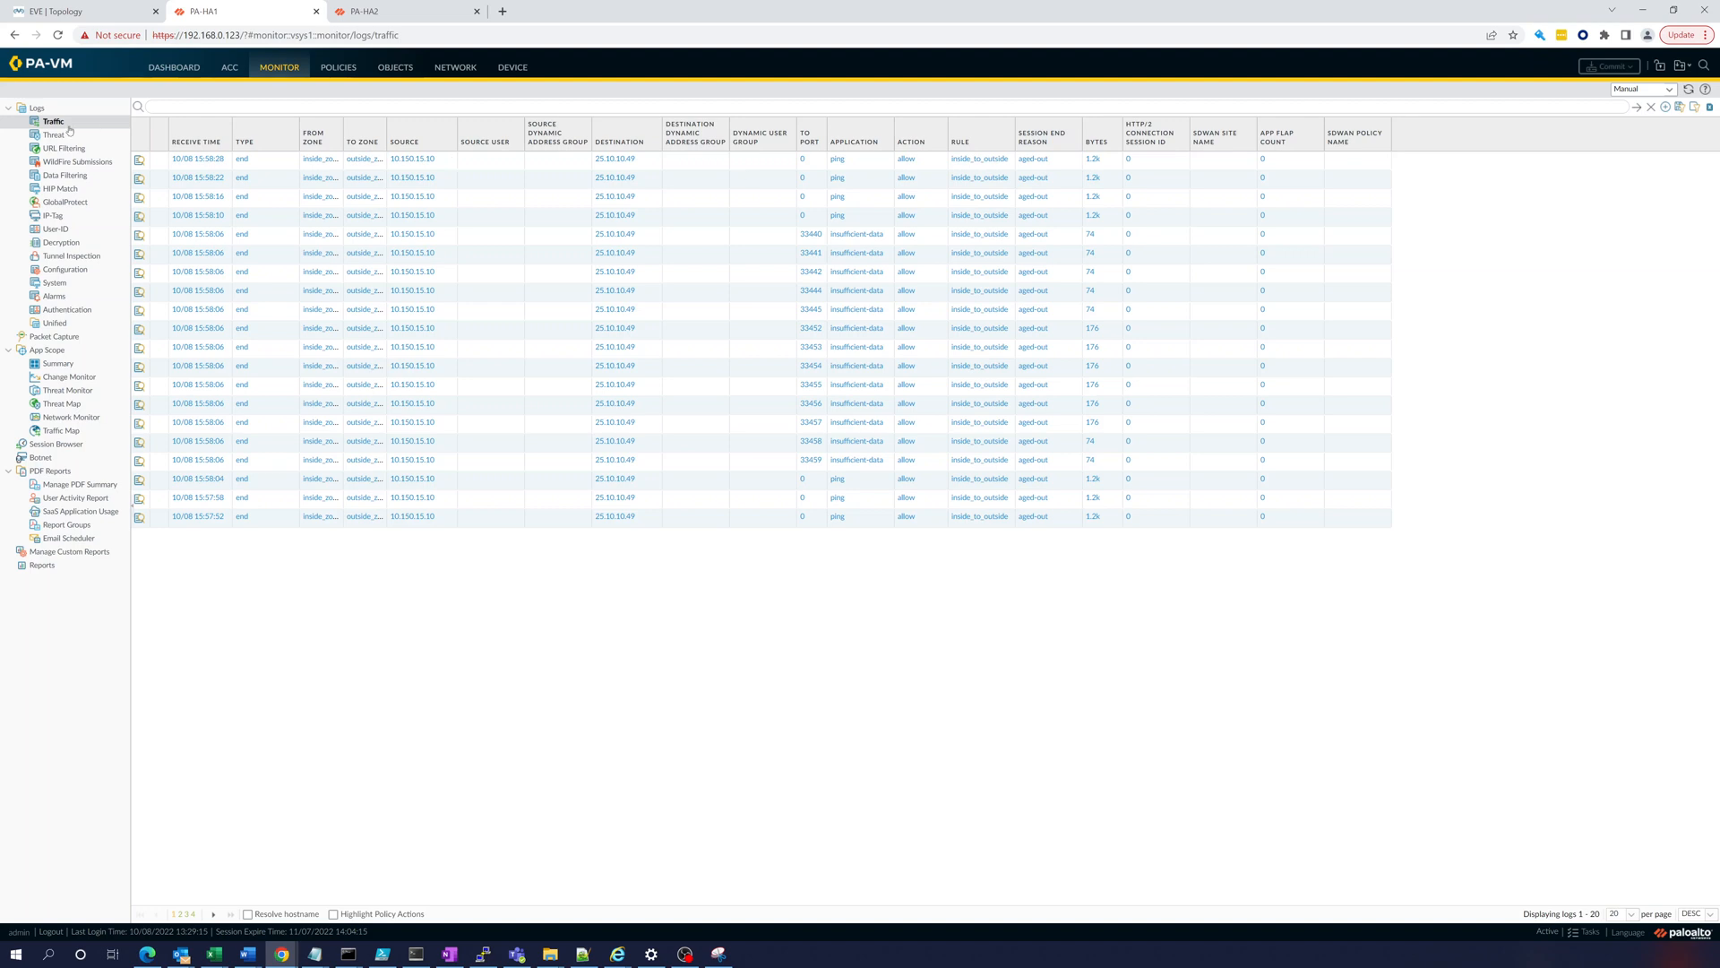
{"action": "left_click", "coordinate": [338, 67]}
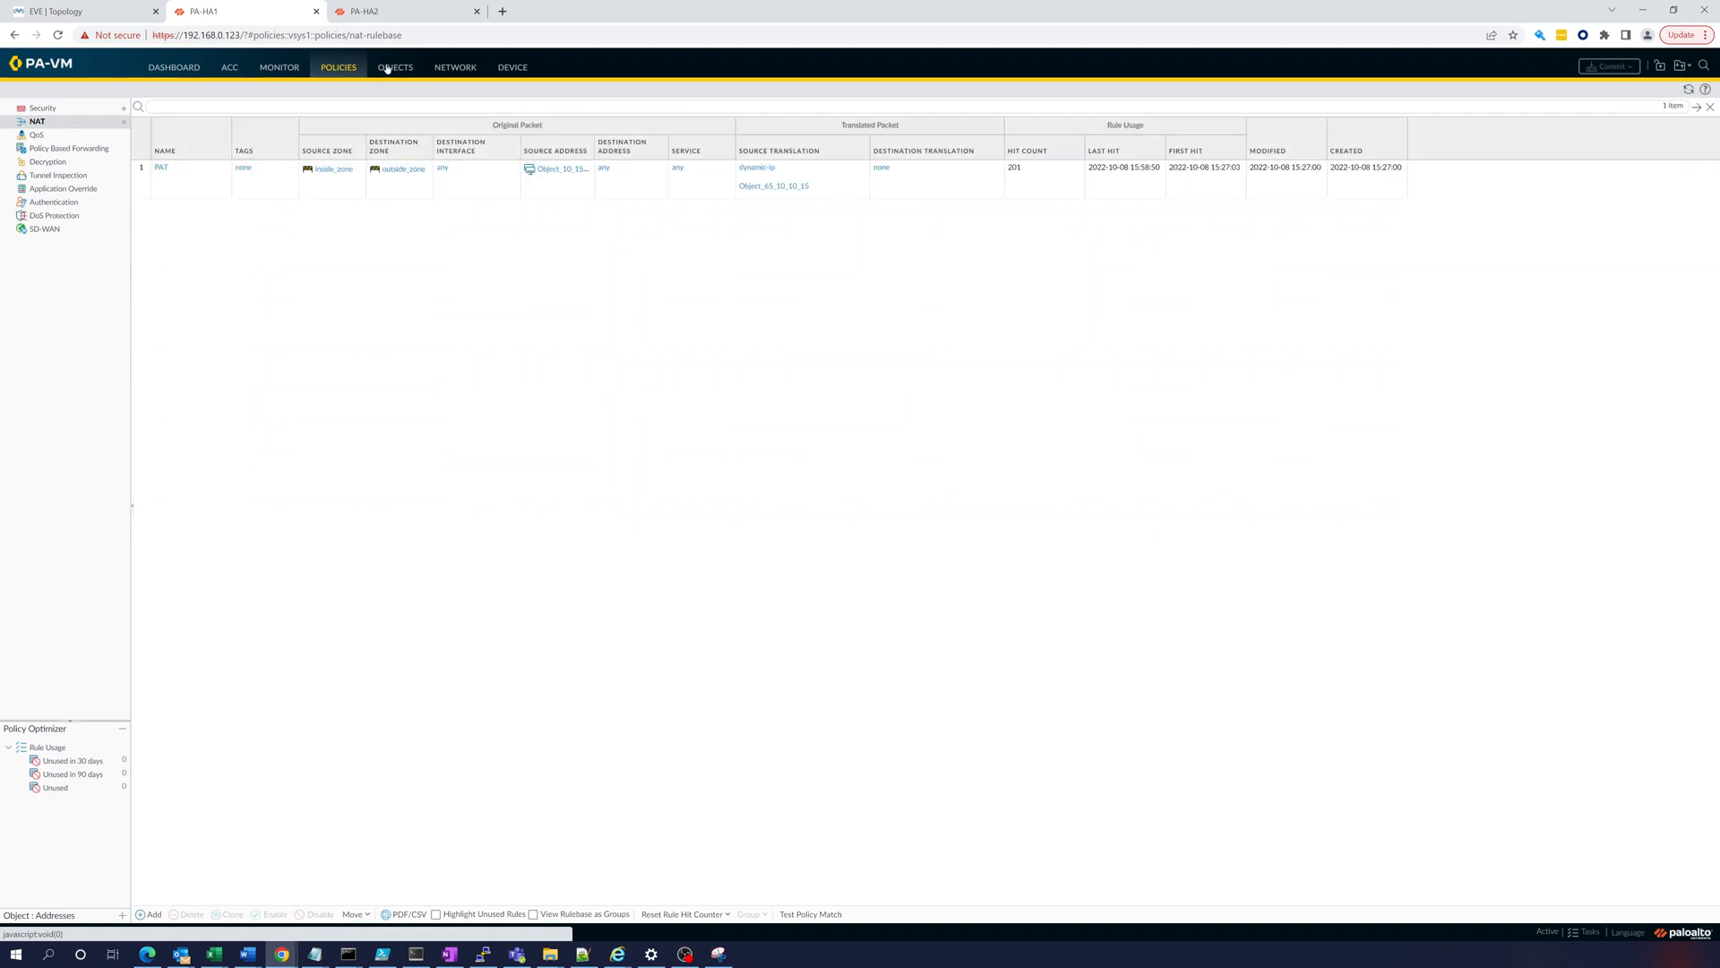
Step: Reset the security rules' hit counters, then return to the traffic logs
{"action": "left_click", "coordinate": [43, 107]}
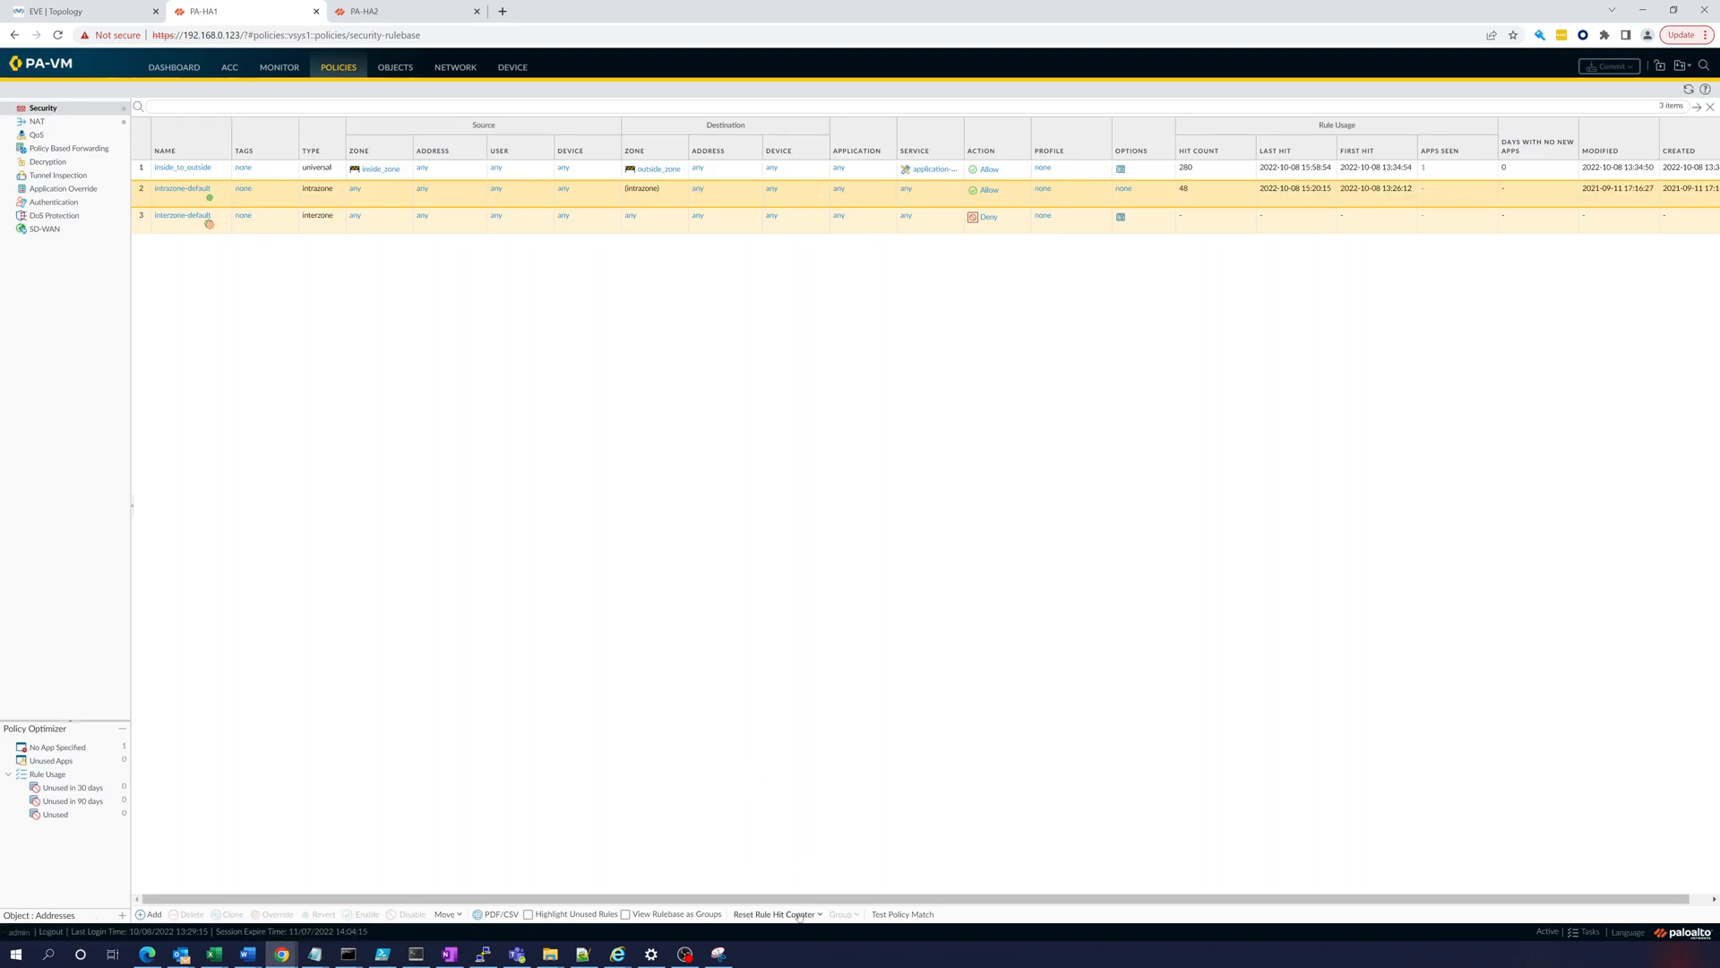
{"action": "left_click", "coordinate": [777, 914]}
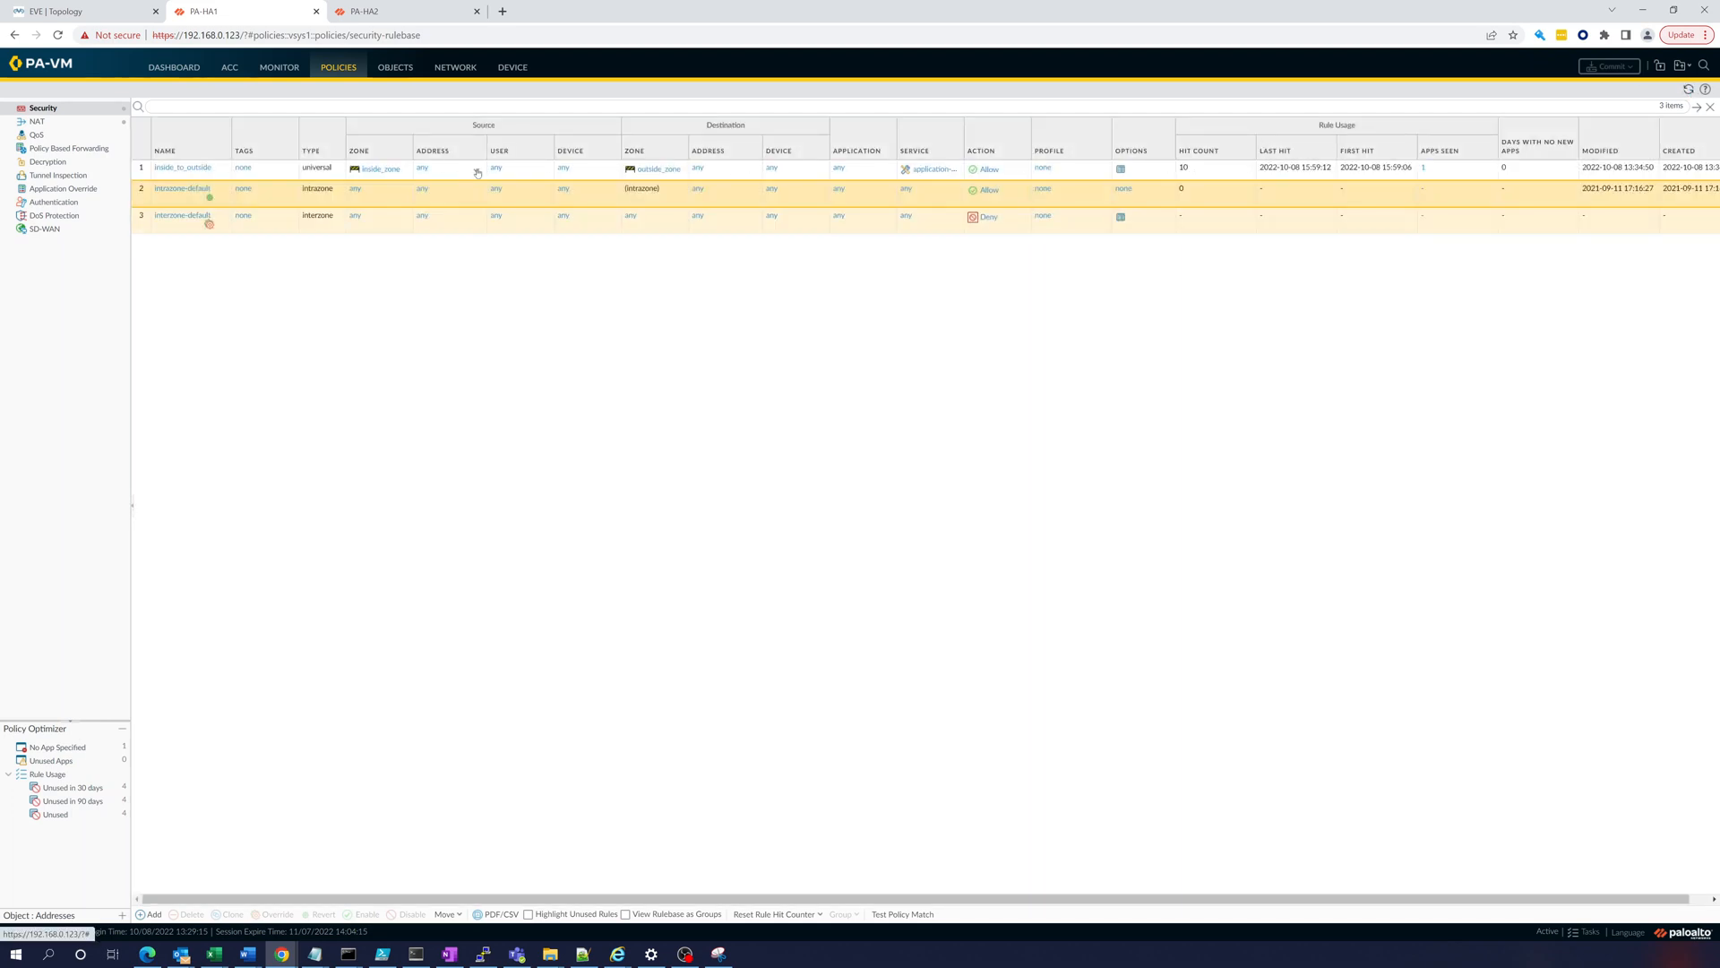
{"action": "left_click", "coordinate": [279, 67]}
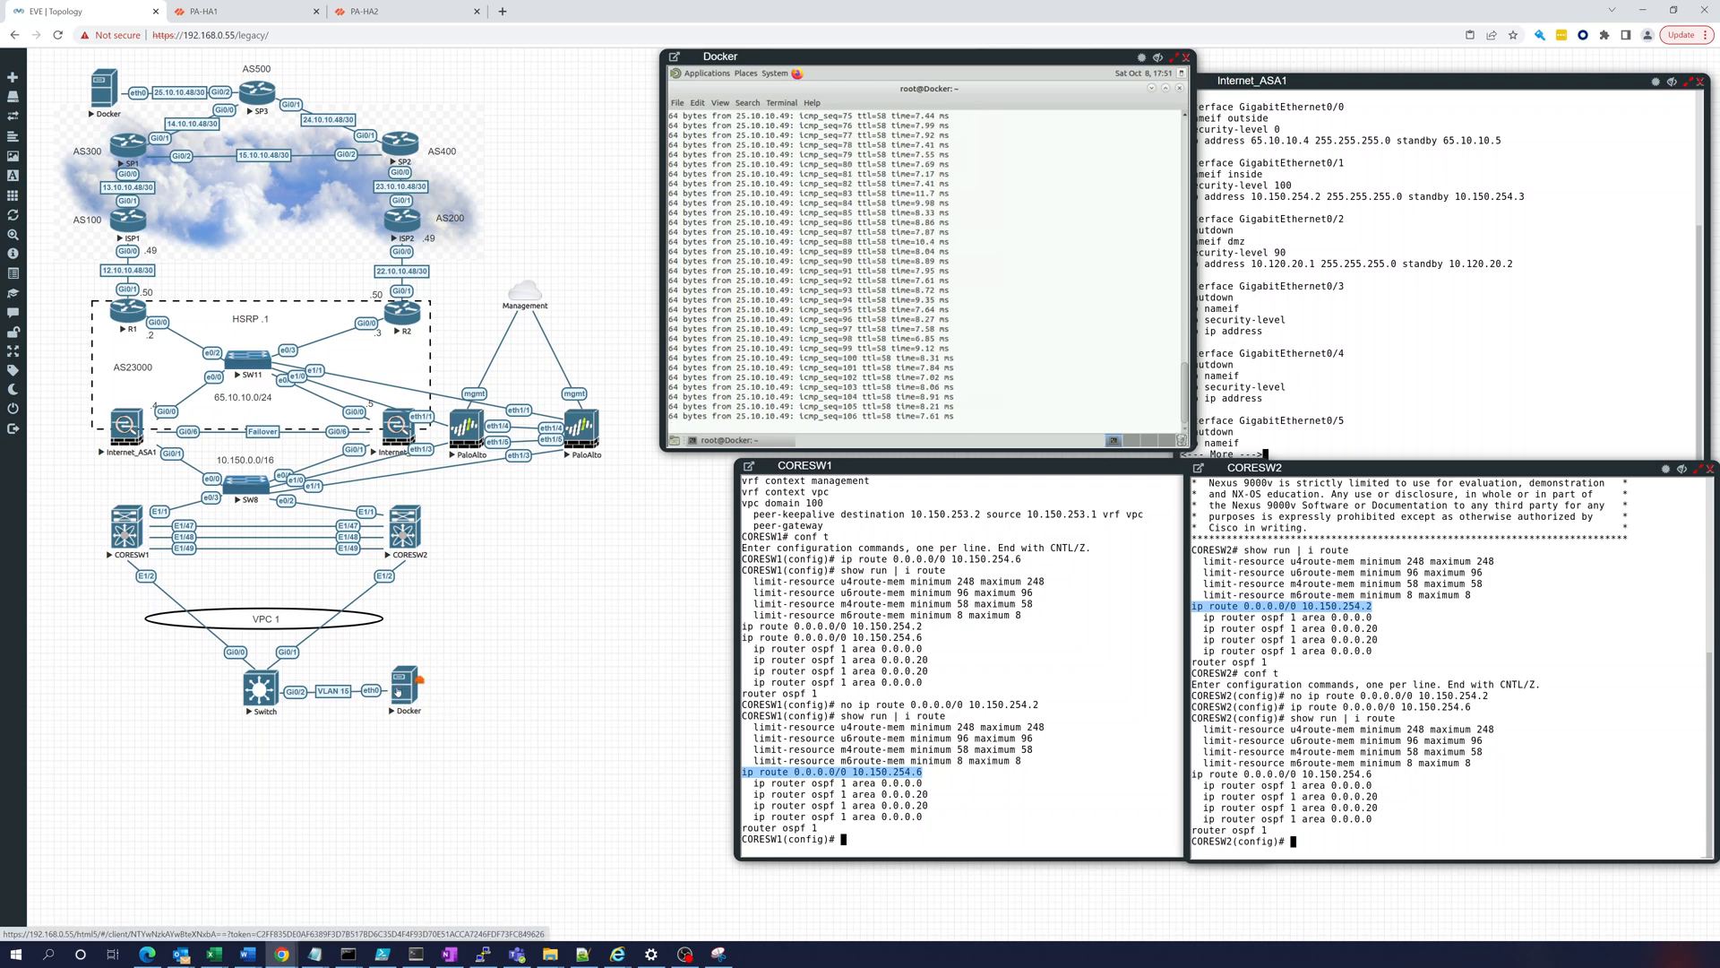
{"action": "left_click", "coordinate": [230, 11]}
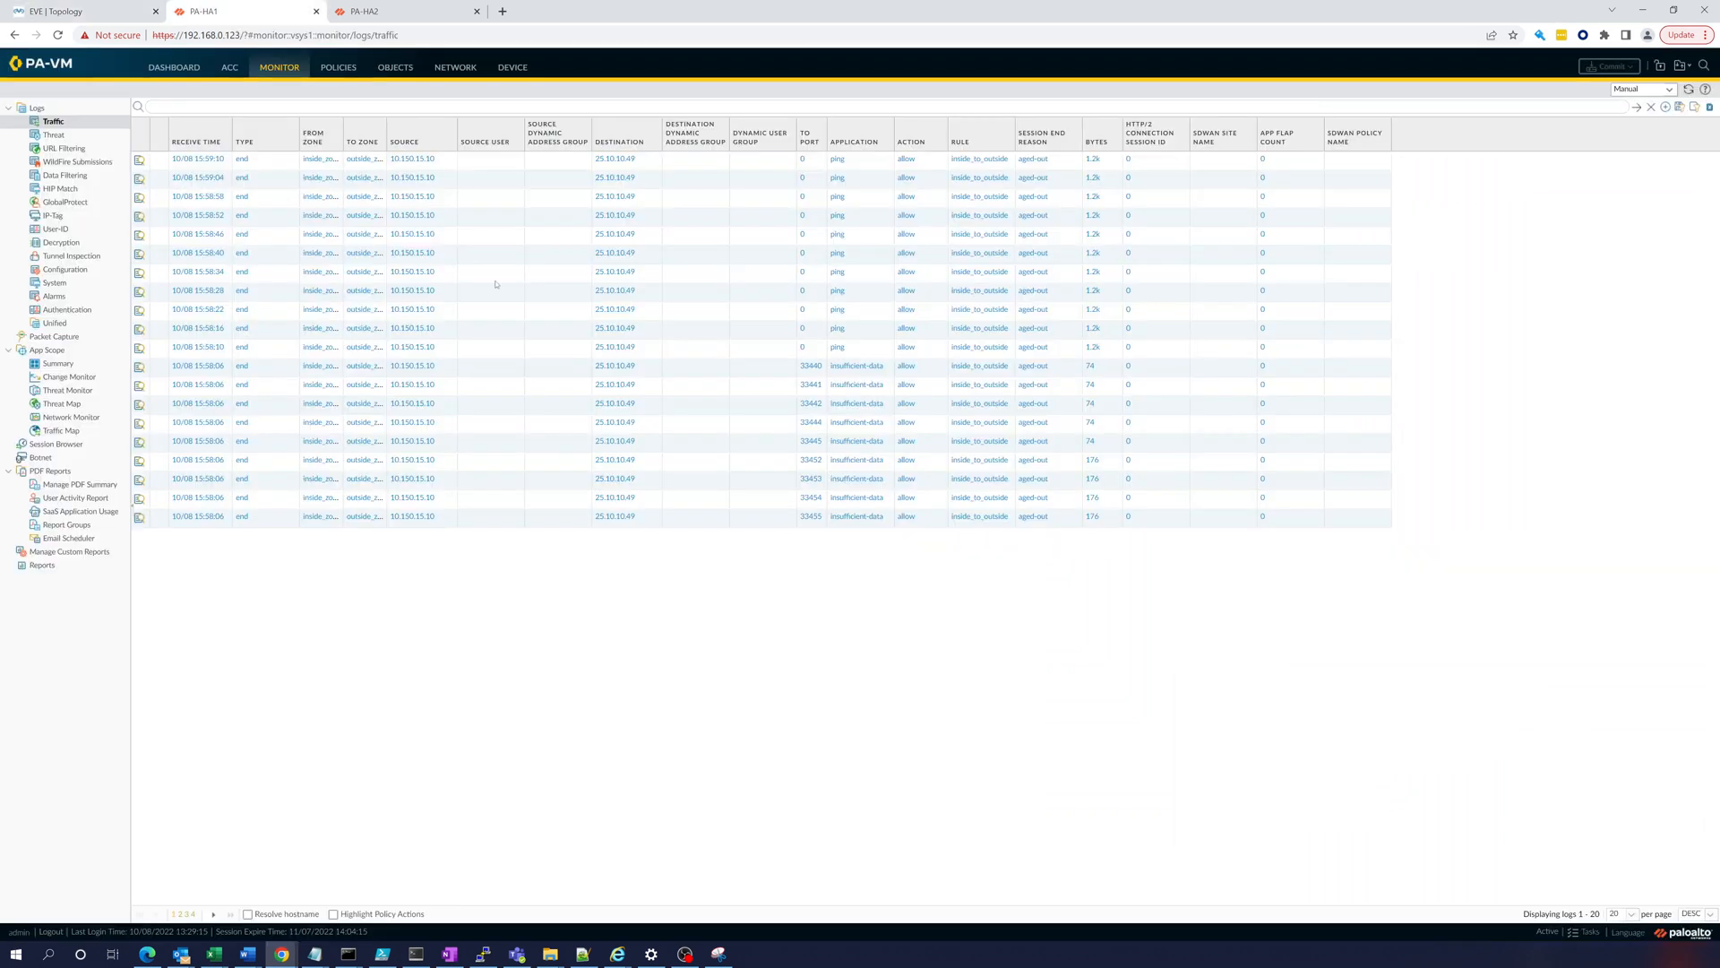
{"action": "mouse_move", "coordinate": [926, 173]}
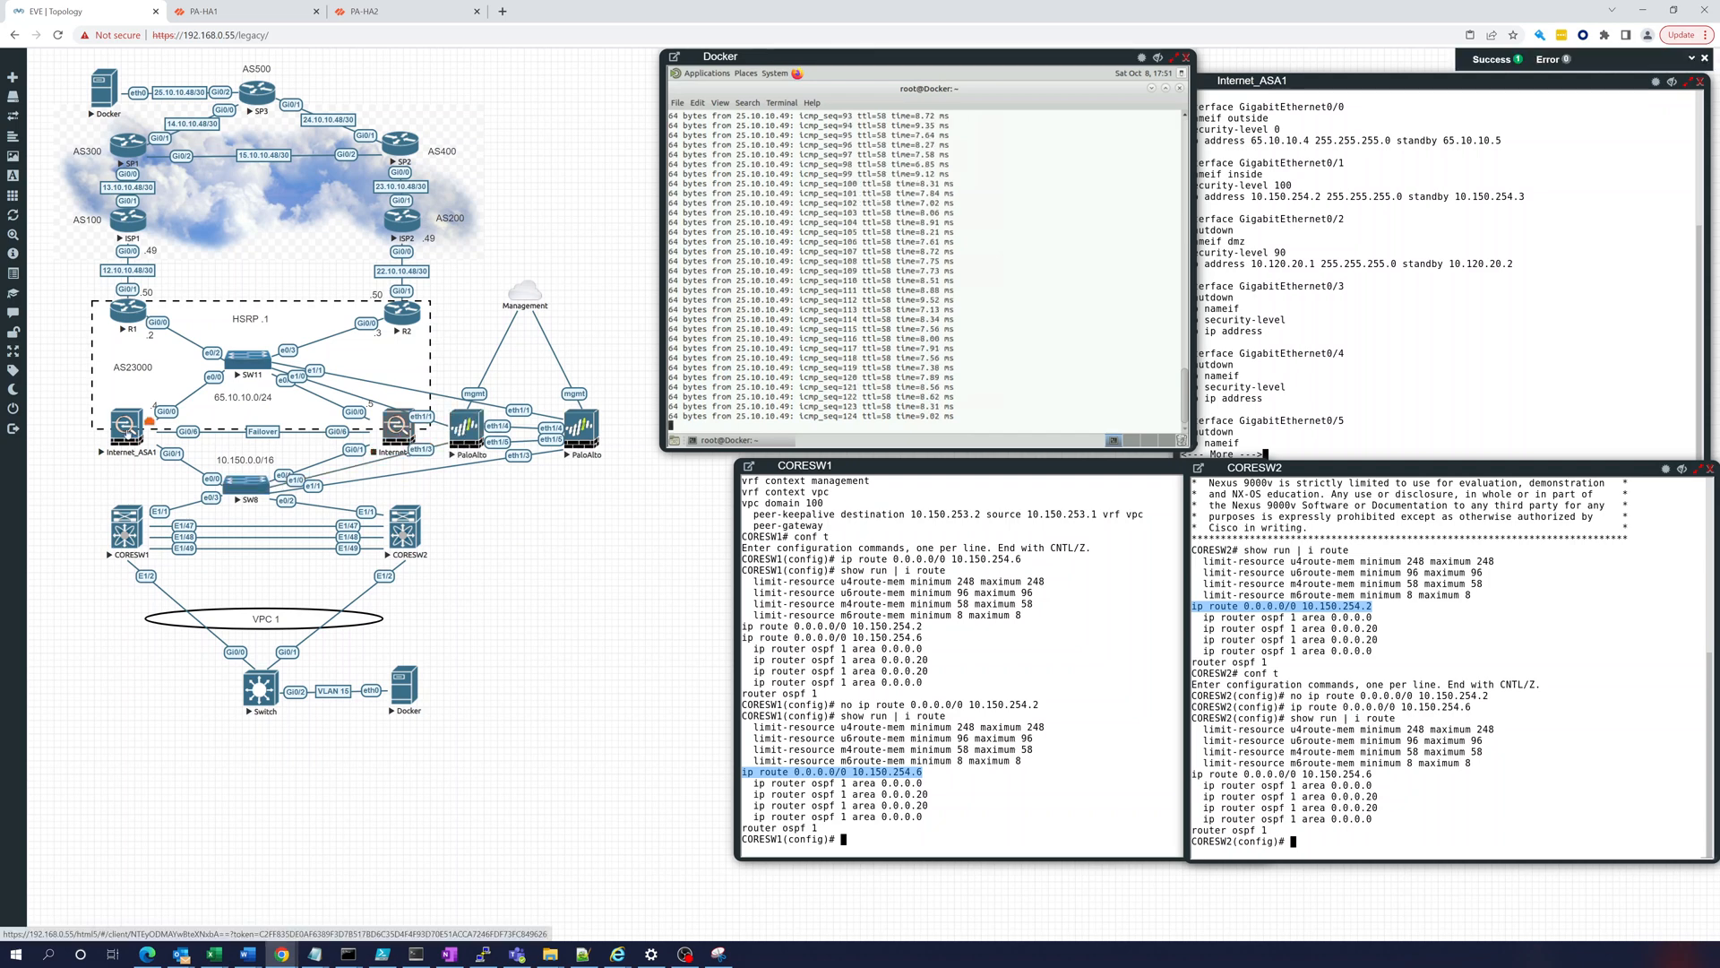
Step: Bring up the Internet_ASA1 node's action menu to stop it
{"action": "right_click", "coordinate": [127, 422]}
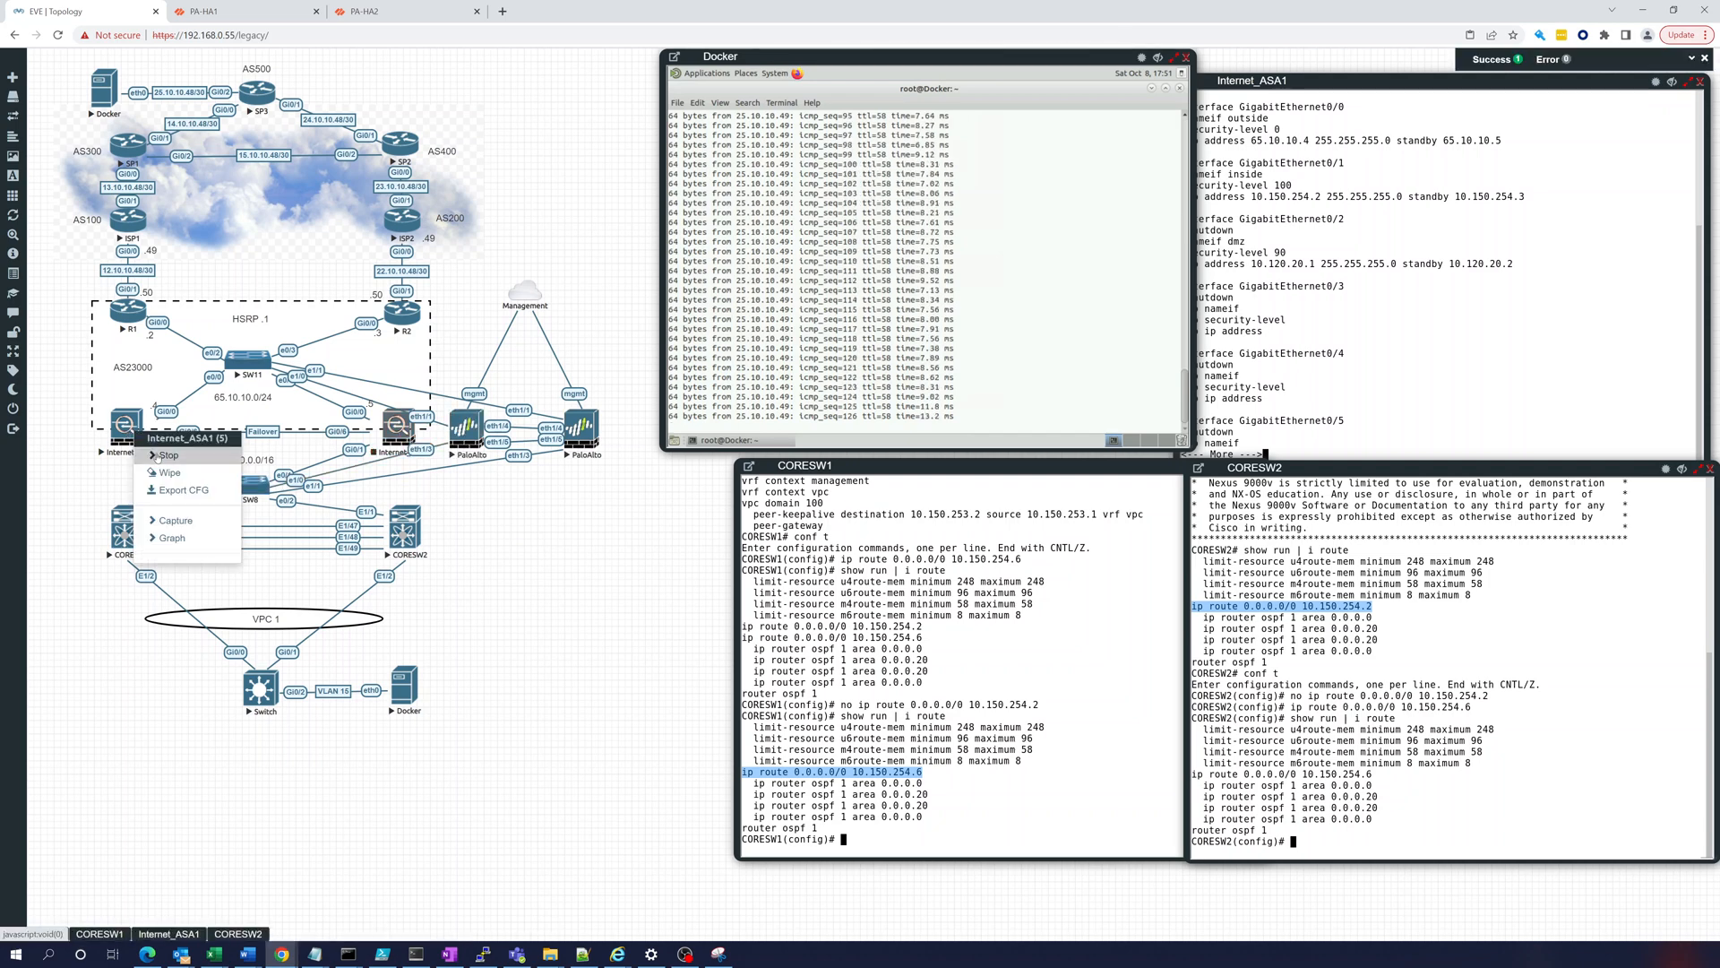
{"action": "mouse_move", "coordinate": [167, 454]}
{"action": "type", "text": "ping 25.10.10.49"}
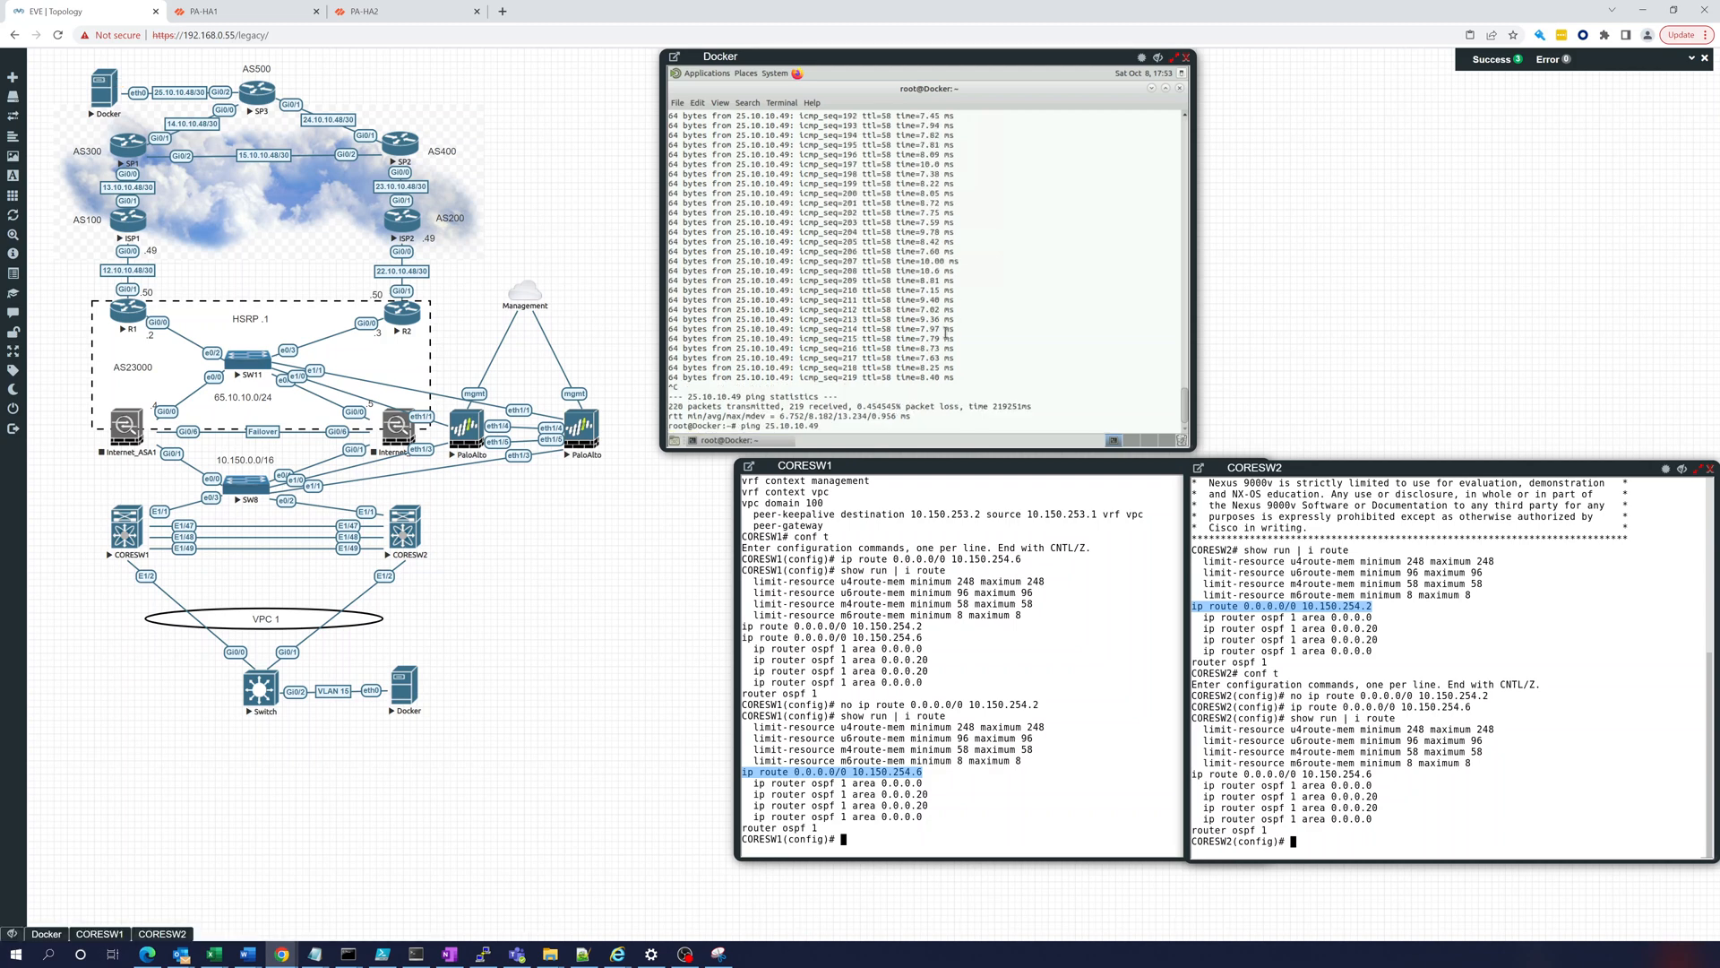
Step: Run traceroute 25.10.10.49 from the Docker host
{"action": "type", "text": "traceroute 25.10.10.49"}
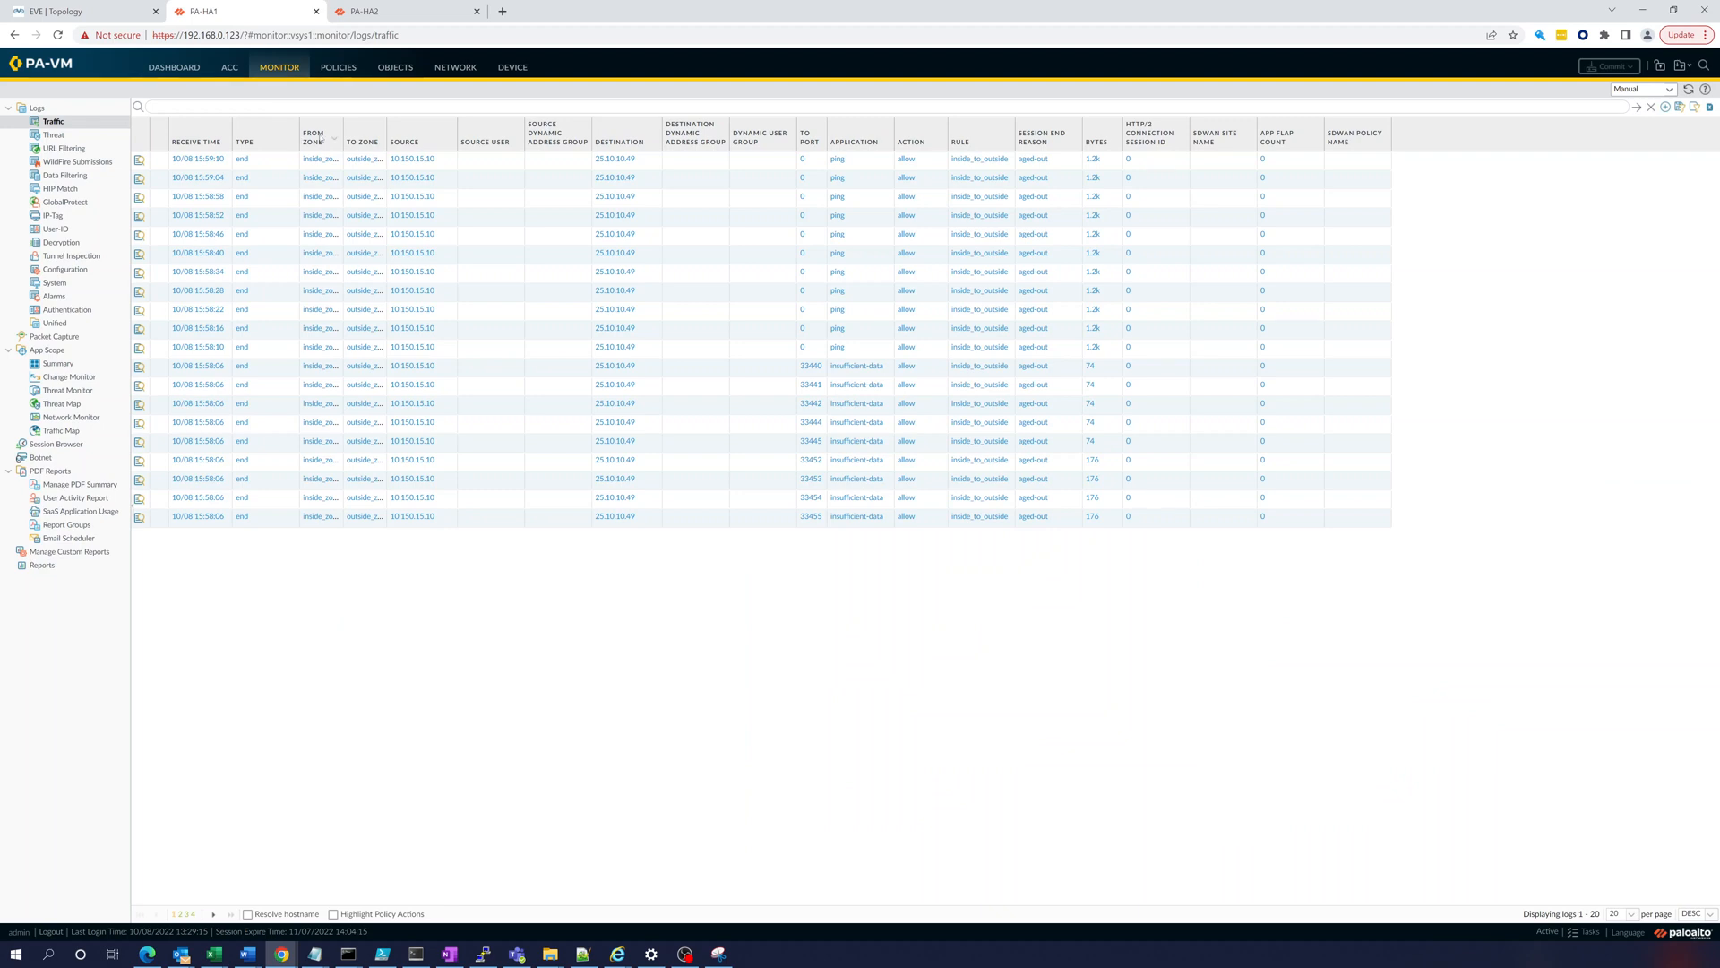
{"action": "mouse_move", "coordinate": [1414, 493]}
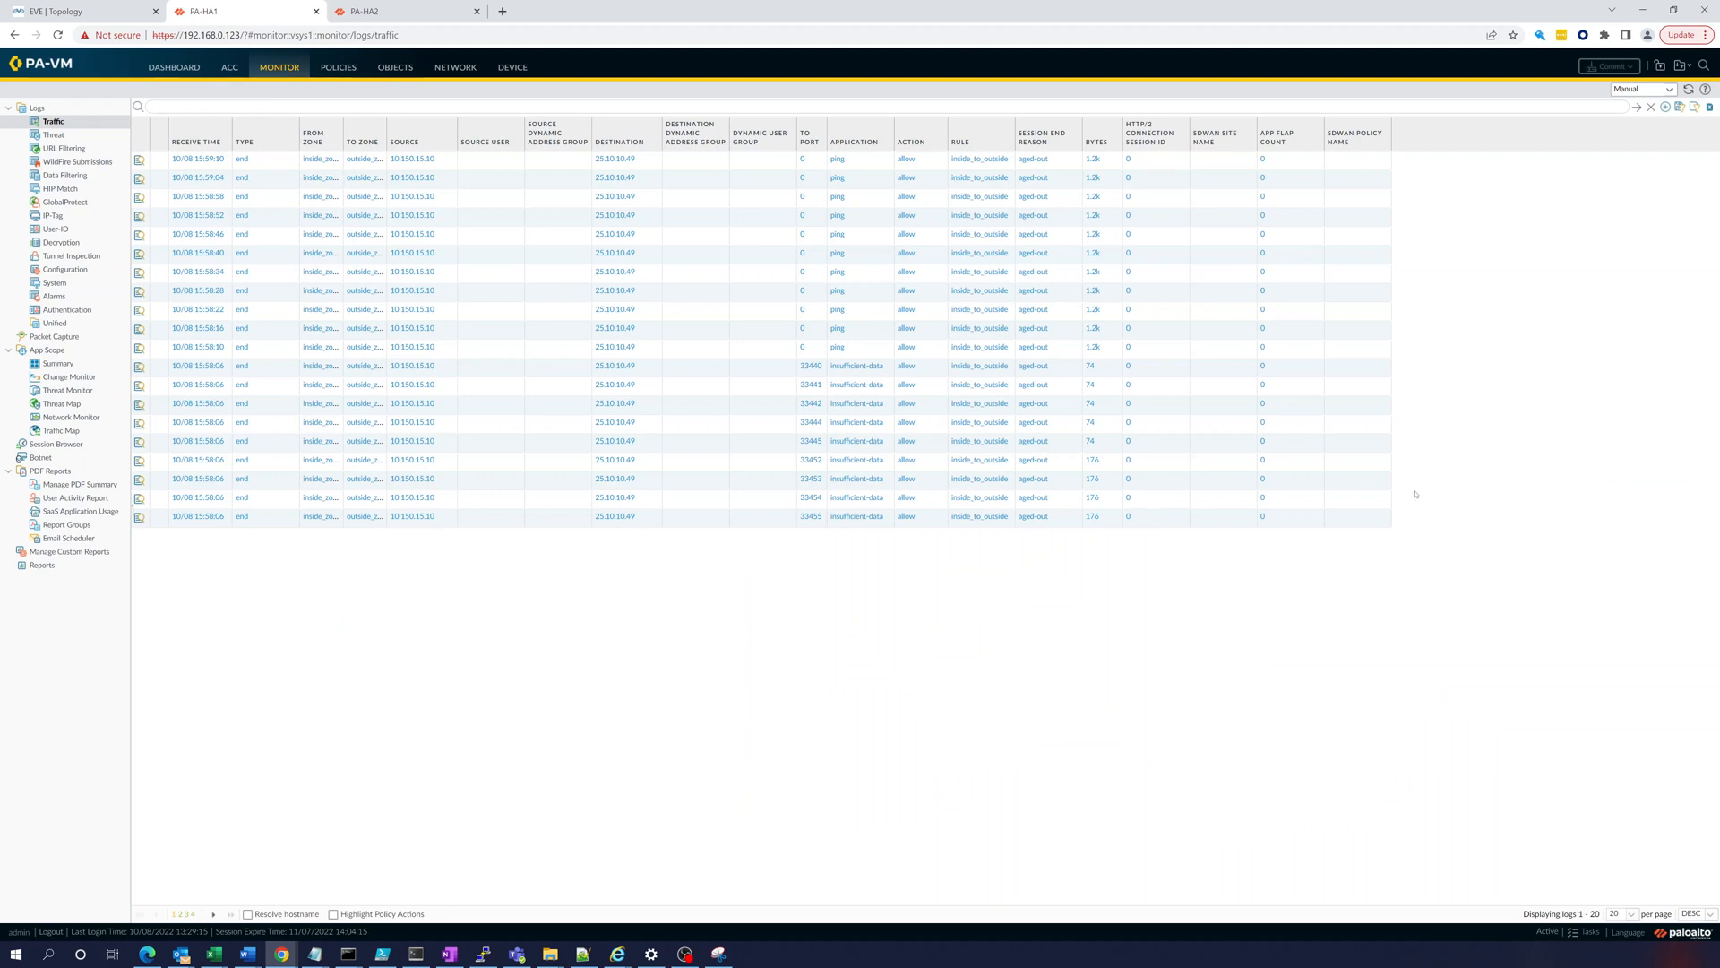